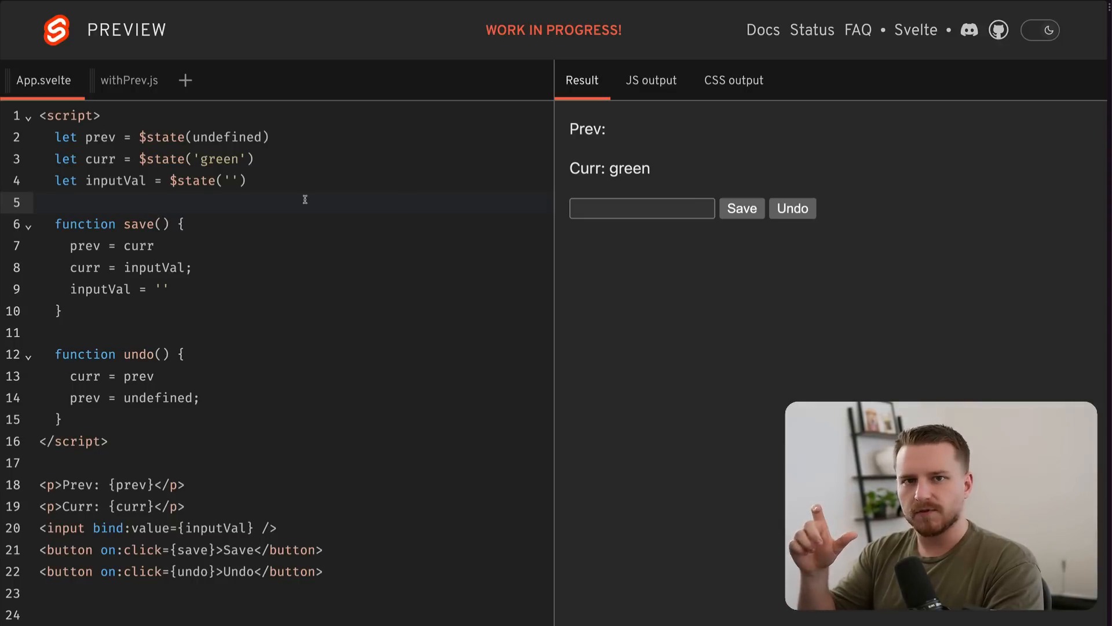
# - Enter yellow in the preview's colour input and save it as the current colour
pyautogui.click(39, 202)
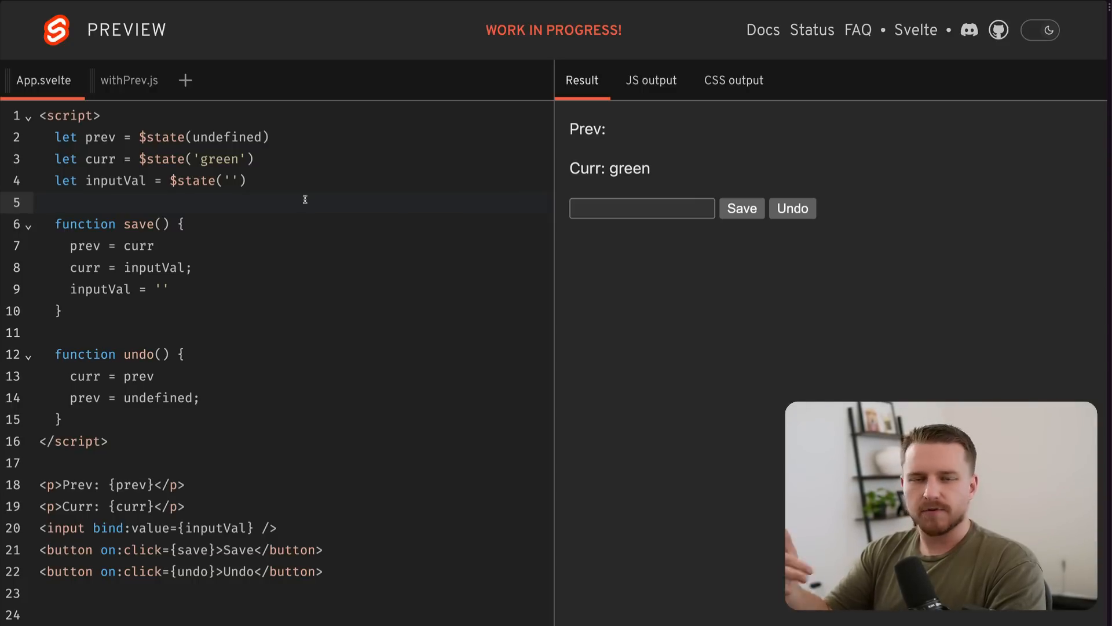
pyautogui.click(43, 202)
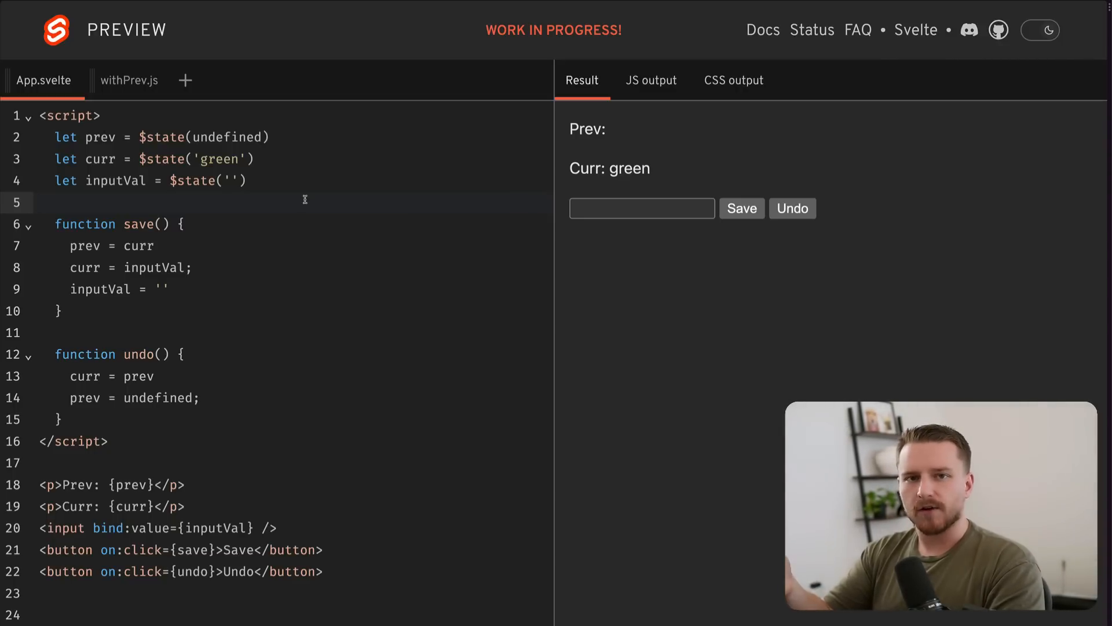
pyautogui.click(42, 202)
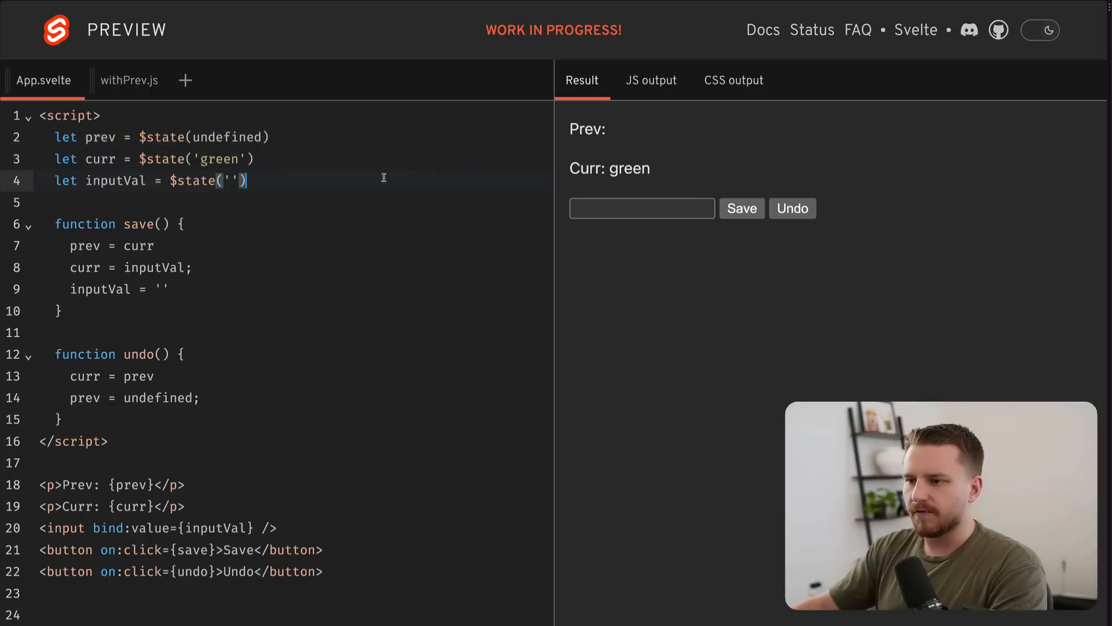
pyautogui.moveTo(289, 253)
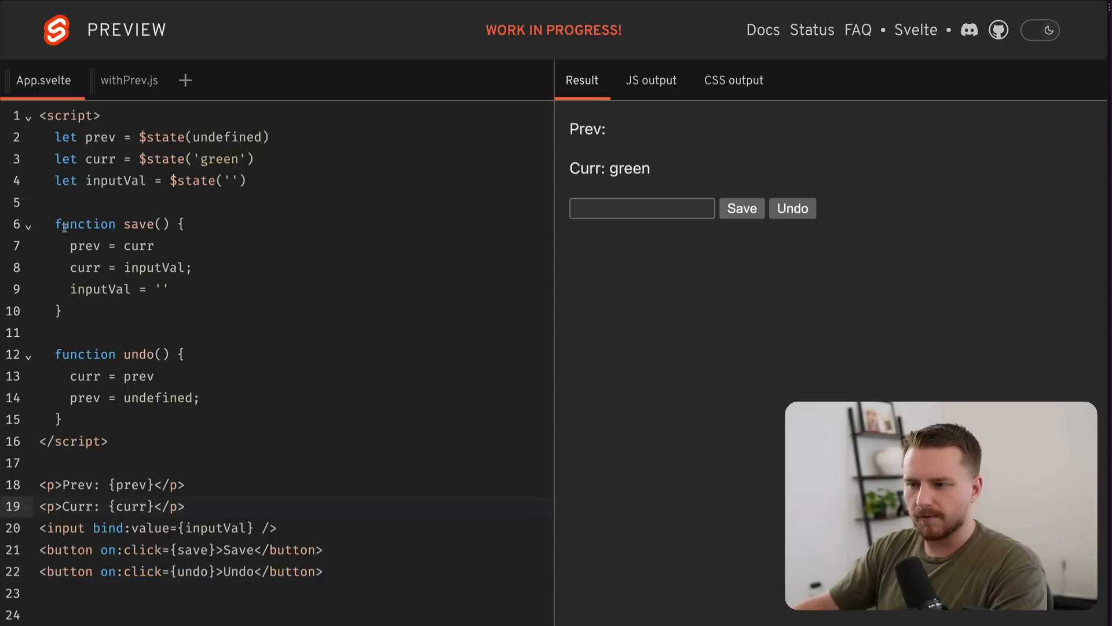
pyautogui.click(191, 268)
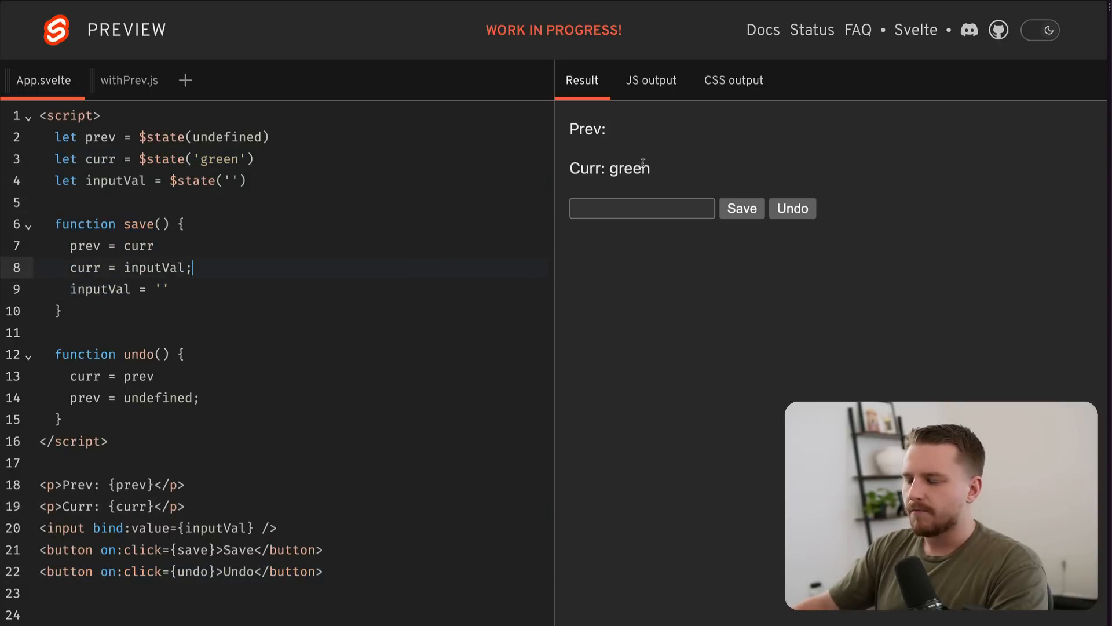
pyautogui.click(640, 207)
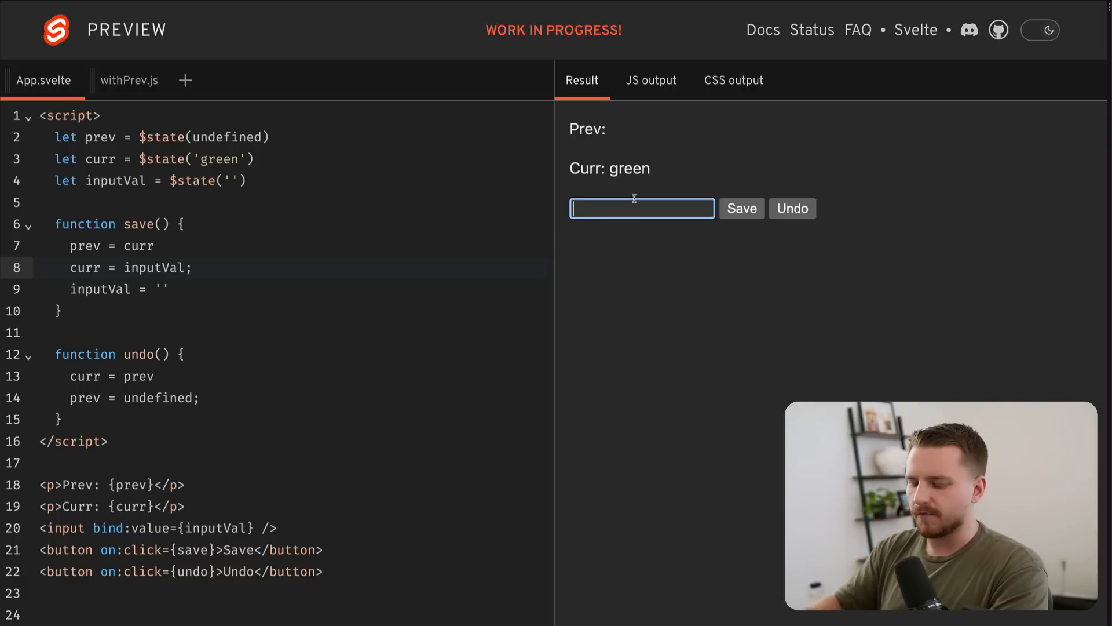
pyautogui.write('y')
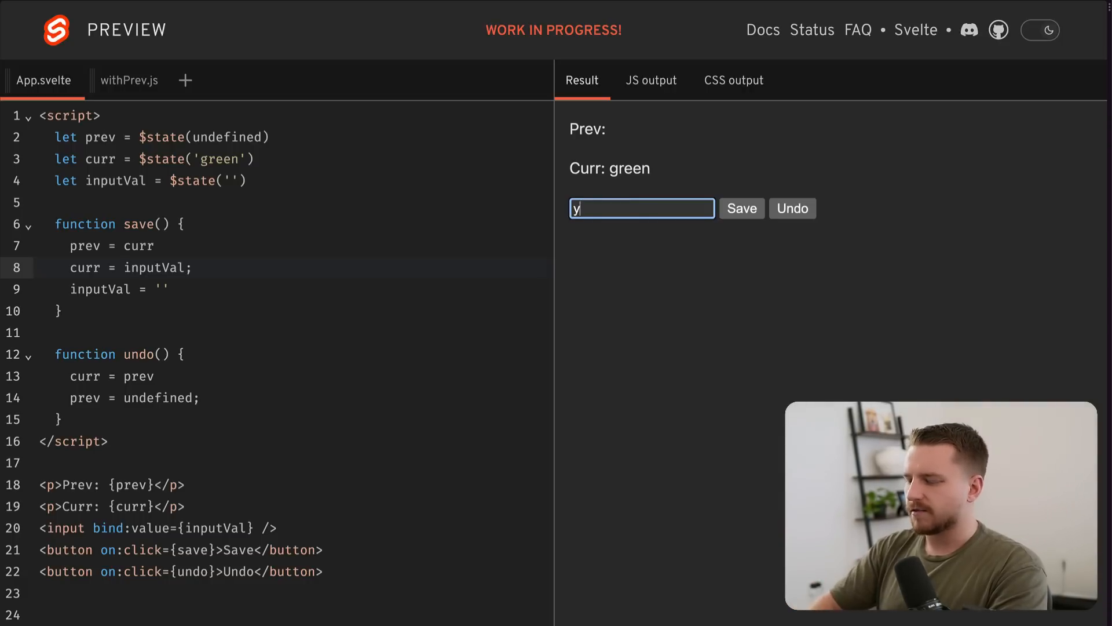
pyautogui.click(742, 207)
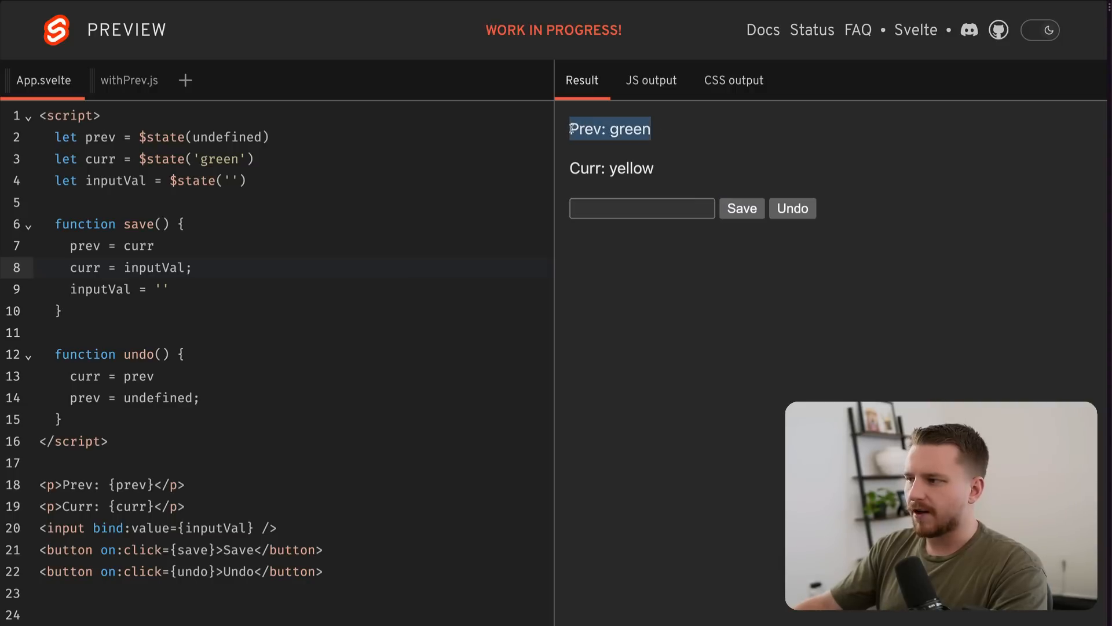
# - Save blue, then undo so the output reads Curr: yellow with empty Prev
pyautogui.click(641, 207)
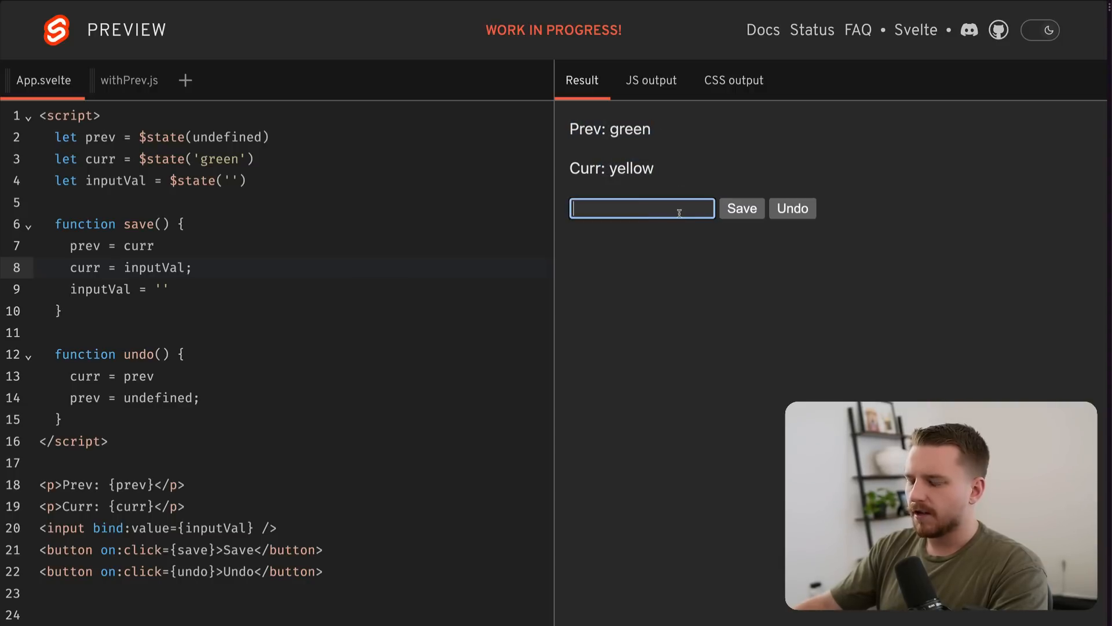
pyautogui.click(741, 207)
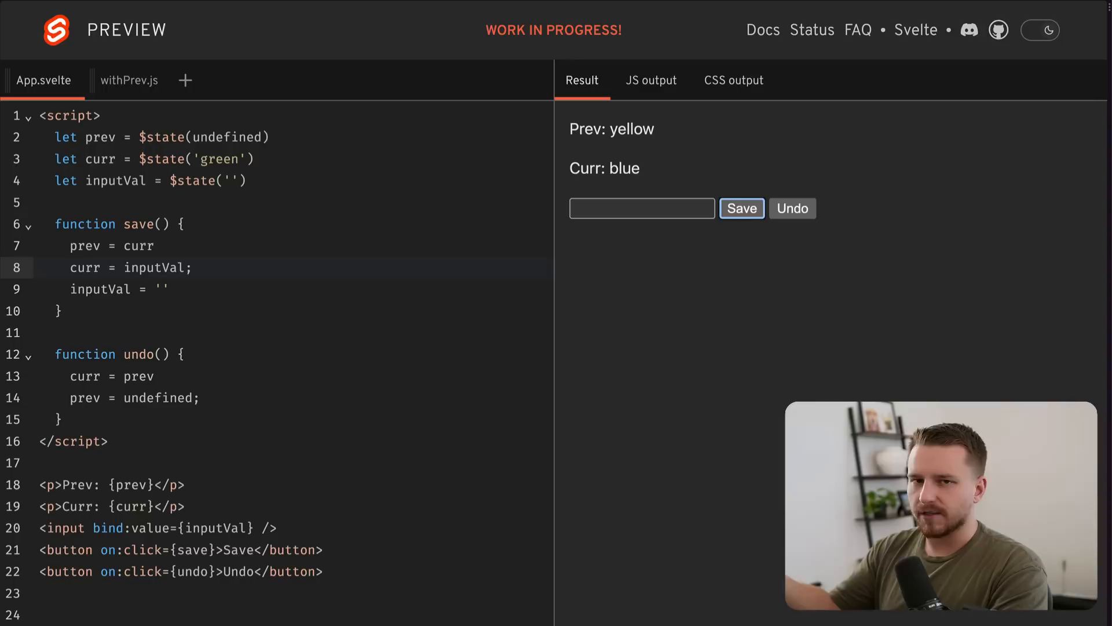
pyautogui.click(791, 207)
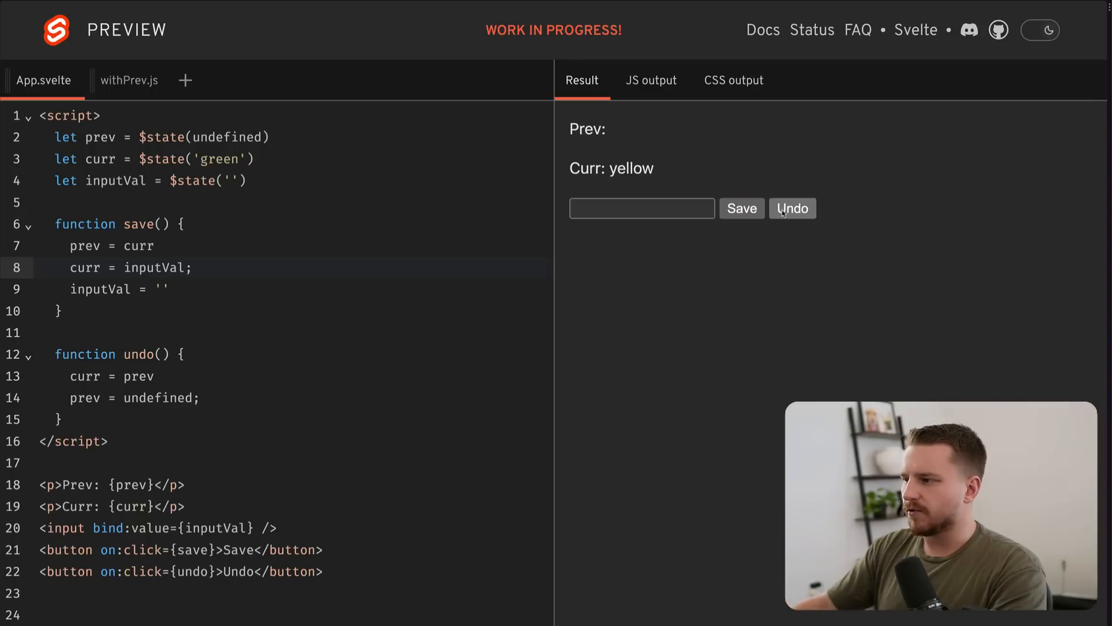
pyautogui.doubleClick(587, 128)
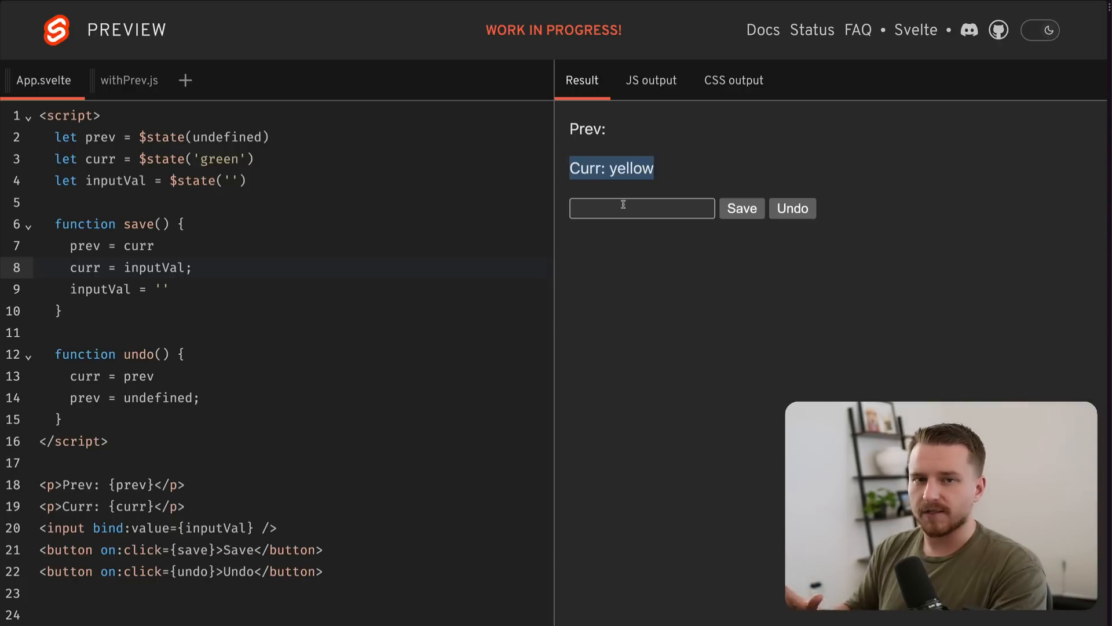
pyautogui.moveTo(250, 236)
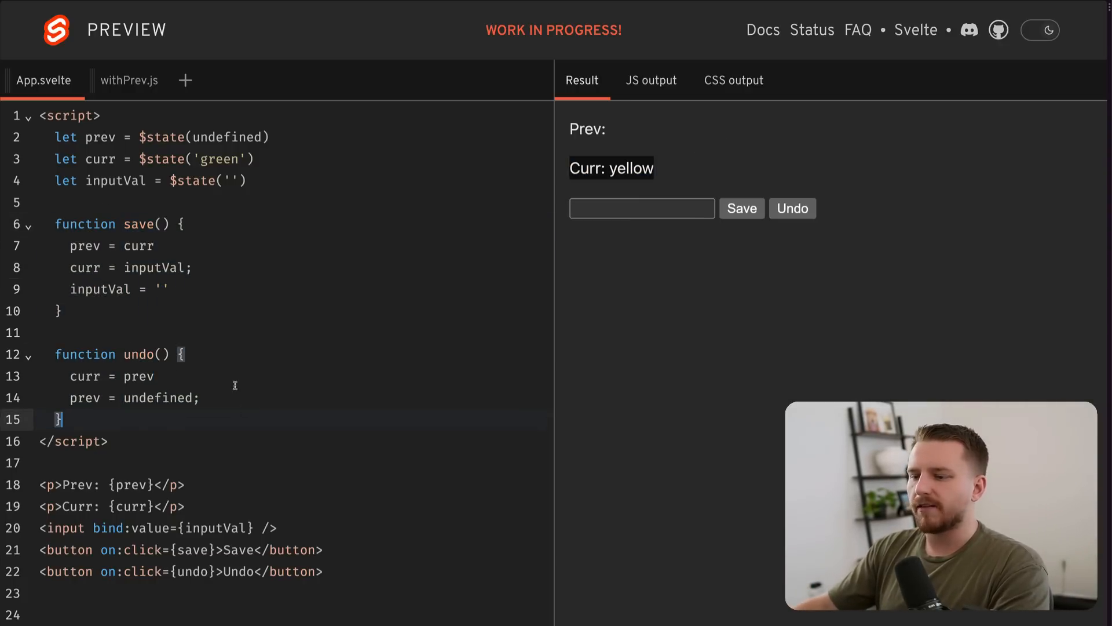
# - Sketch const { curr, prev, undo } = customStore('color') in App.svelte, hitting a compile error
pyautogui.moveTo(104, 181); pyautogui.dragTo(60, 420)
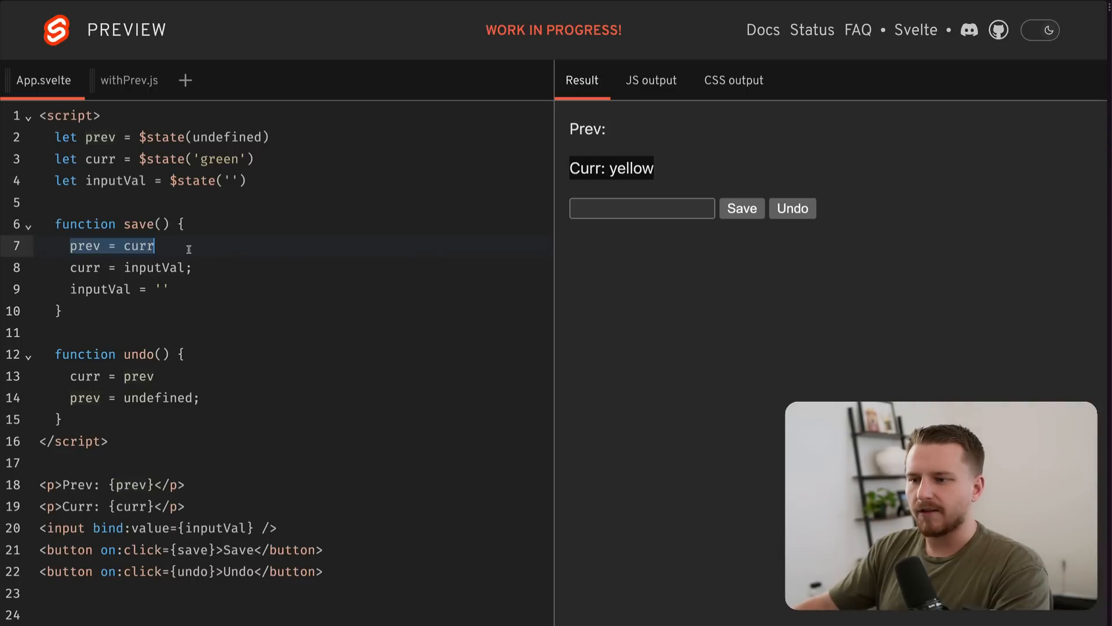
pyautogui.click(121, 246)
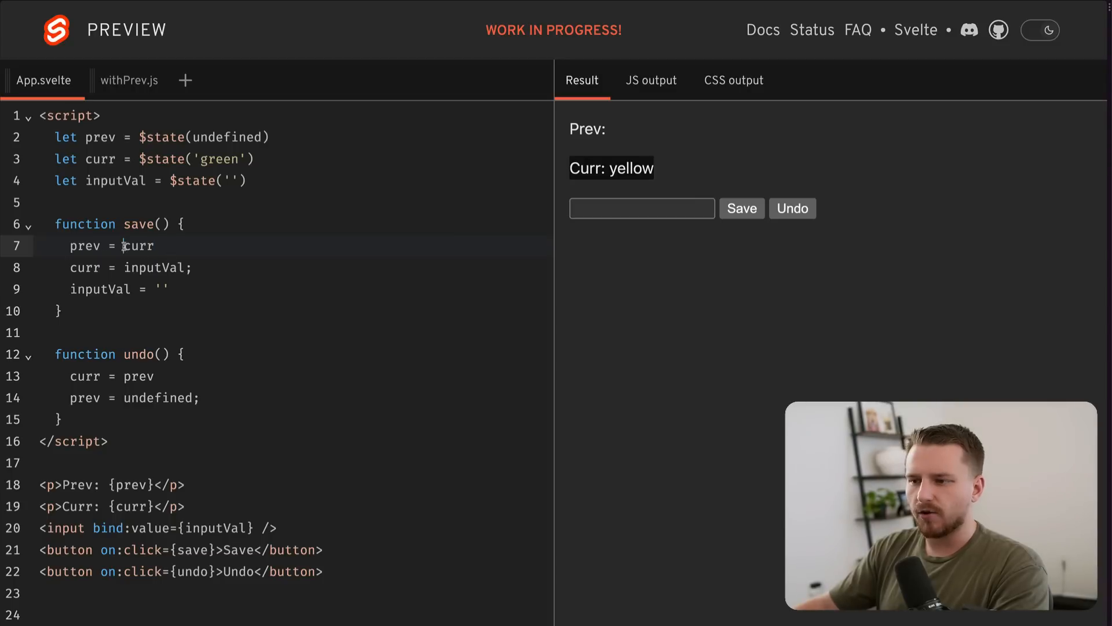
pyautogui.doubleClick(138, 246)
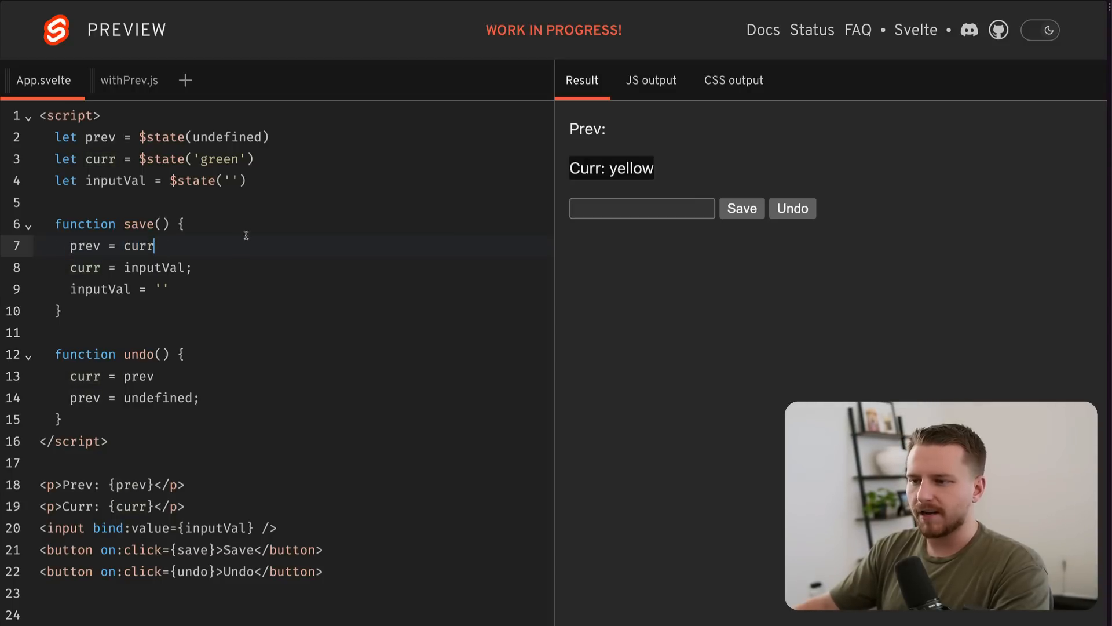
pyautogui.write('const { curr, pr')
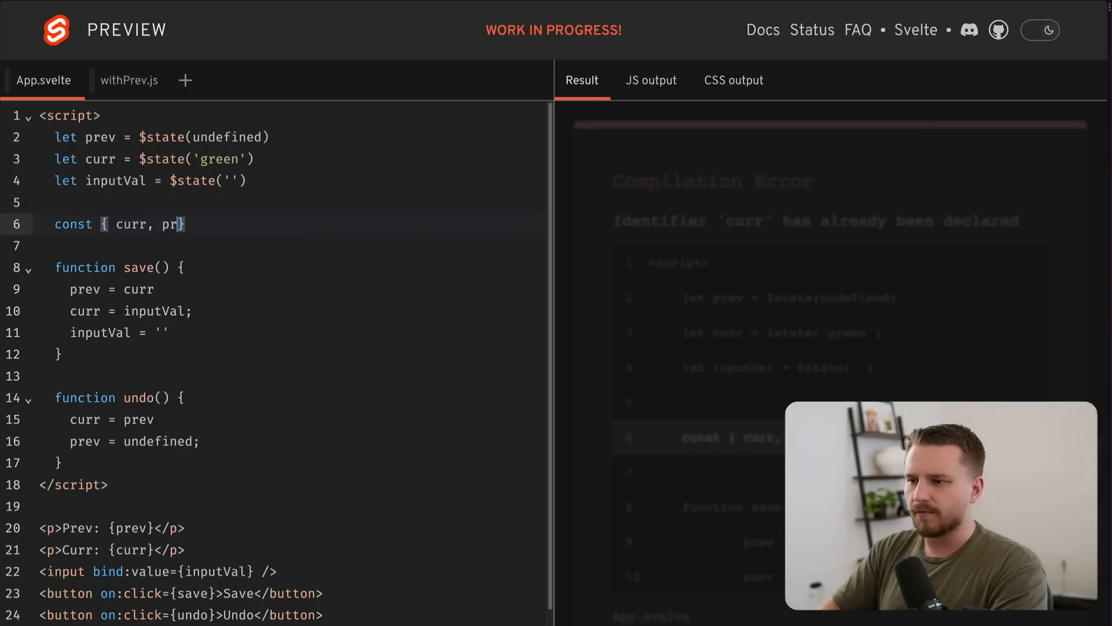
pyautogui.write('ev, undo } = c')
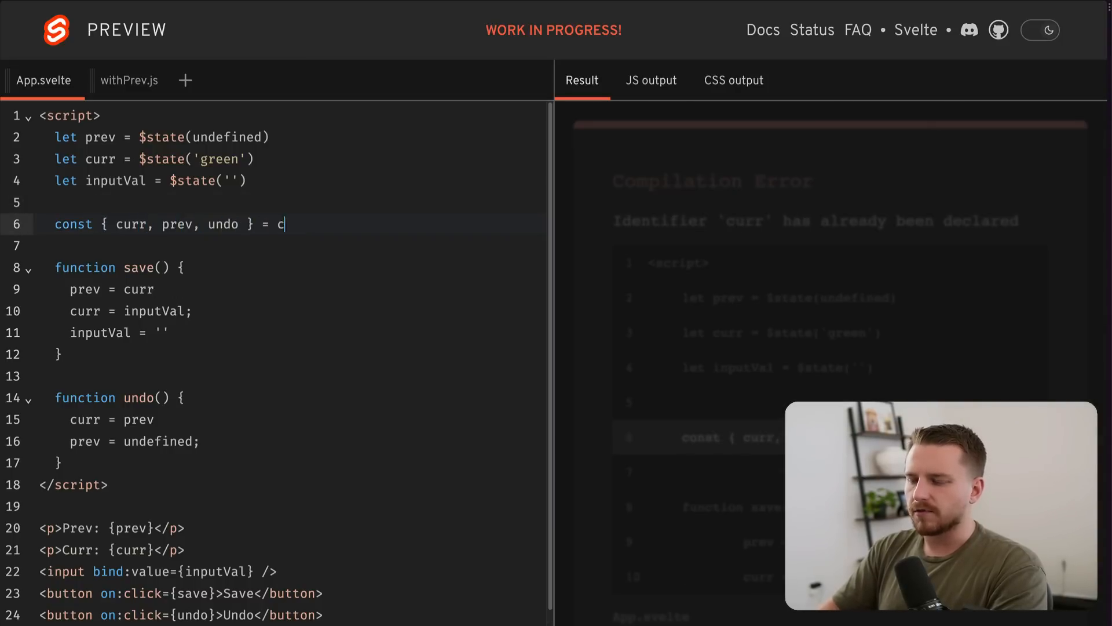
pyautogui.write("ustomStore('')")
pyautogui.write("const sig = customStore('green;")
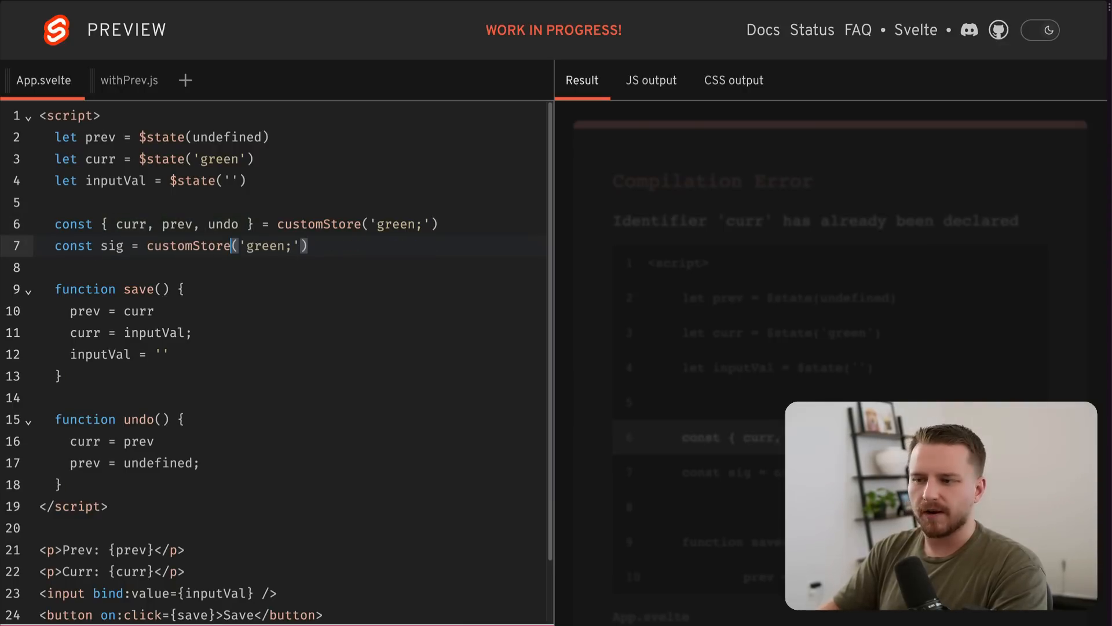
pyautogui.write('color')
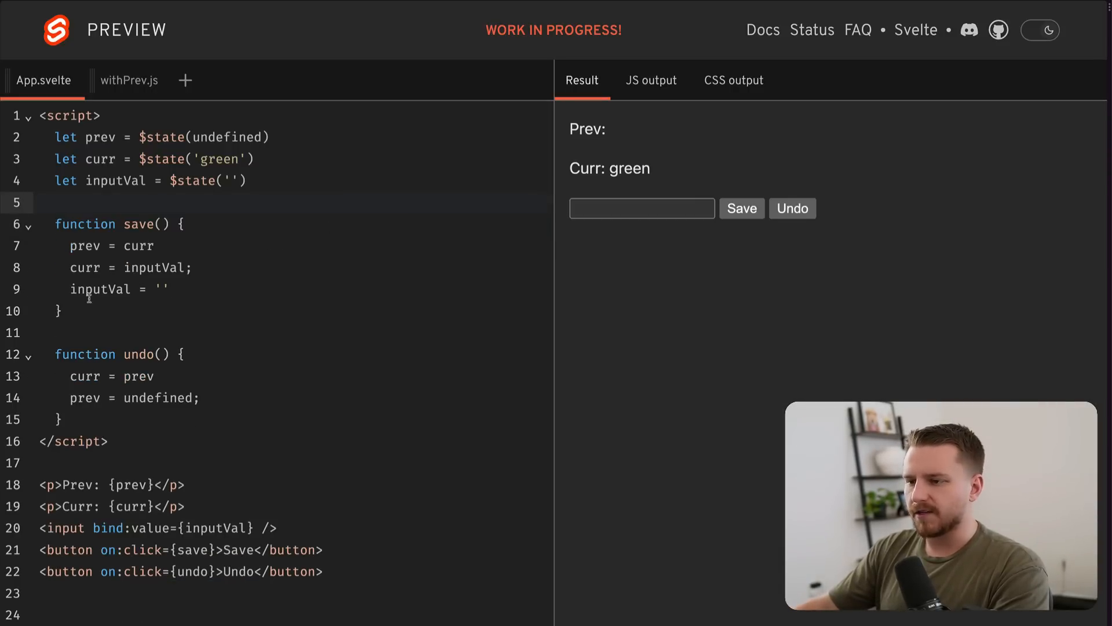
# - In withPrev.js, import writable and readonly from 'svelte/store'
pyautogui.click(129, 80)
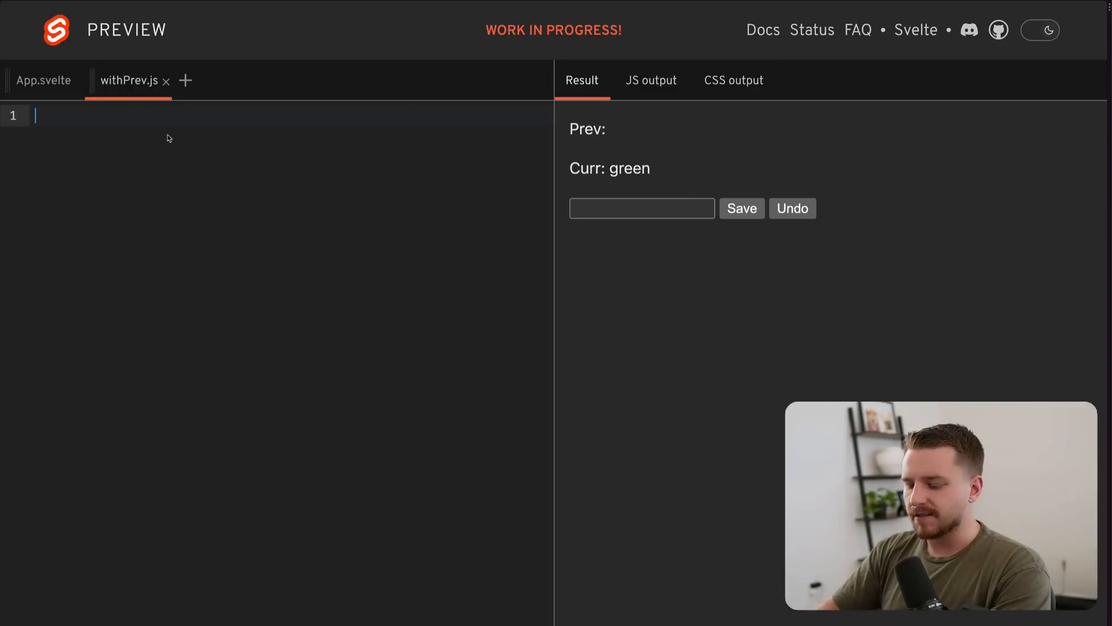
pyautogui.write('import { writable, readoly')
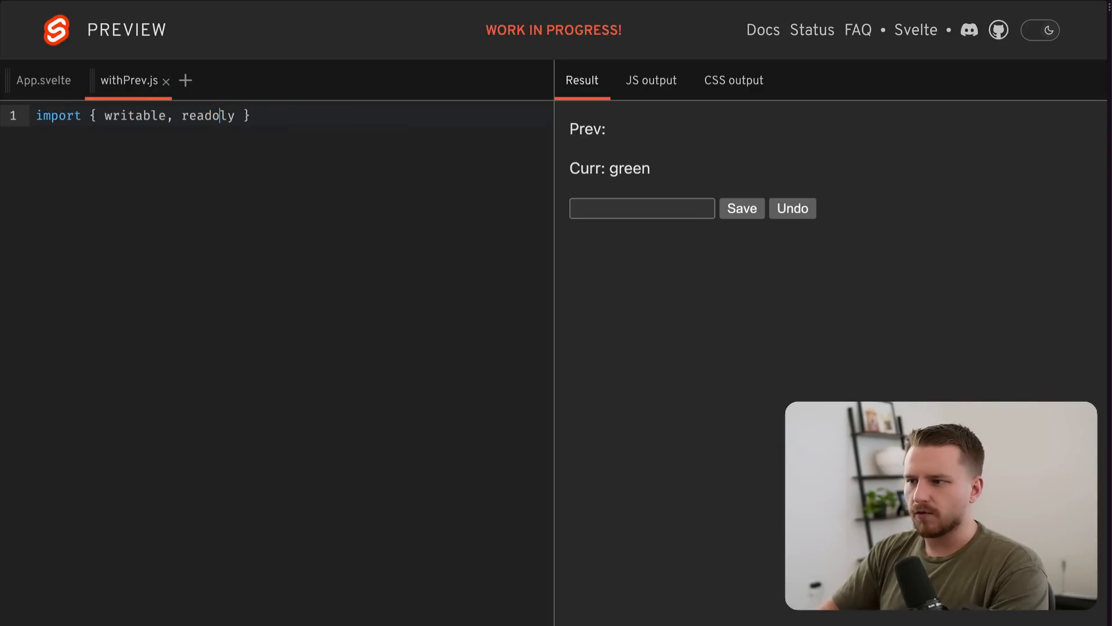
pyautogui.write('n')
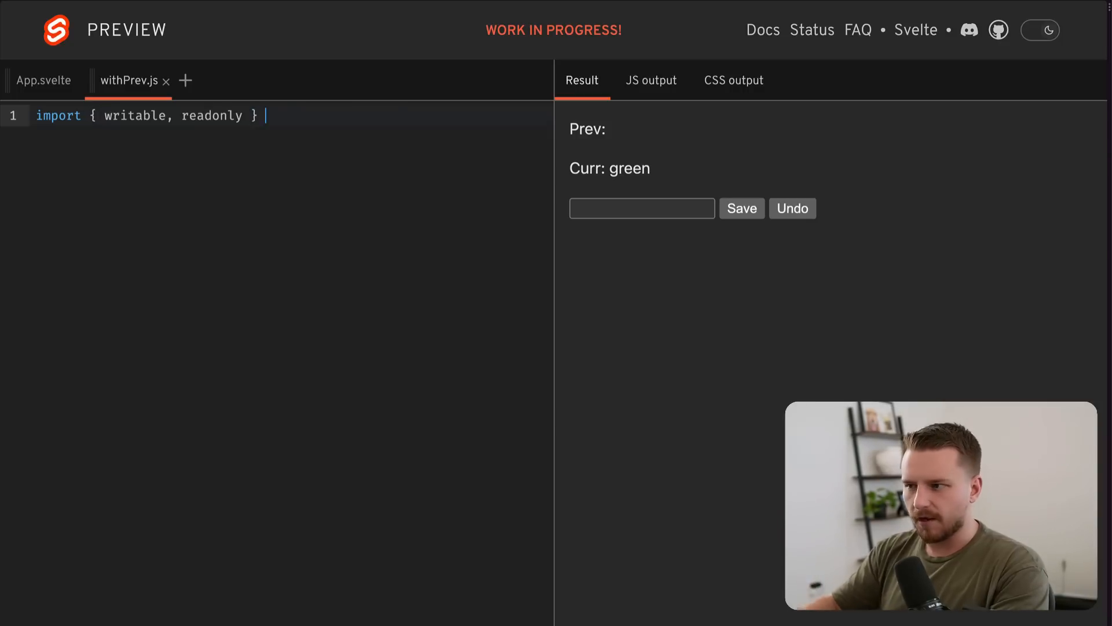
pyautogui.write("from 'svelte/store'")
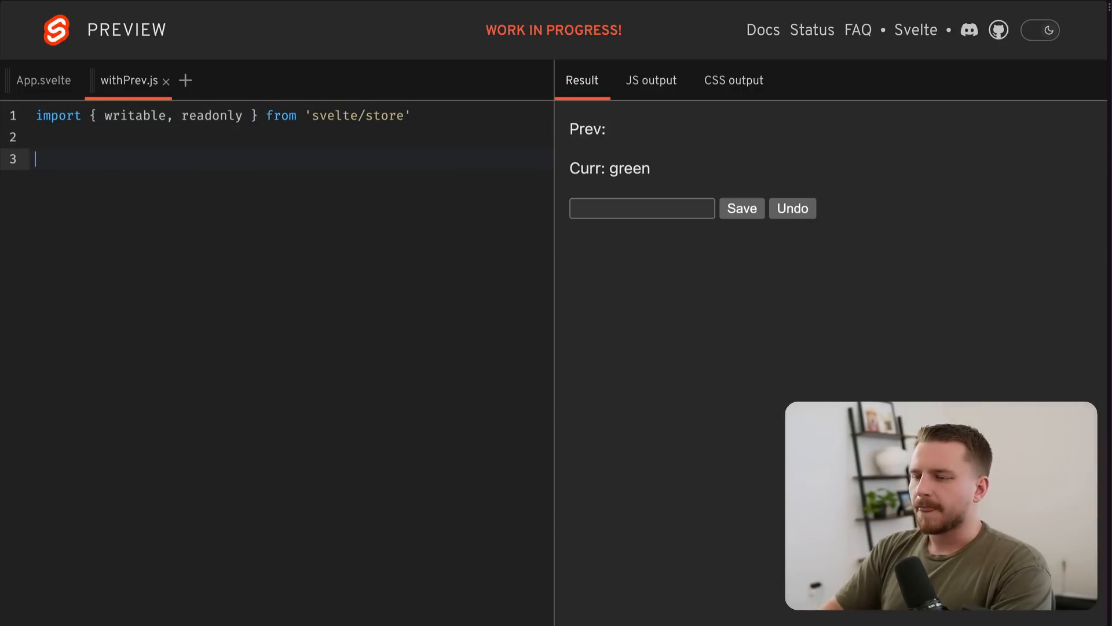
# - Export withPrevStore(initialValue) with curr = writable(initialValue) and a prev writable store
pyautogui.write('export function')
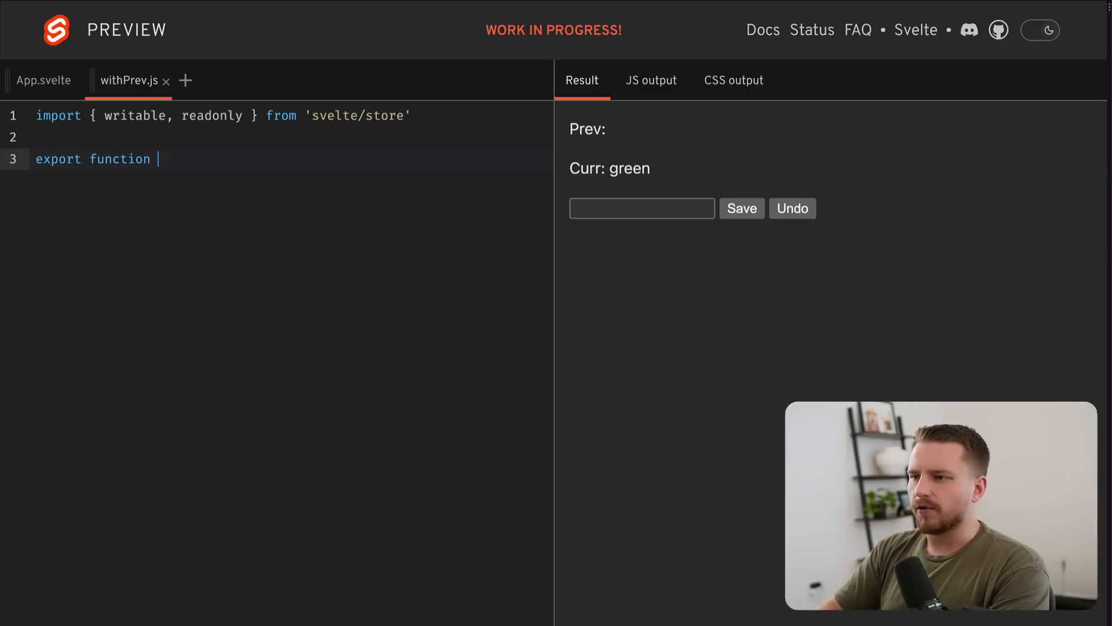
pyautogui.write('withPrevStore()')
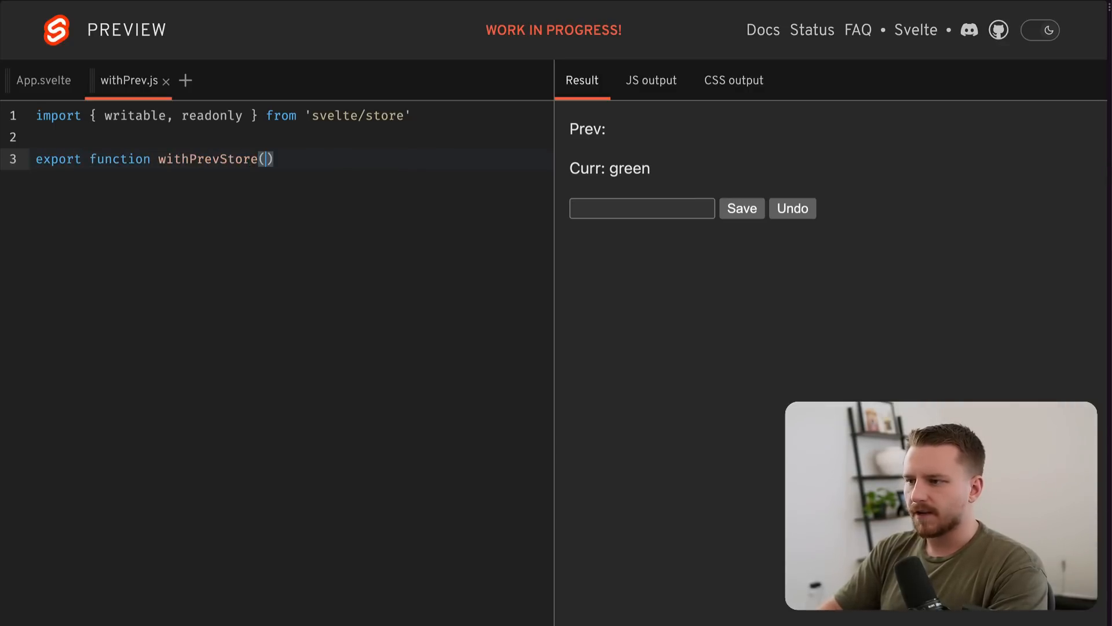
pyautogui.write('initialValue) {')
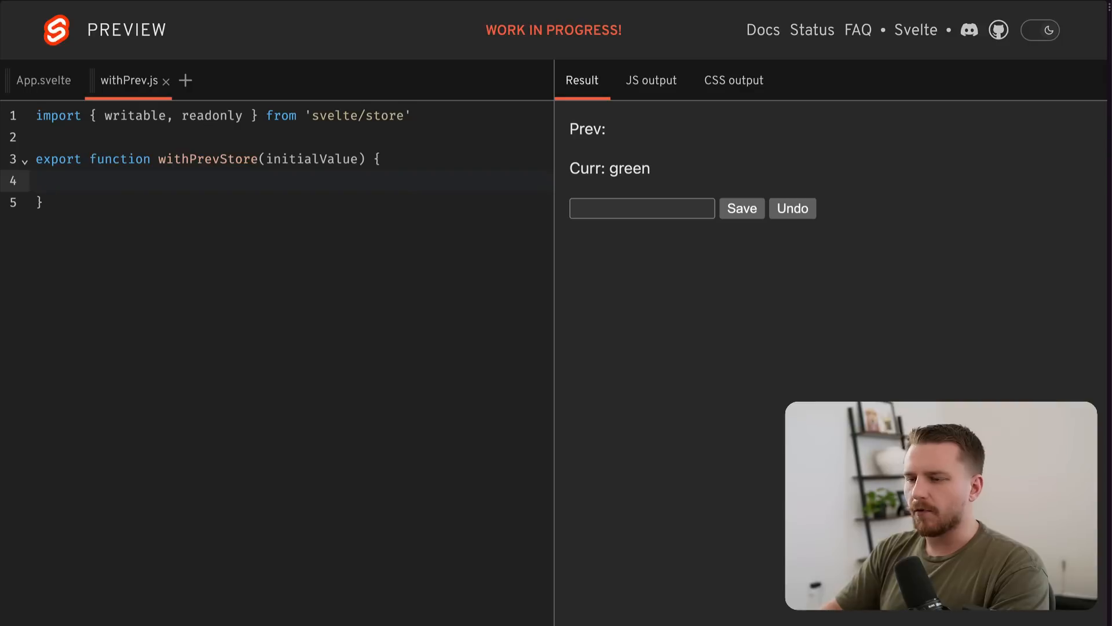
pyautogui.write('const curr =')
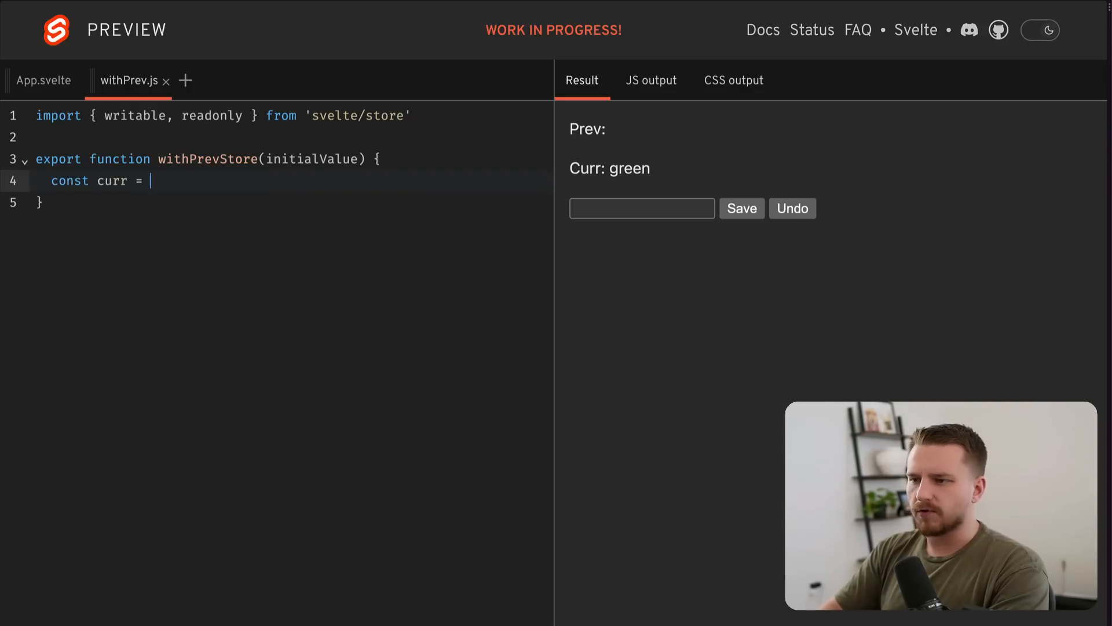
pyautogui.write('w')
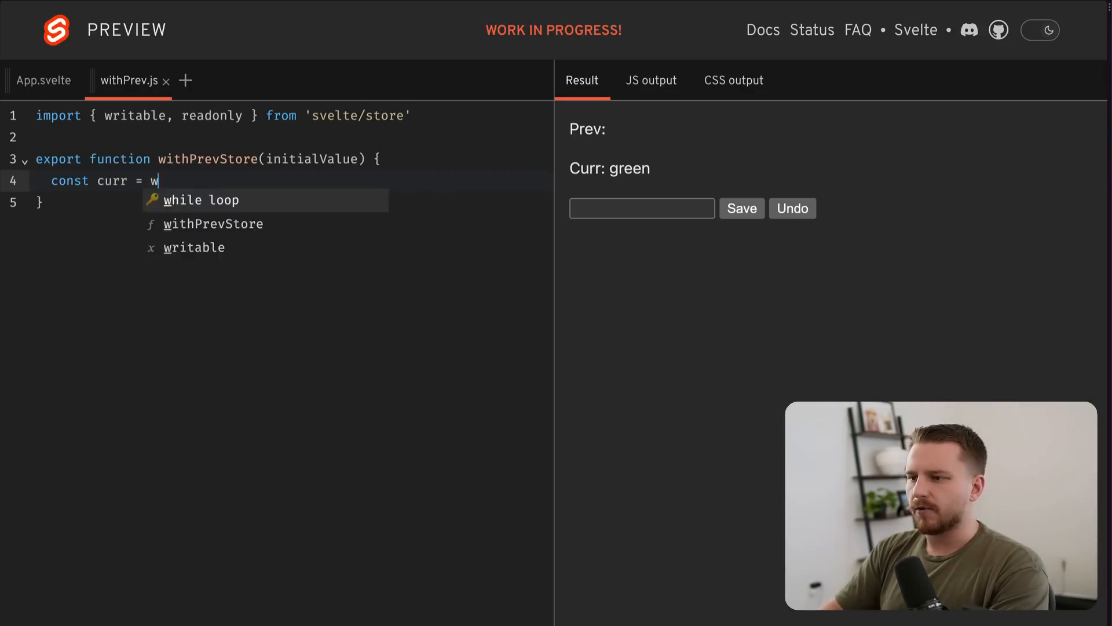
pyautogui.write('ritable(initialValue)')
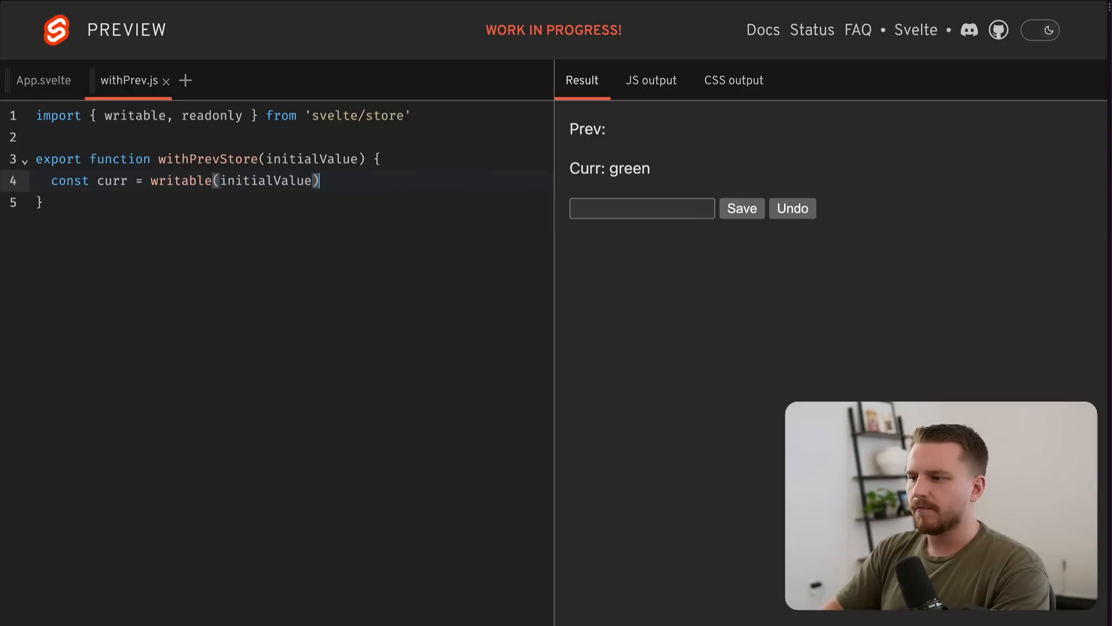
pyautogui.write('const prev = wr')
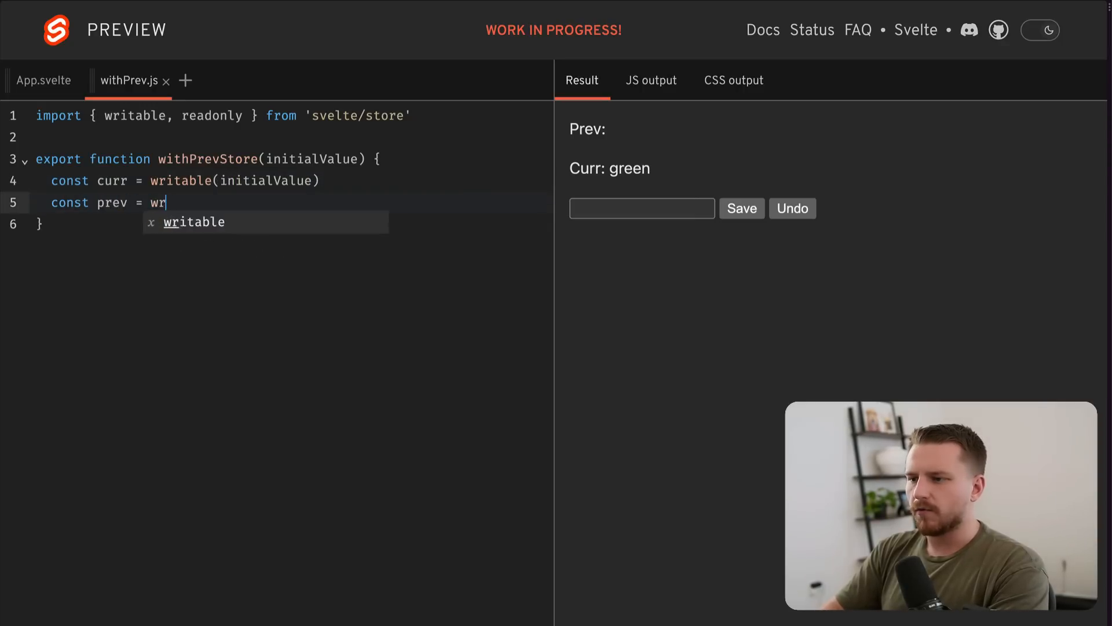
pyautogui.press('Tab')
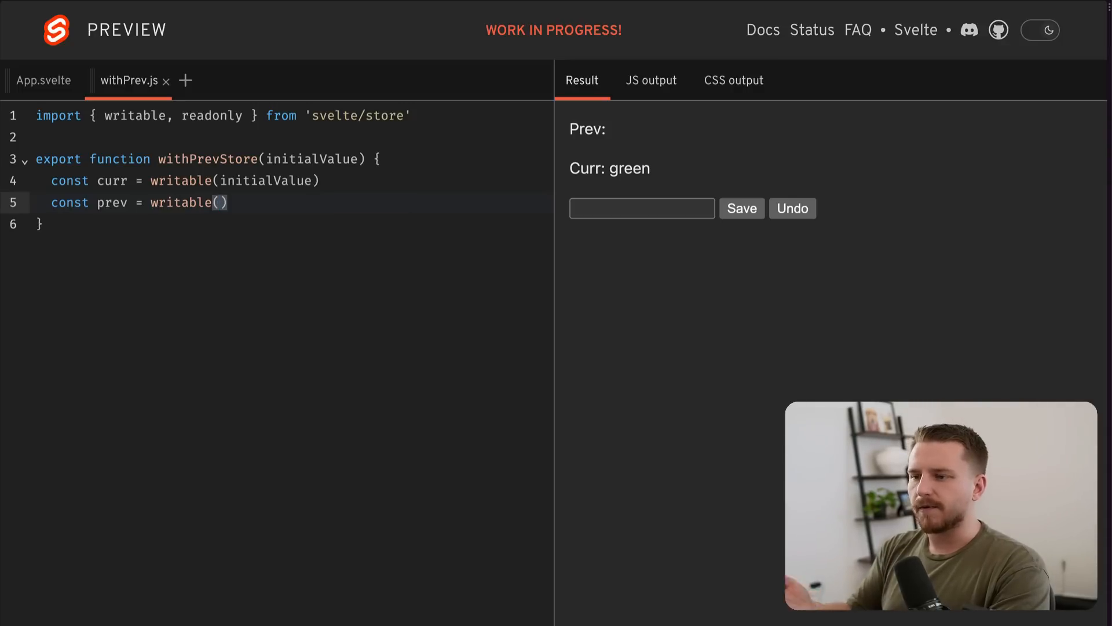
# - Initialise prev as writable(undefined) and discard a half-written curr.update line
pyautogui.doubleClick(194, 114)
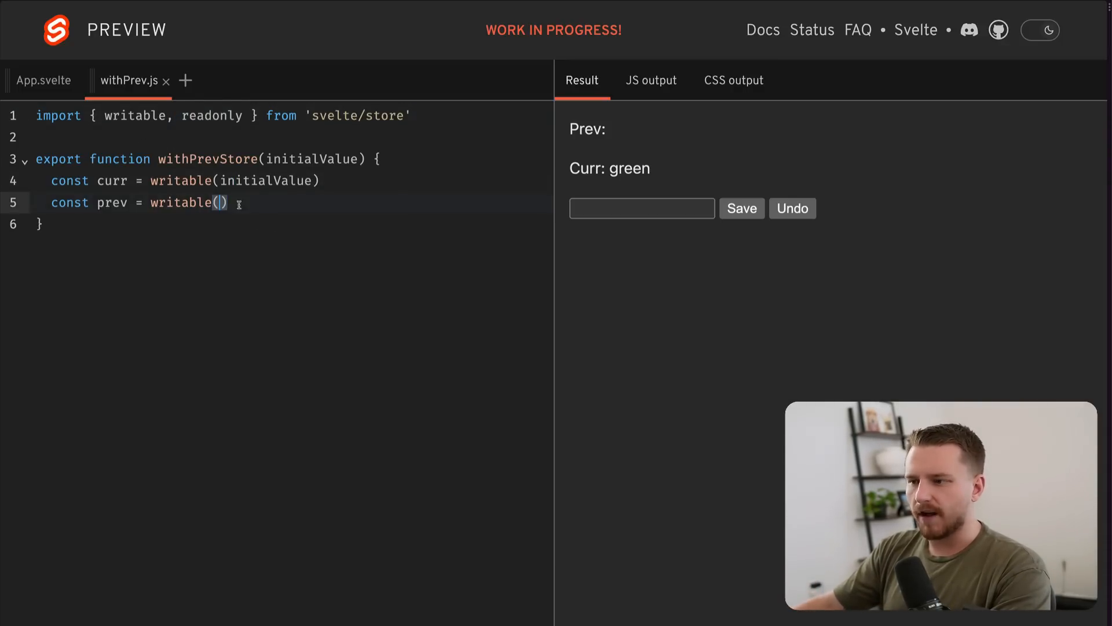
pyautogui.write('undefined')
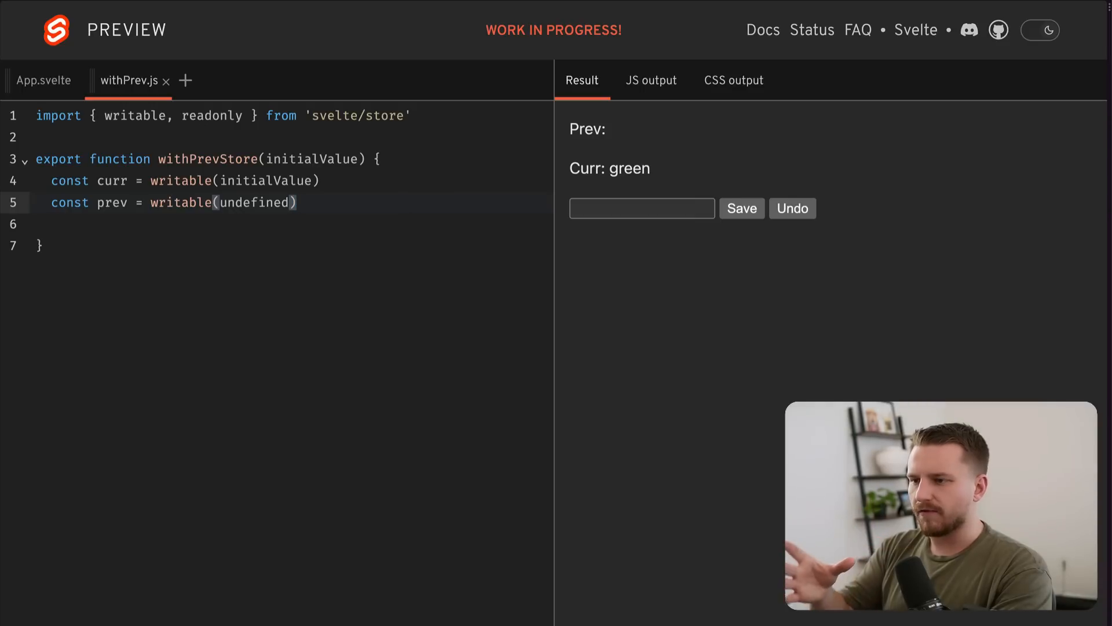
pyautogui.click(298, 201)
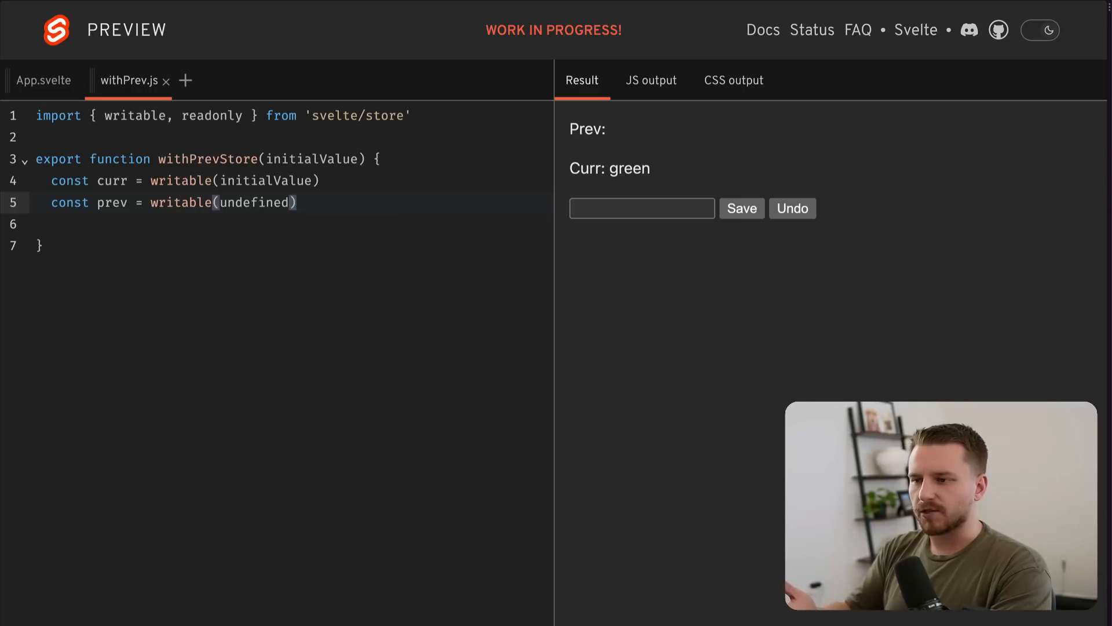
pyautogui.write('curr.update((vu')
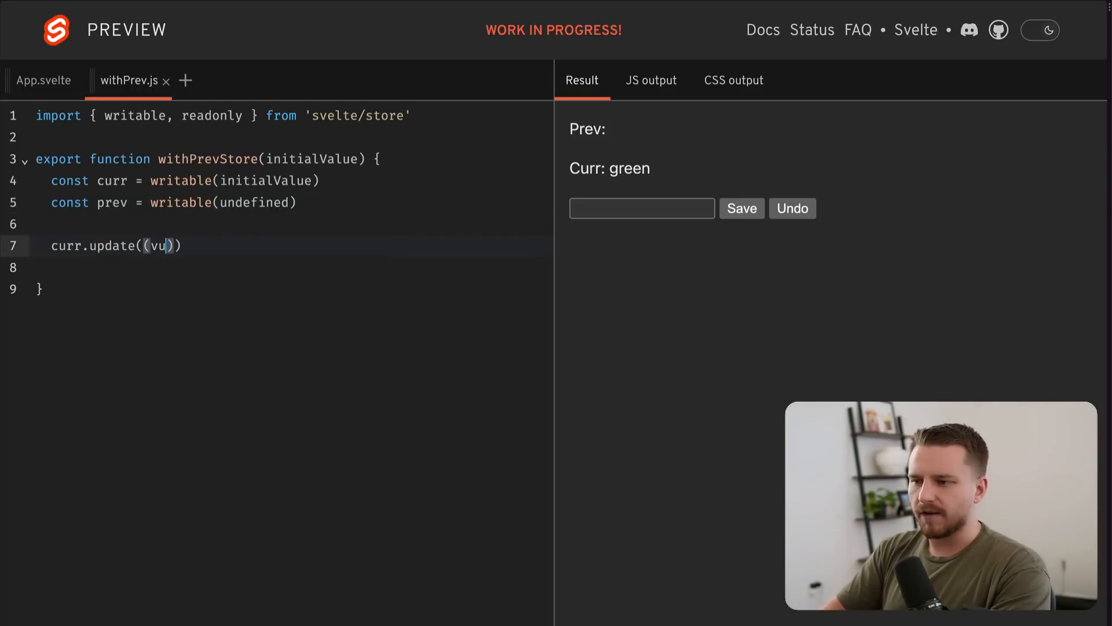
pyautogui.press('ctrl+a')
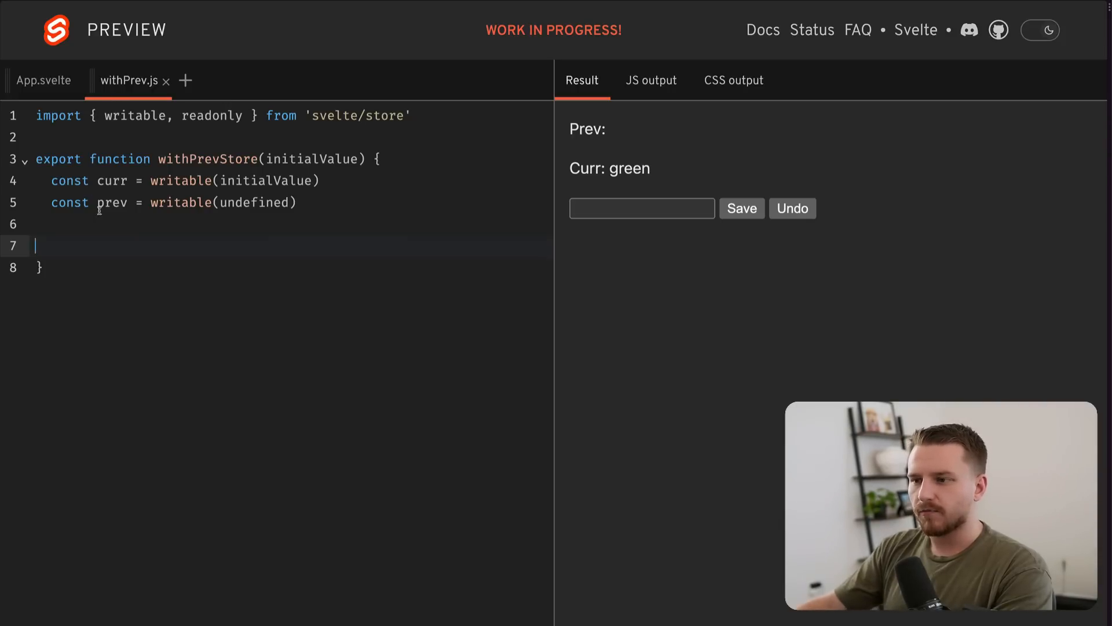
# - Write function update(updater) that calls curr.update((currentValue) => ...)
pyautogui.doubleClick(113, 180)
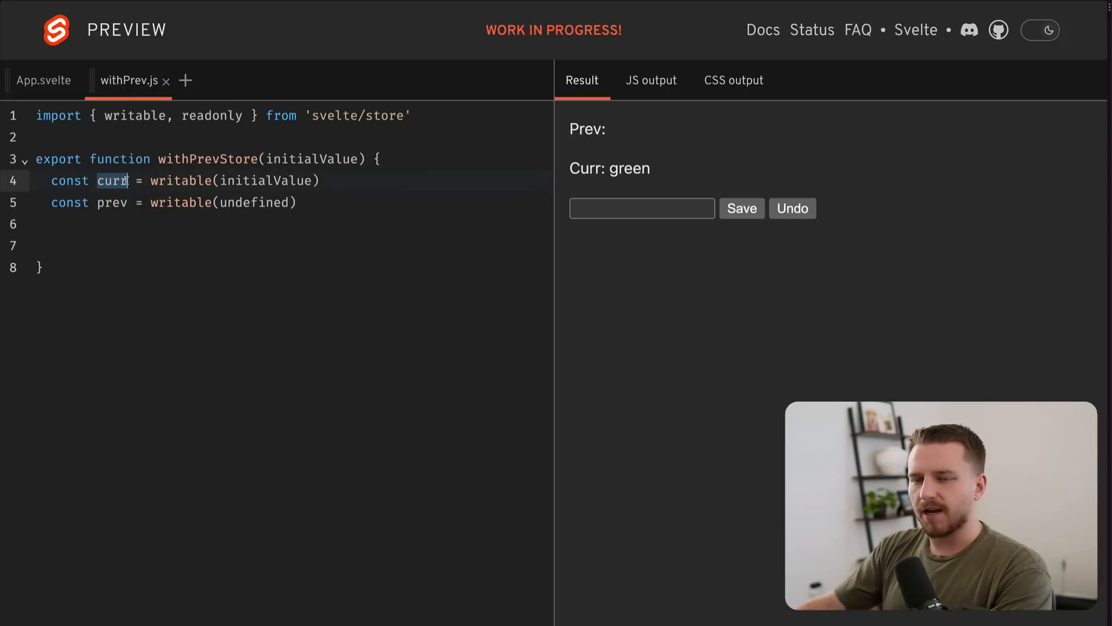
pyautogui.write('function update(upda')
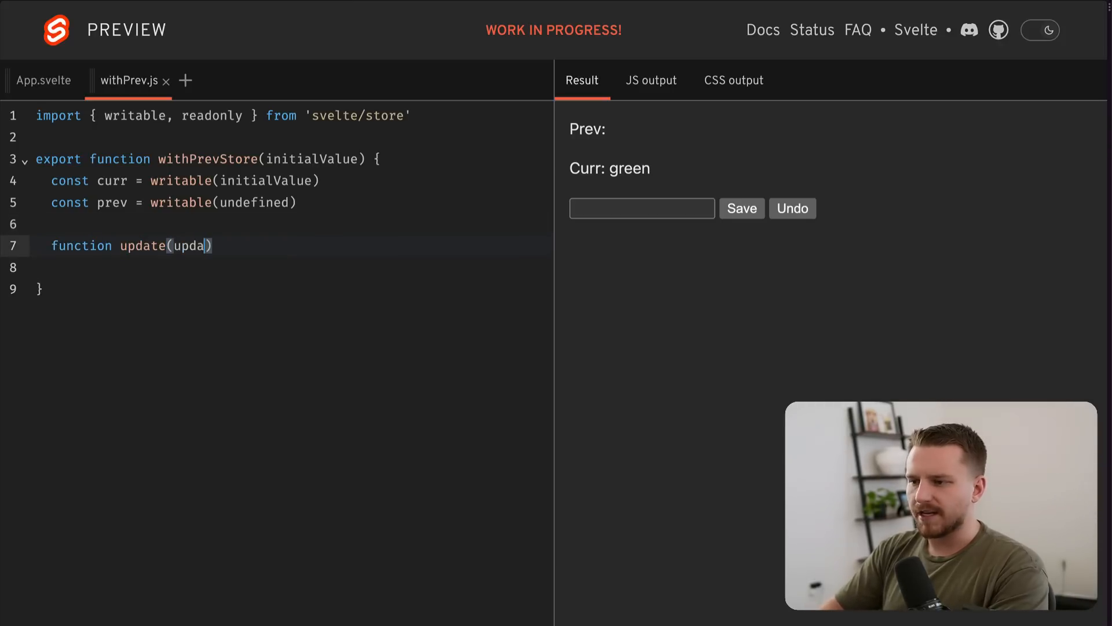
pyautogui.write('ter) {}')
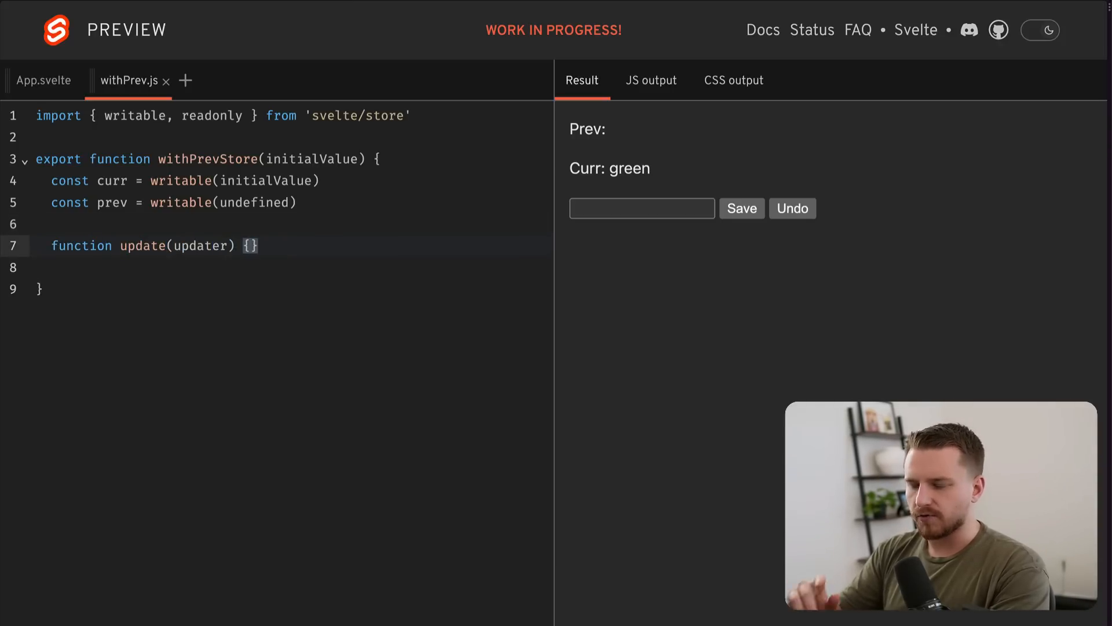
pyautogui.write('curr.')
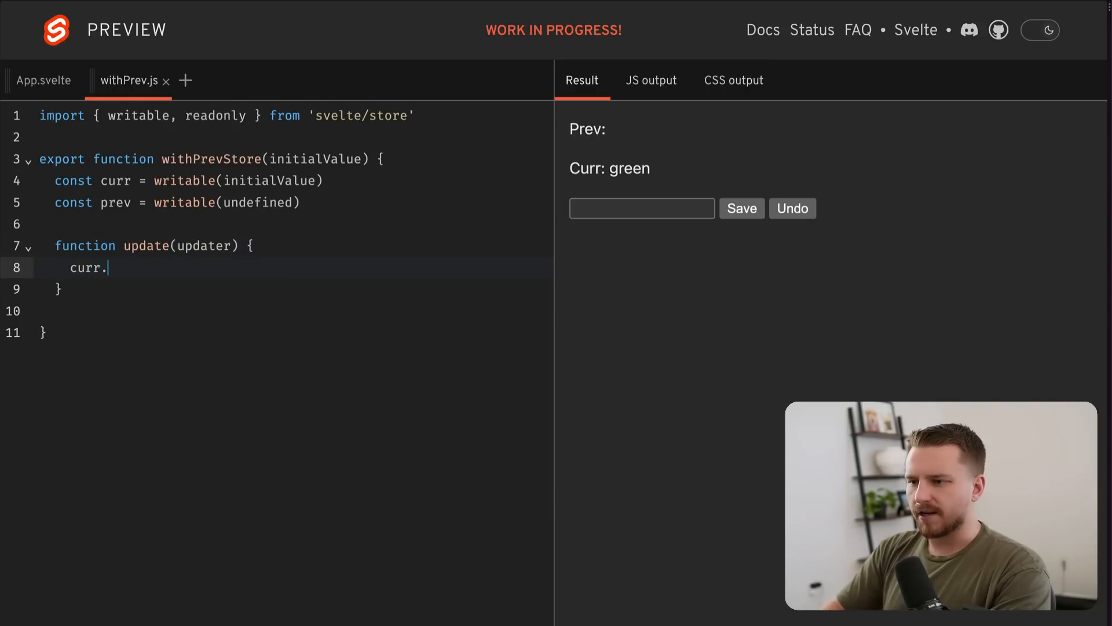
pyautogui.write('update((currentValue) => {})')
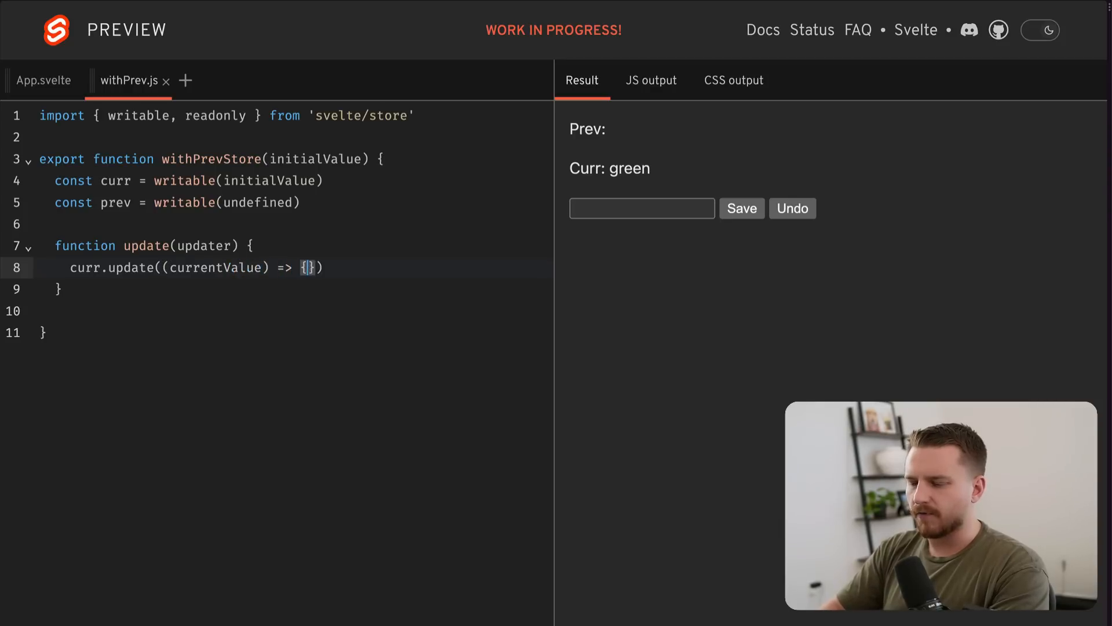
pyautogui.write('p')
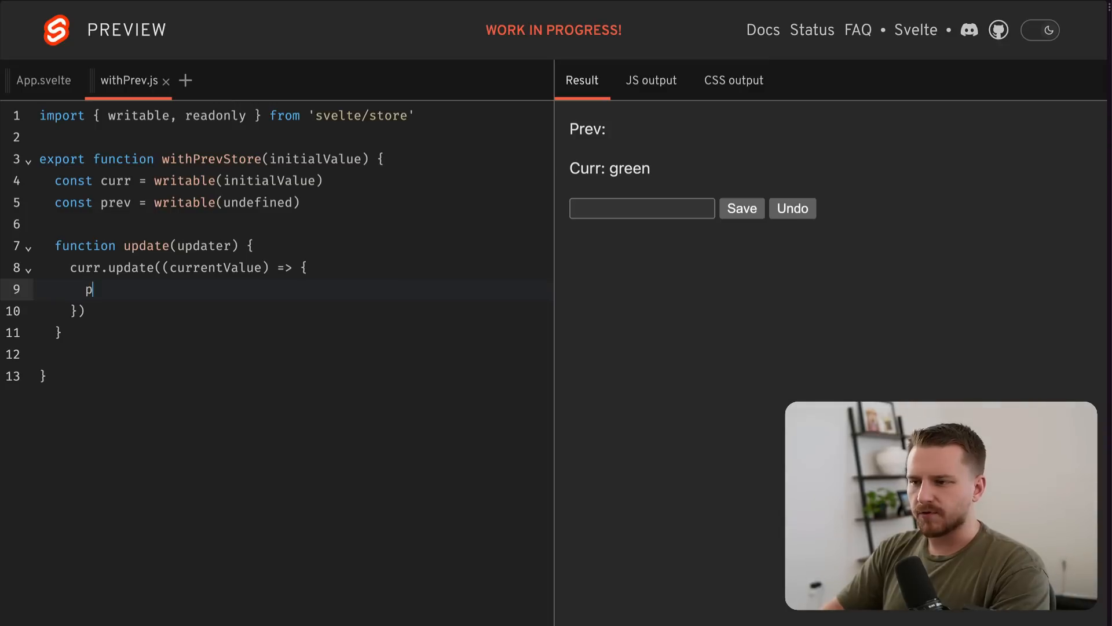
# - Inside it, prev.set(currentValue) and return updater(currentValue), then try $curr = 'what'
pyautogui.write('rev.set()')
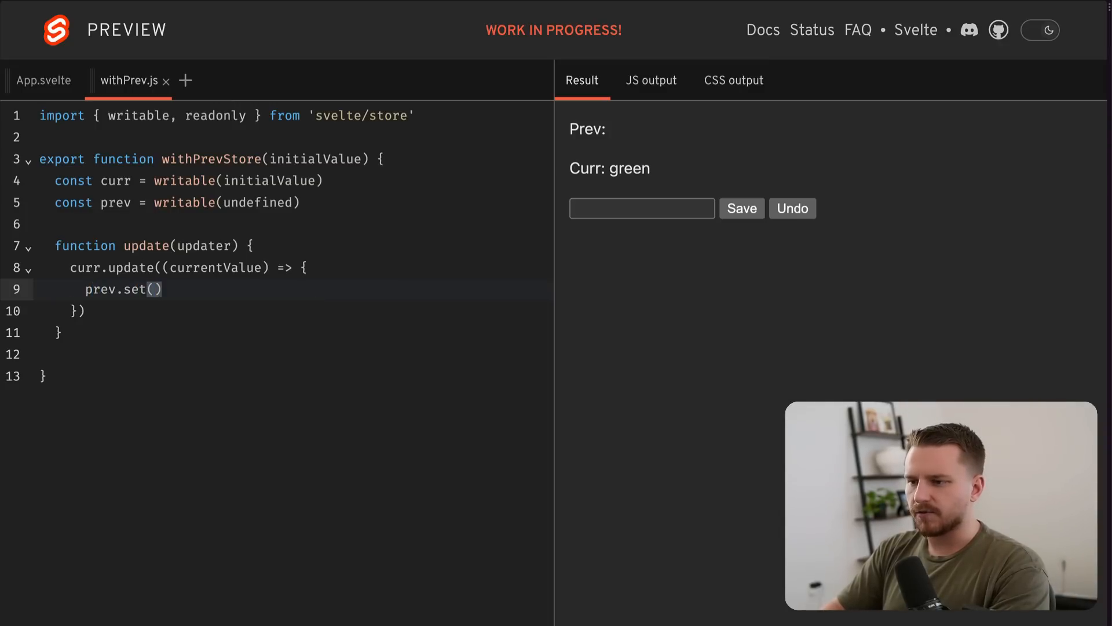
pyautogui.write('currentValue')
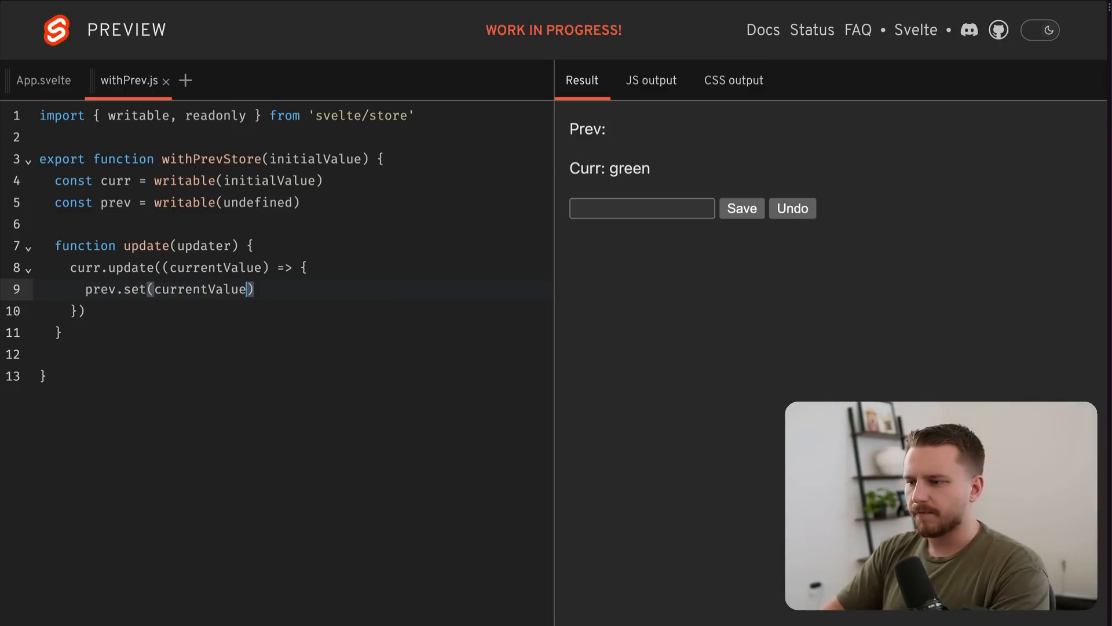
pyautogui.write('retur')
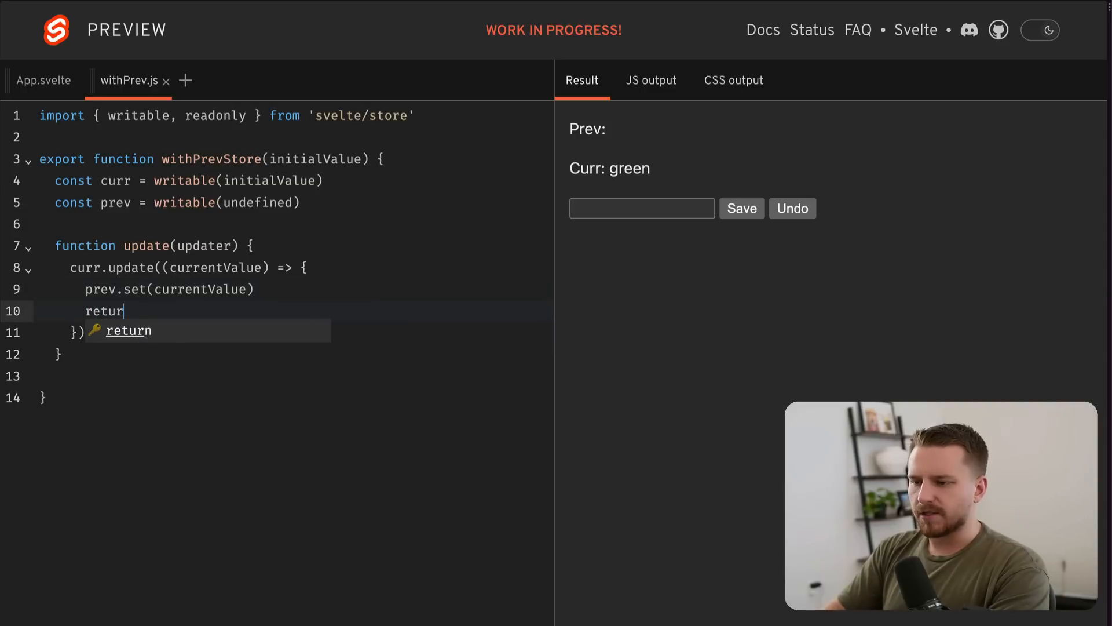
pyautogui.write('n updater()')
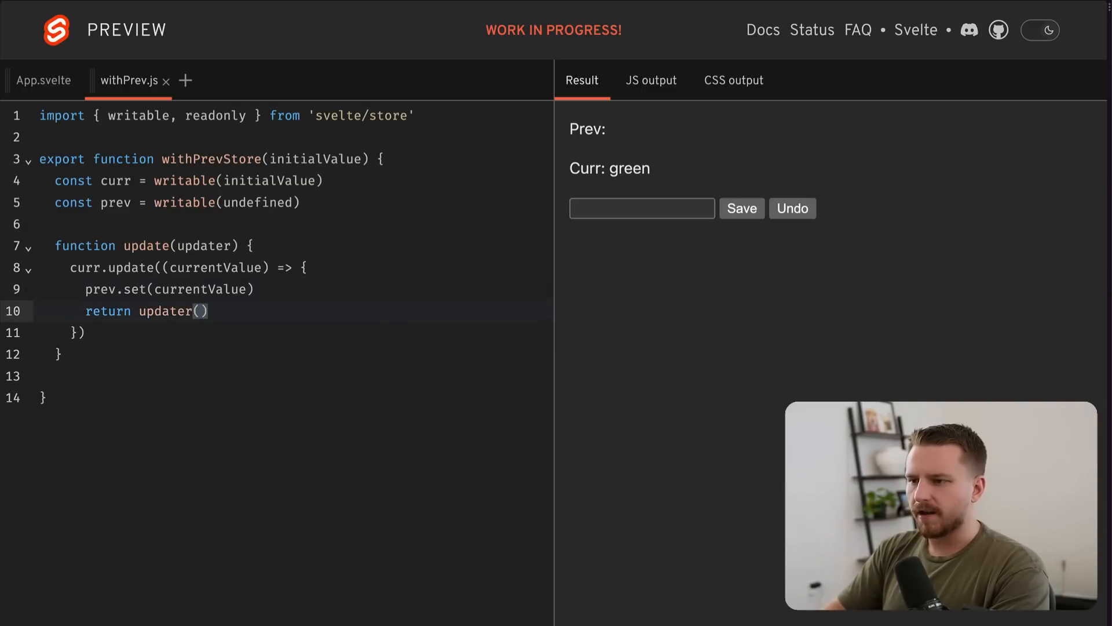
pyautogui.write('currentValue')
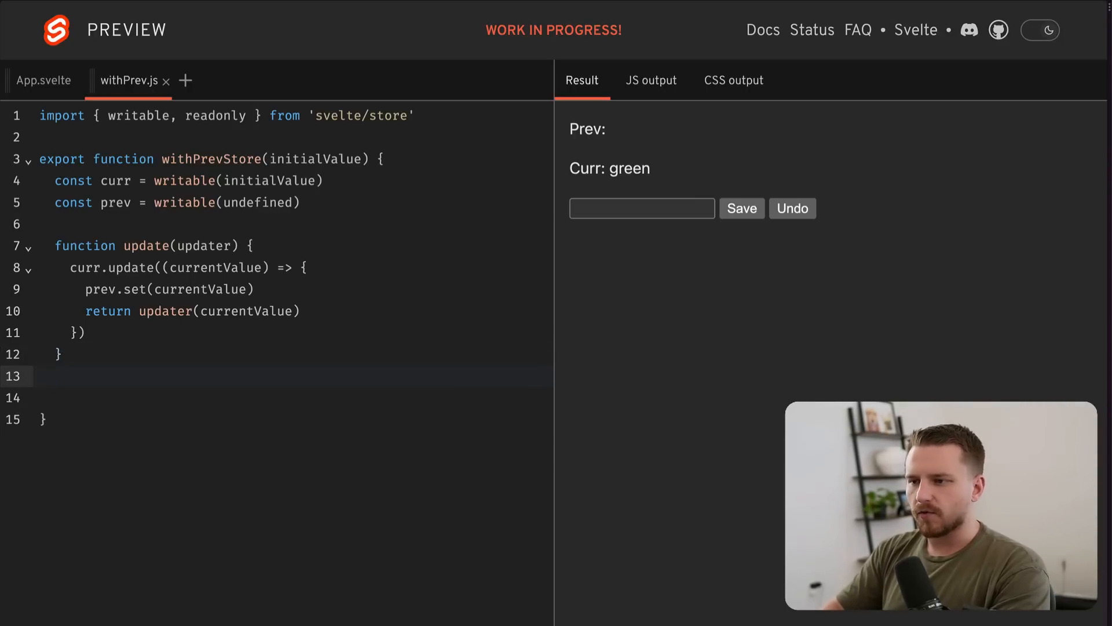
pyautogui.write('$')
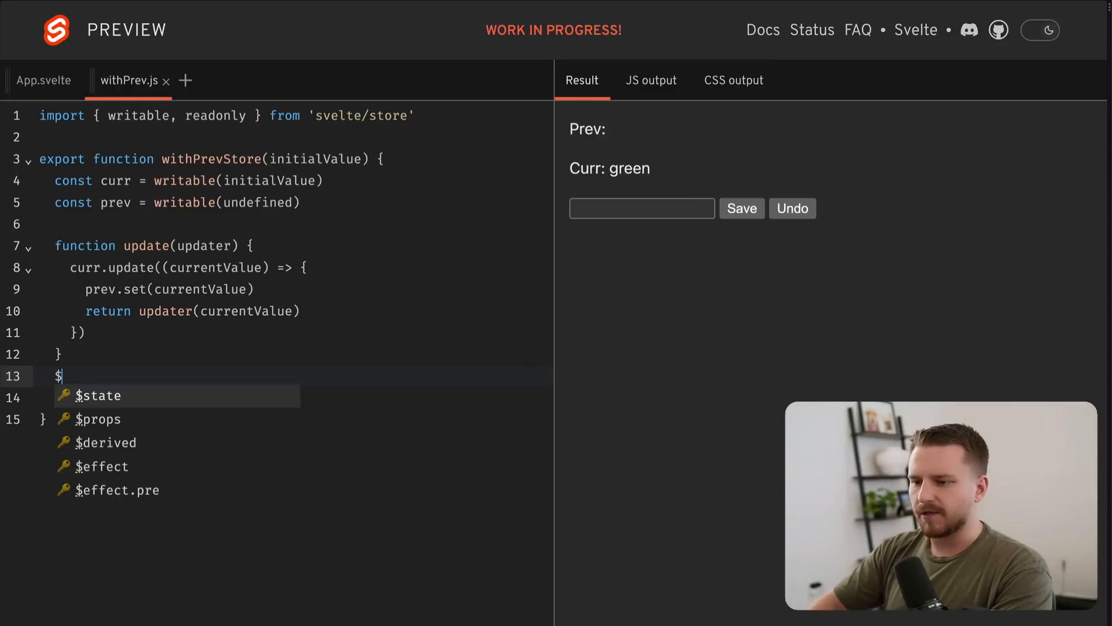
pyautogui.write("curr = 'what'")
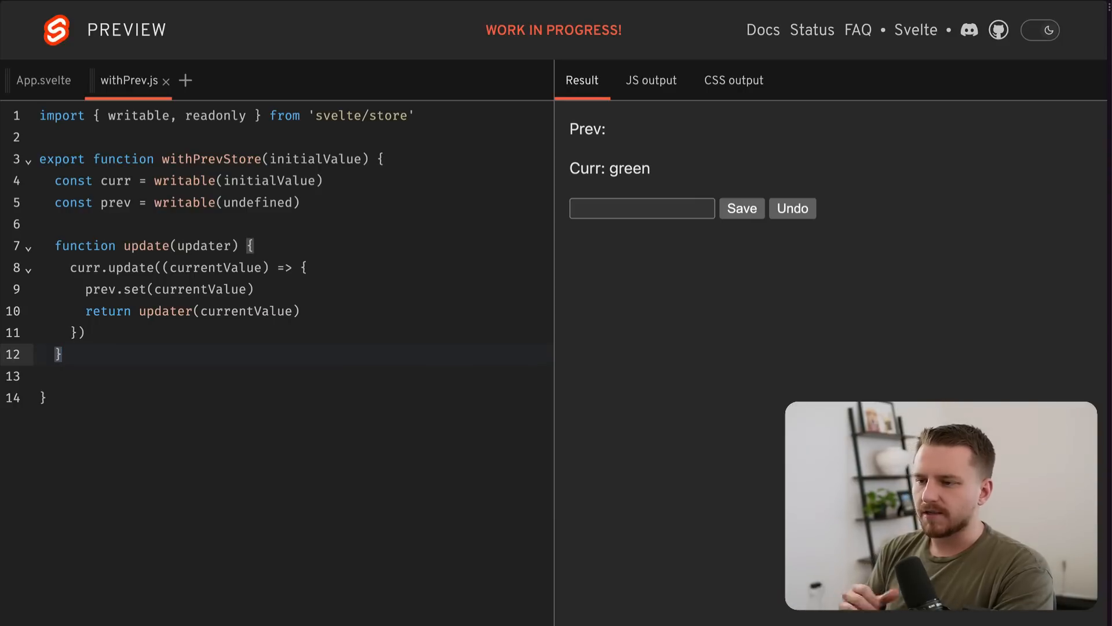
# - Add function set(newValue) that calls update(() => newValue)
pyautogui.write('f')
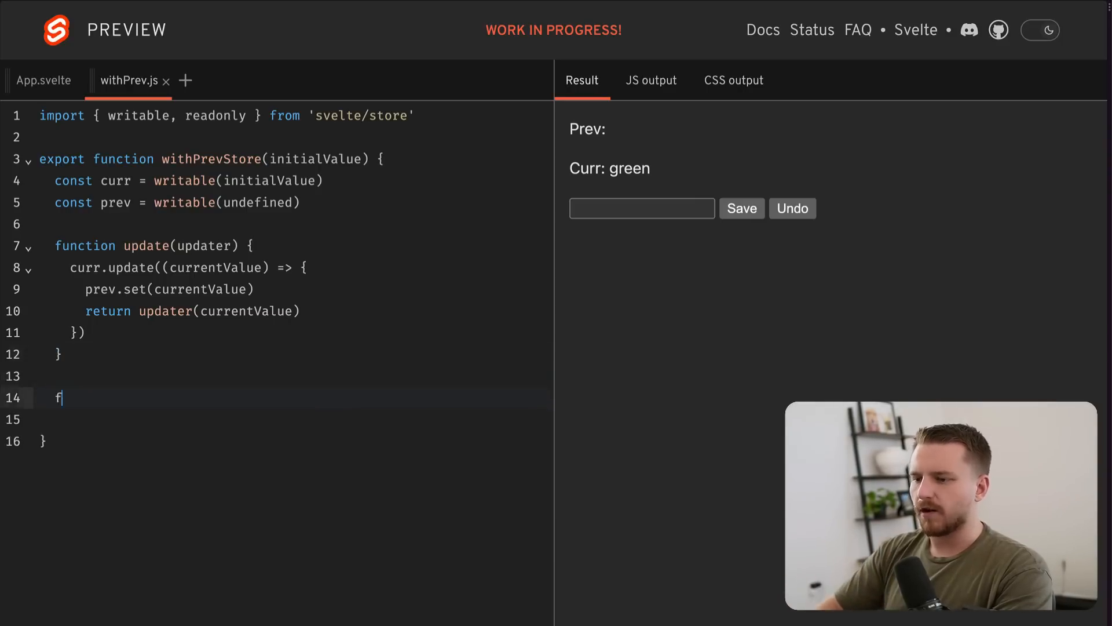
pyautogui.write('unction set(')
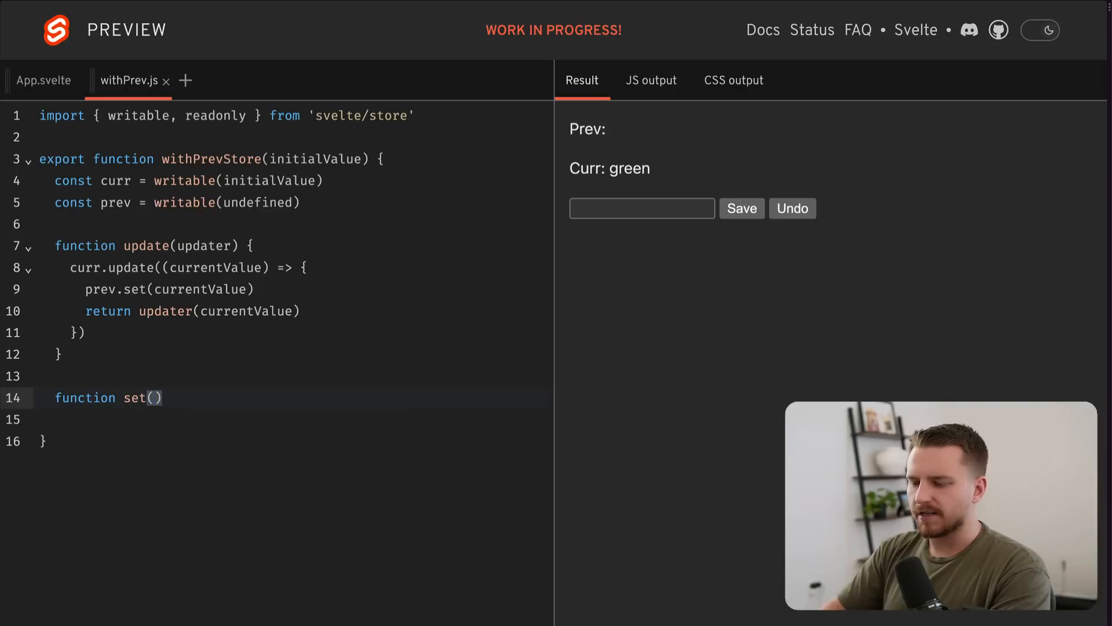
pyautogui.write('newValue) {')
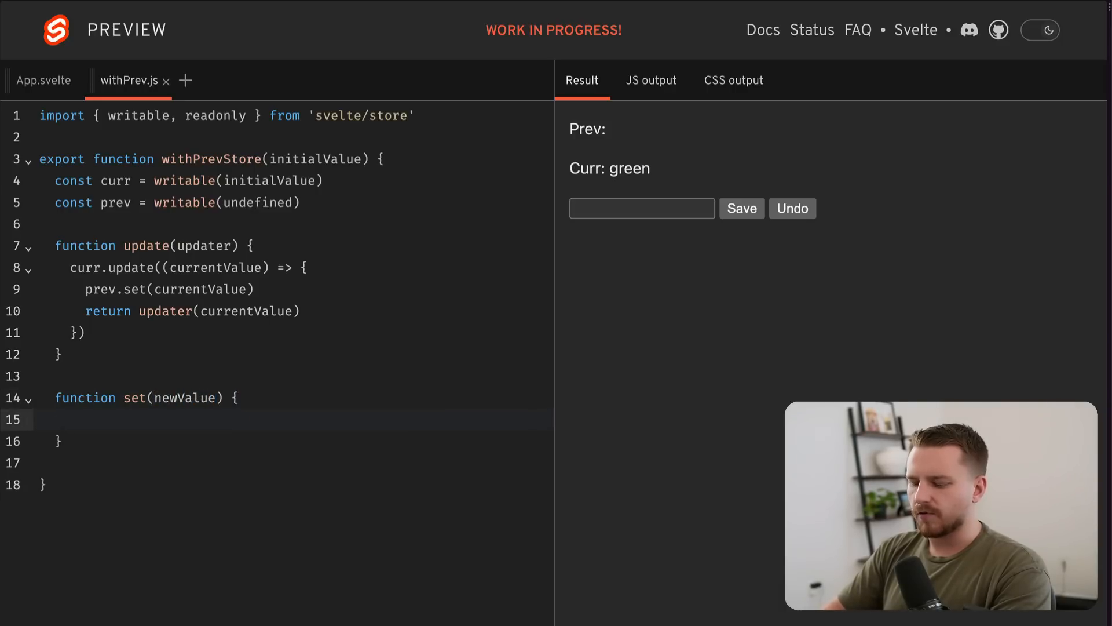
pyautogui.write('update(() => newValue')
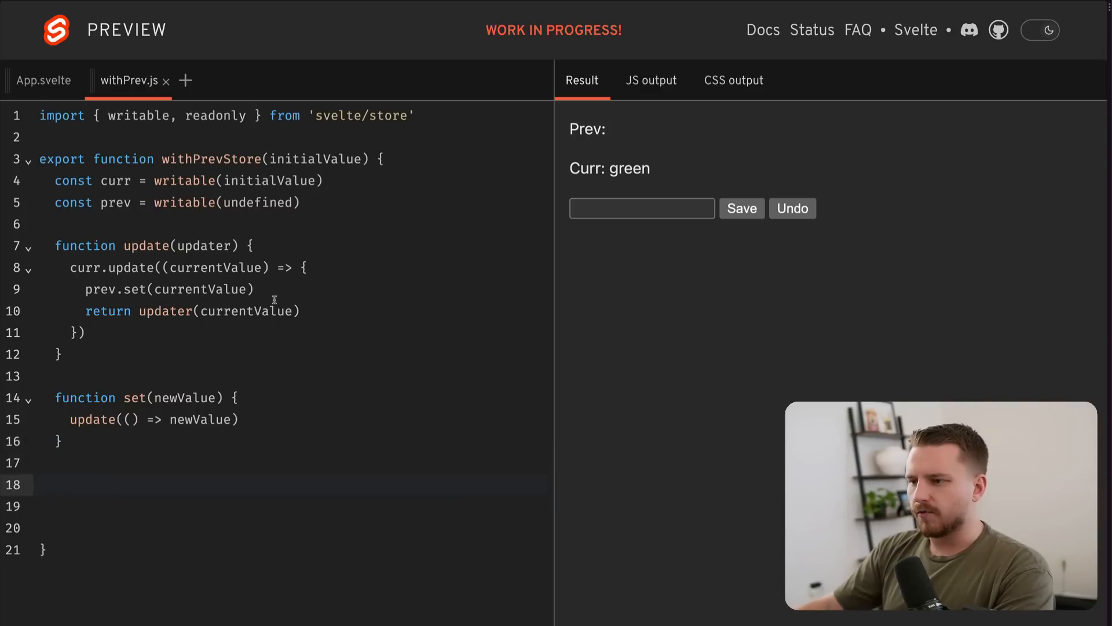
# - Add undo() using prev.update((prevValue) => { curr.set(prevValue); return undefined })
pyautogui.write('function undo() {')
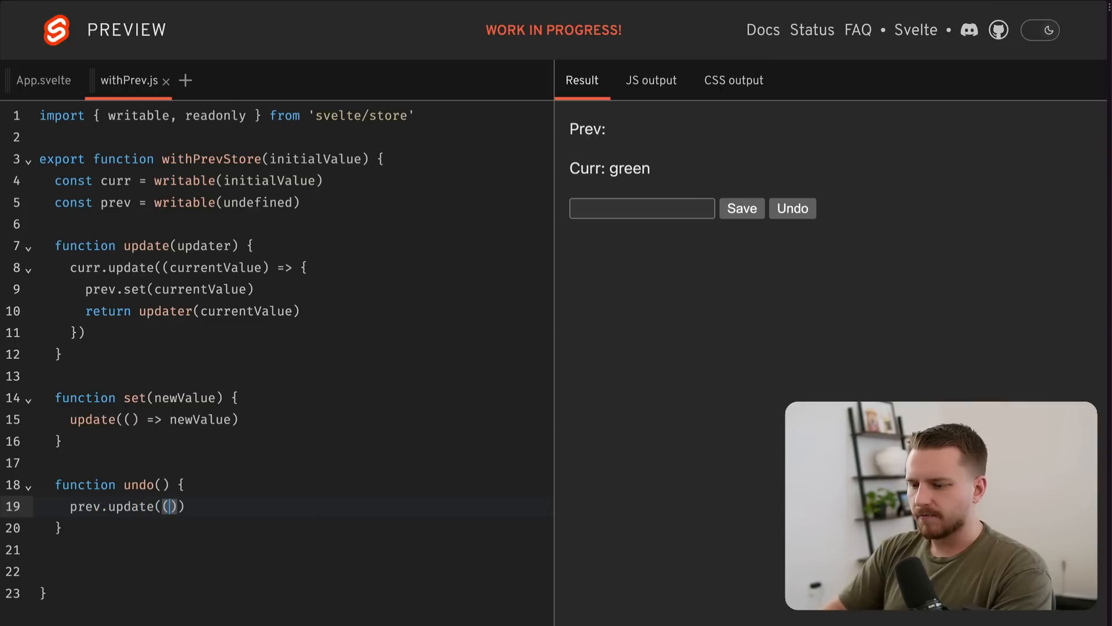
pyautogui.write('(prevValue) => {')
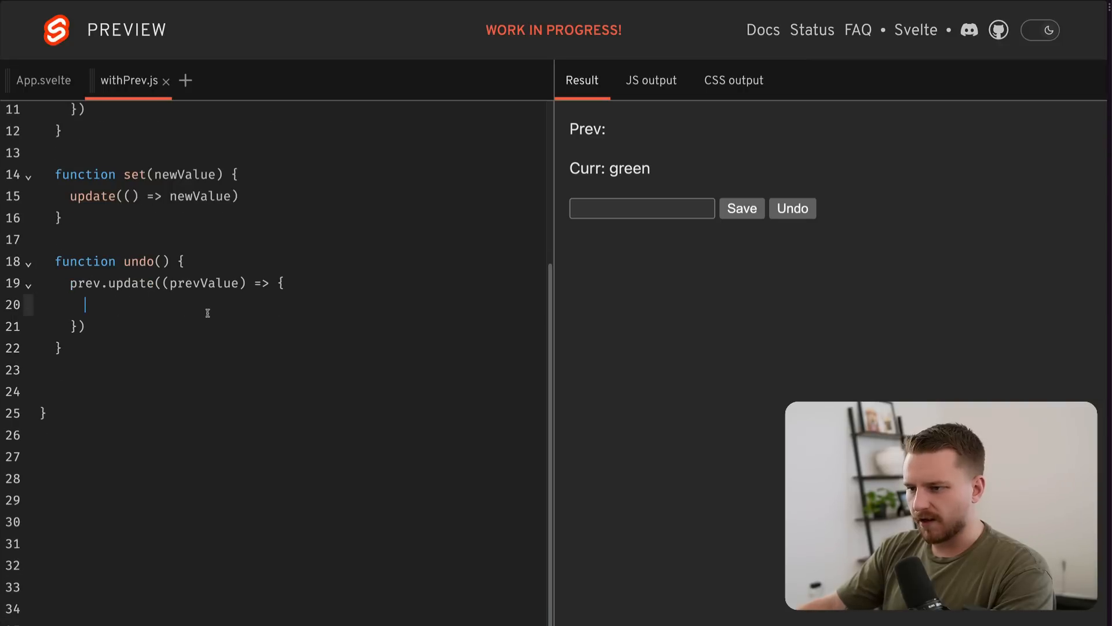
pyautogui.write('curr.')
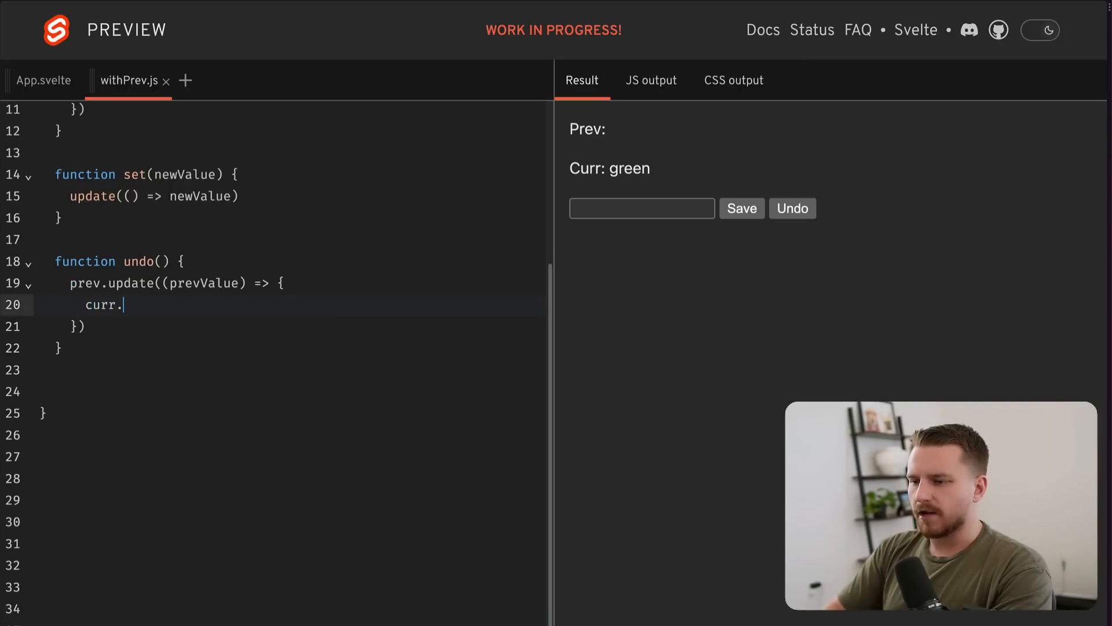
pyautogui.write('set(prevValue')
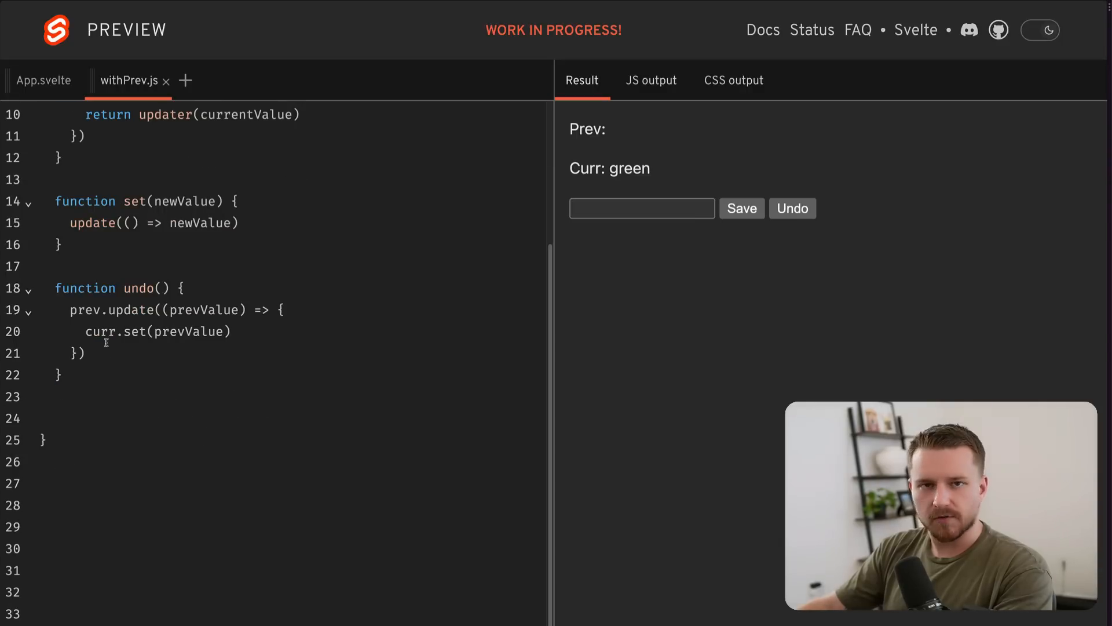
pyautogui.write('return u')
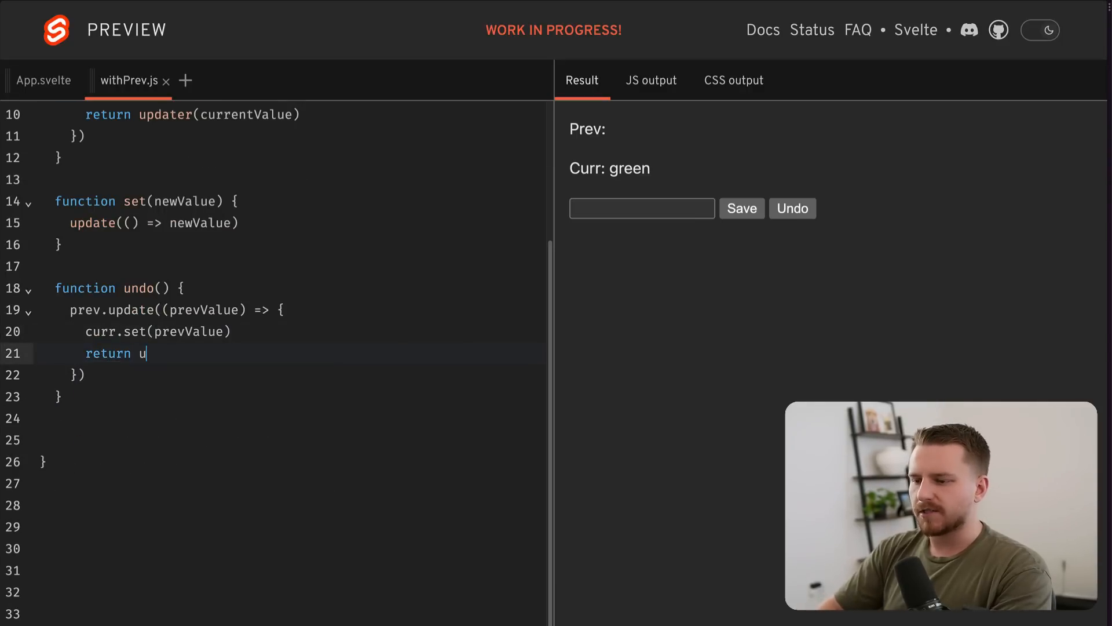
pyautogui.write('ndefined')
pyautogui.click(290, 439)
pyautogui.write('return {')
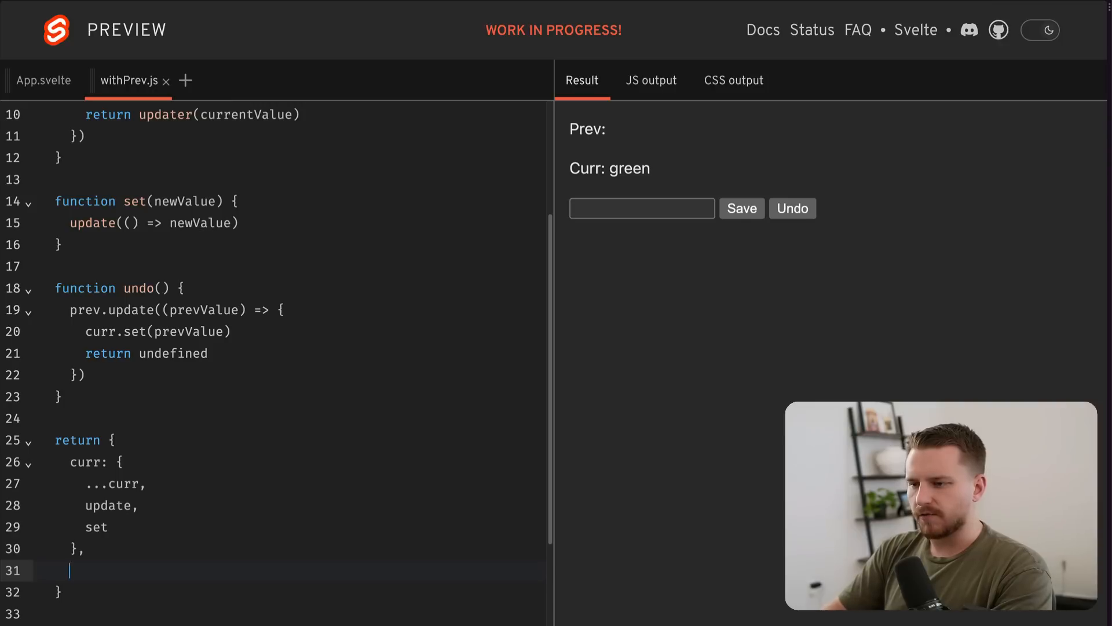
# - Return prev wrapped as readonly(prev) alongside the curr object
pyautogui.write('prev: readonly')
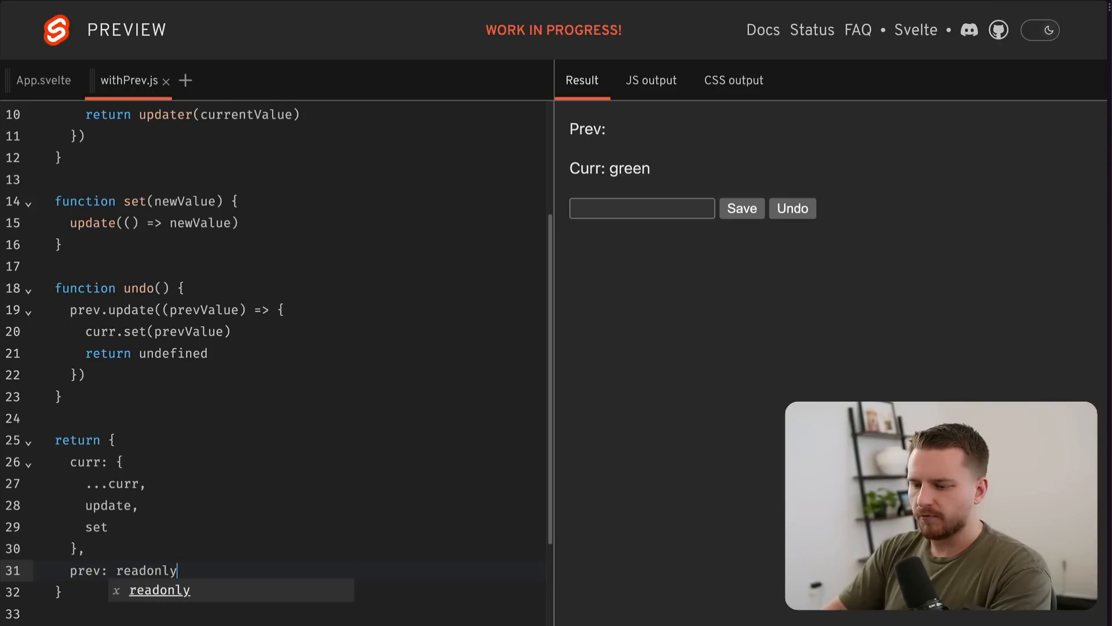
pyautogui.write('(pr')
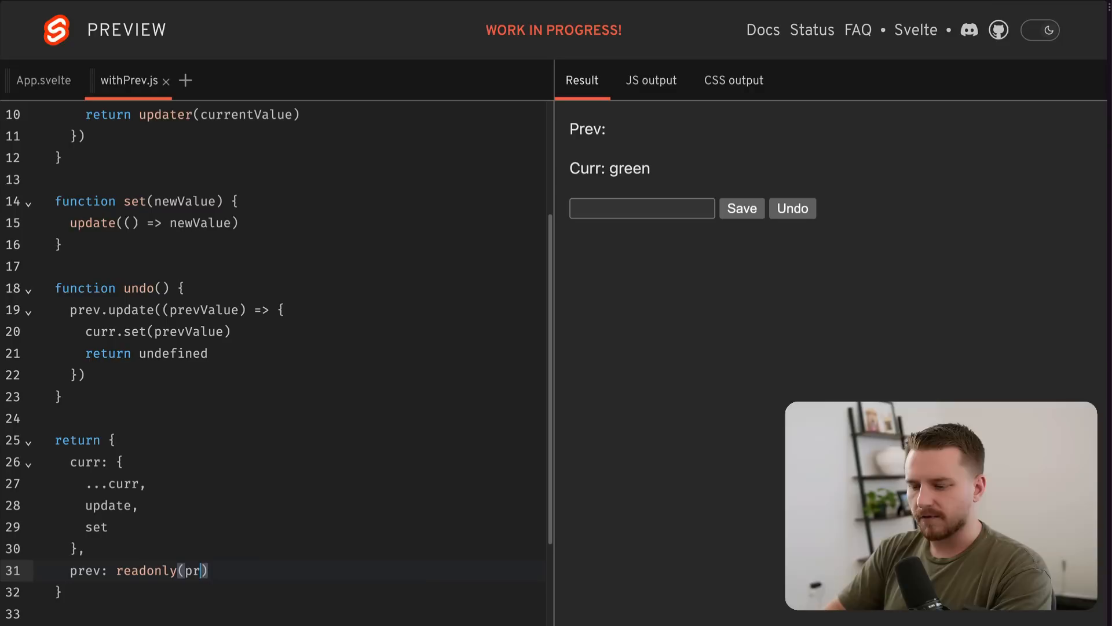
pyautogui.write('ev')
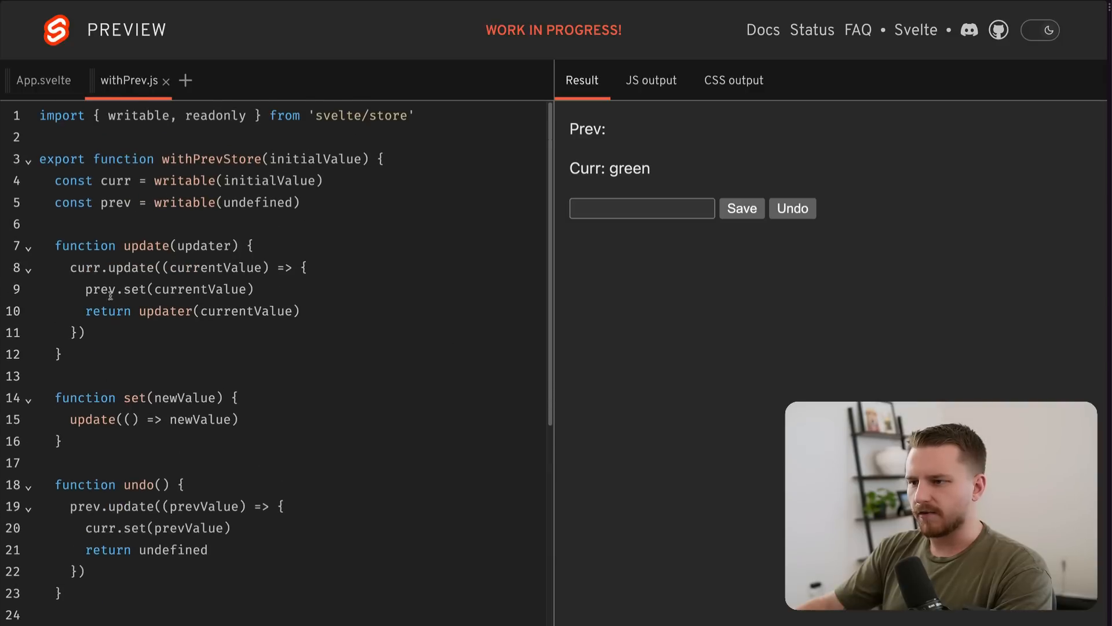
pyautogui.moveTo(54, 246); pyautogui.dragTo(38, 375)
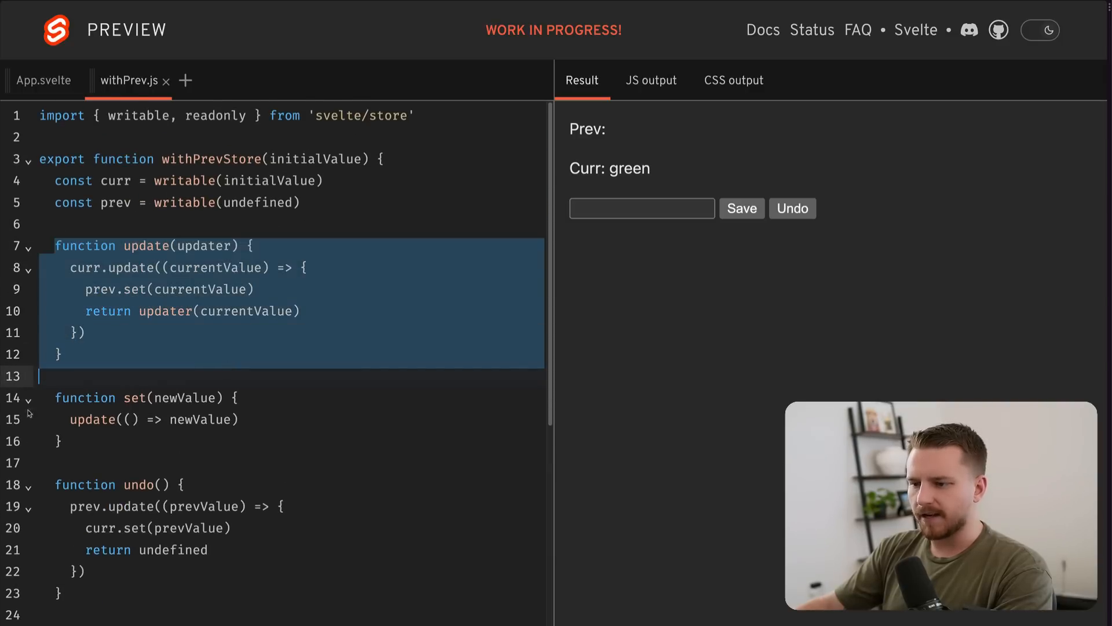
pyautogui.scroll(-3)
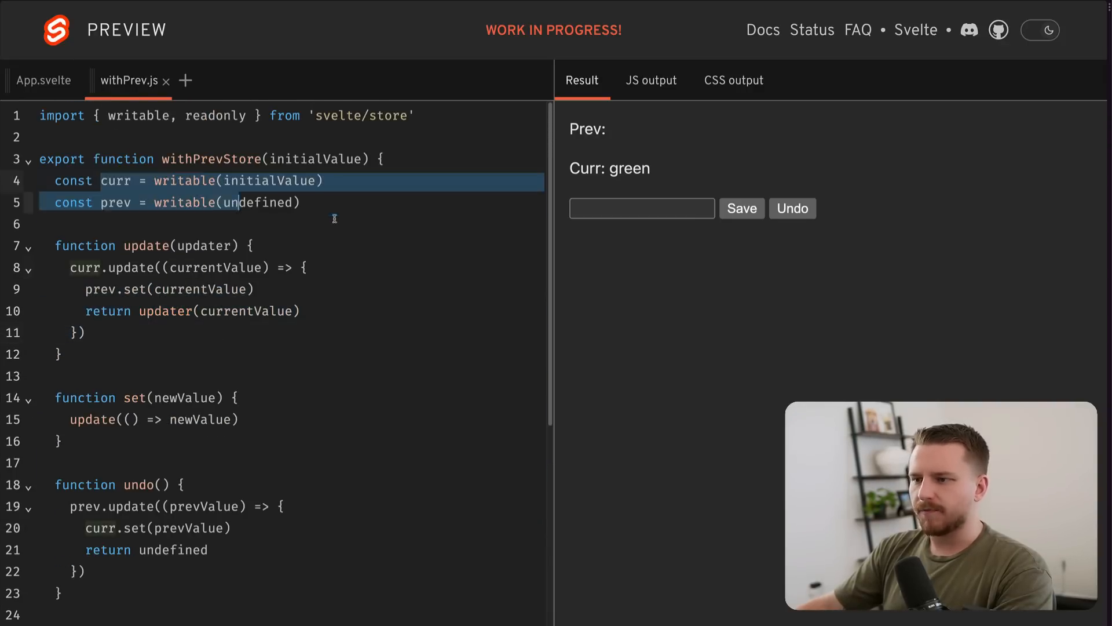
pyautogui.click(43, 80)
pyautogui.write('import { ')
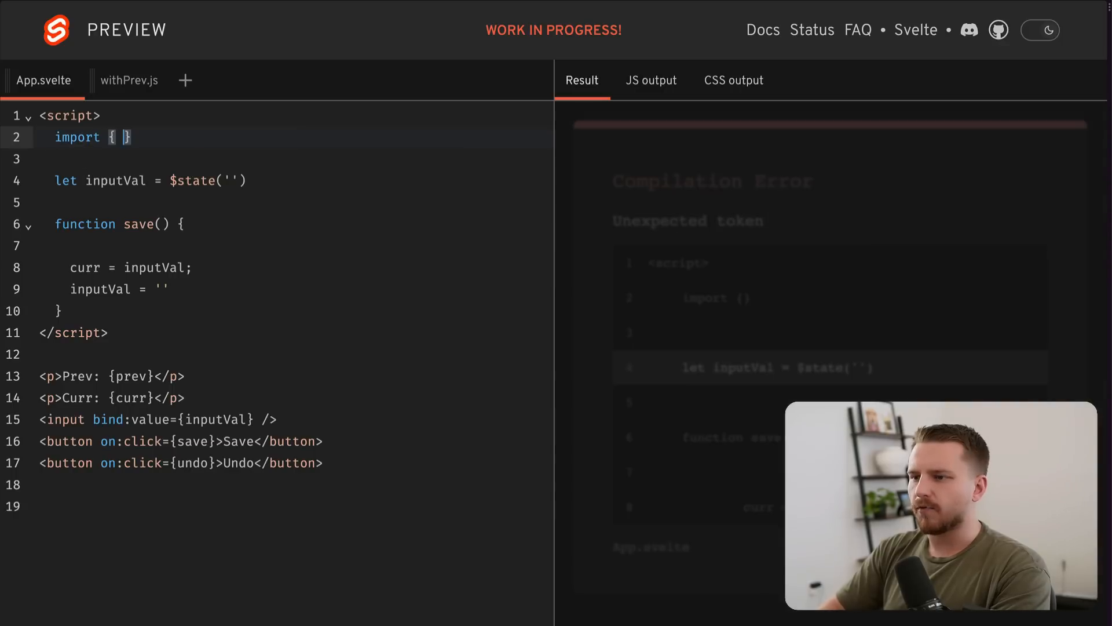
# - Import withPrevStore in App.svelte, destructure from withPrevStore('green'), and use $curr/$prev
pyautogui.write("withPrevStore } from './withPrev")
pyautogui.write('const { curr, prev, undo } = withPrevStore')
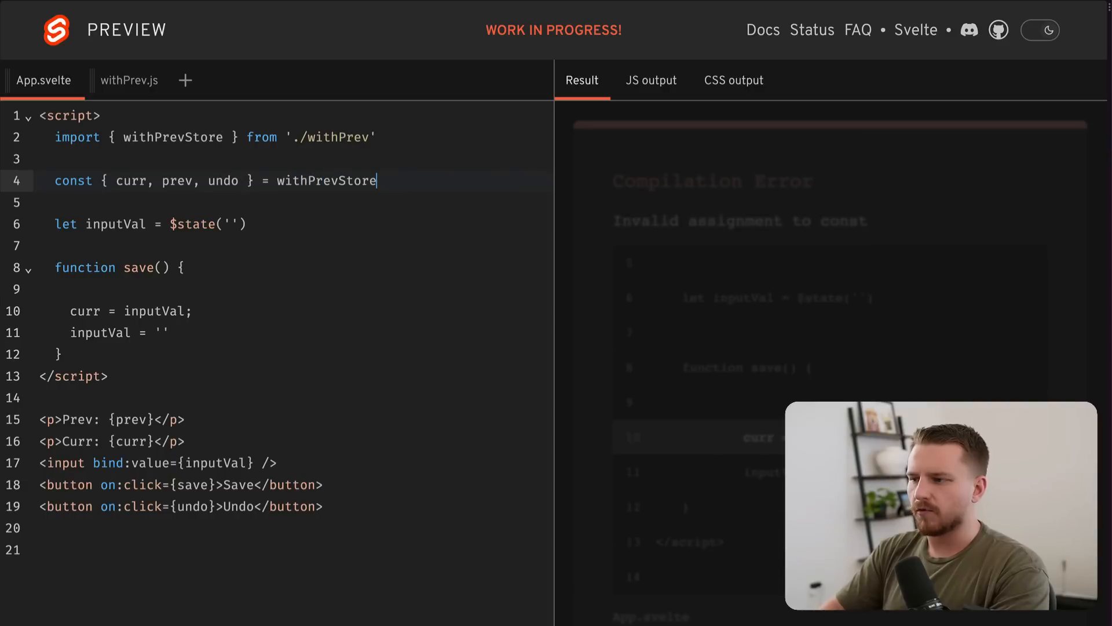
pyautogui.write("('green')")
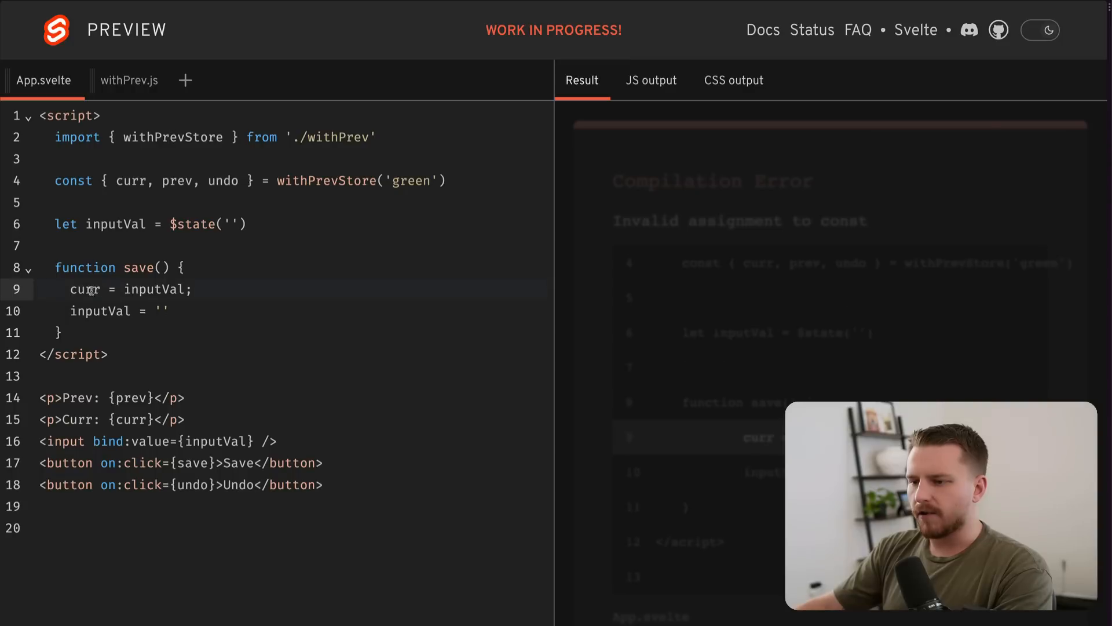
pyautogui.write('$')
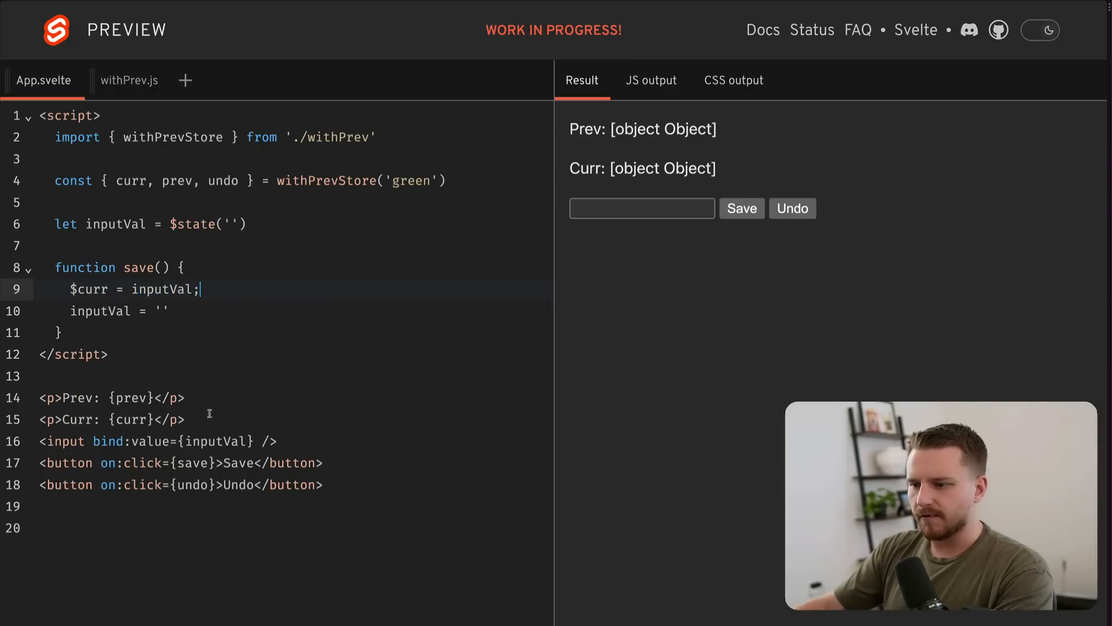
pyautogui.doubleClick(89, 288)
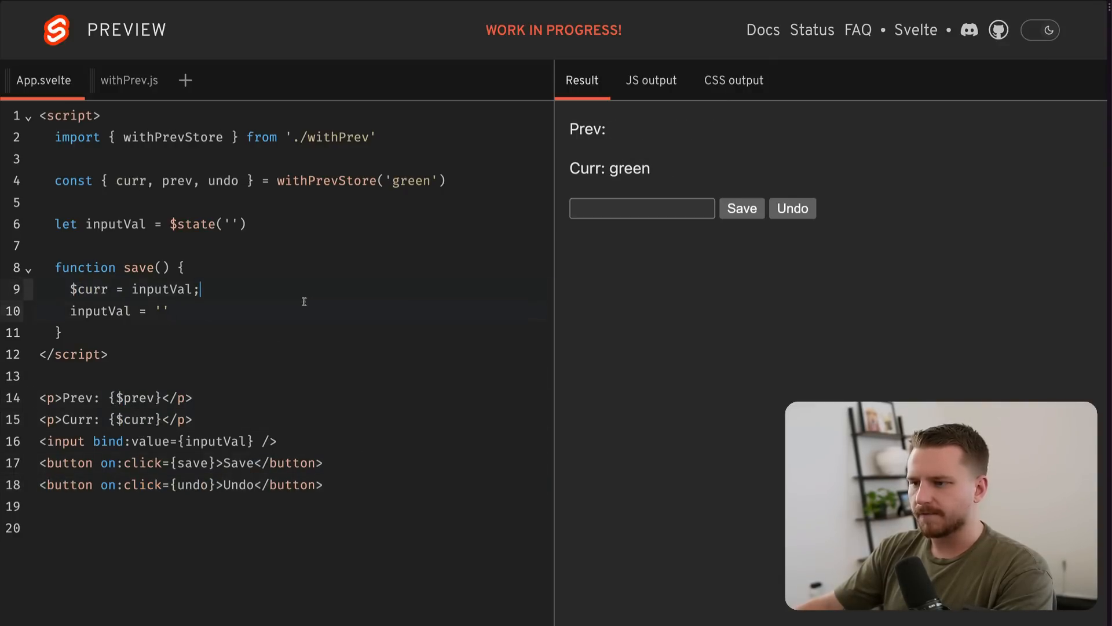
# - Save yellow, then blue, then undo so Curr shows yellow and Prev is empty
pyautogui.write('yellow')
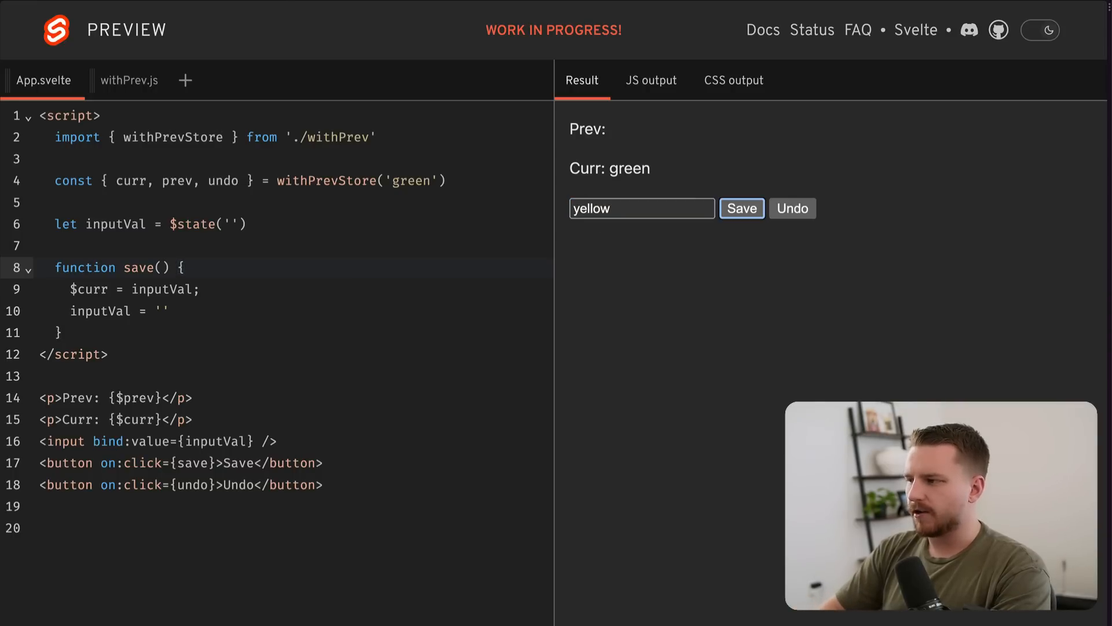
pyautogui.click(741, 207)
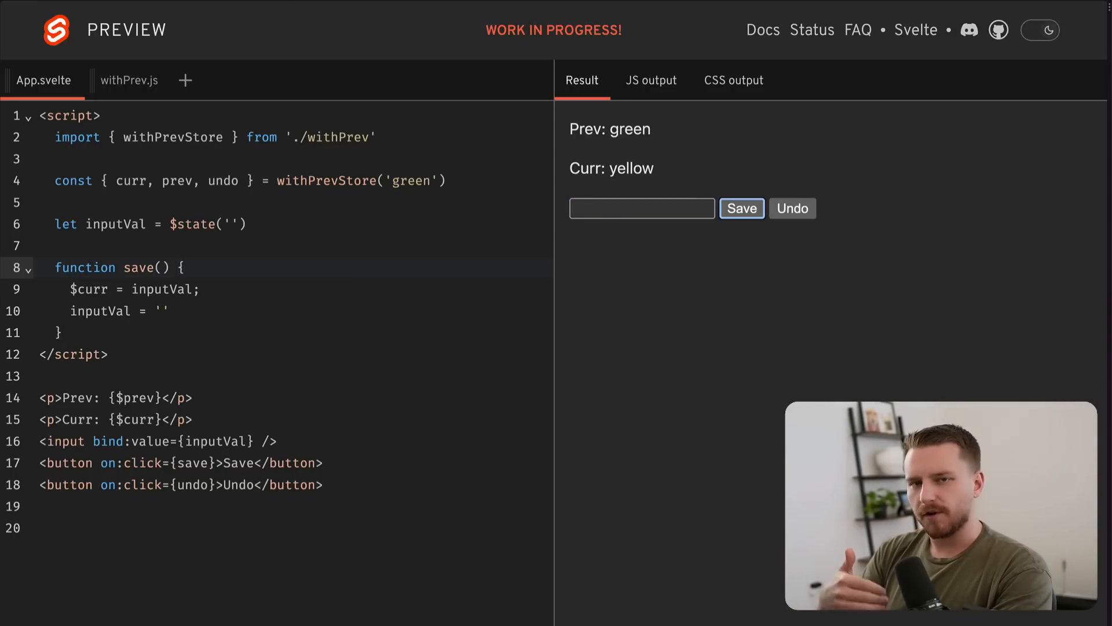
pyautogui.click(741, 207)
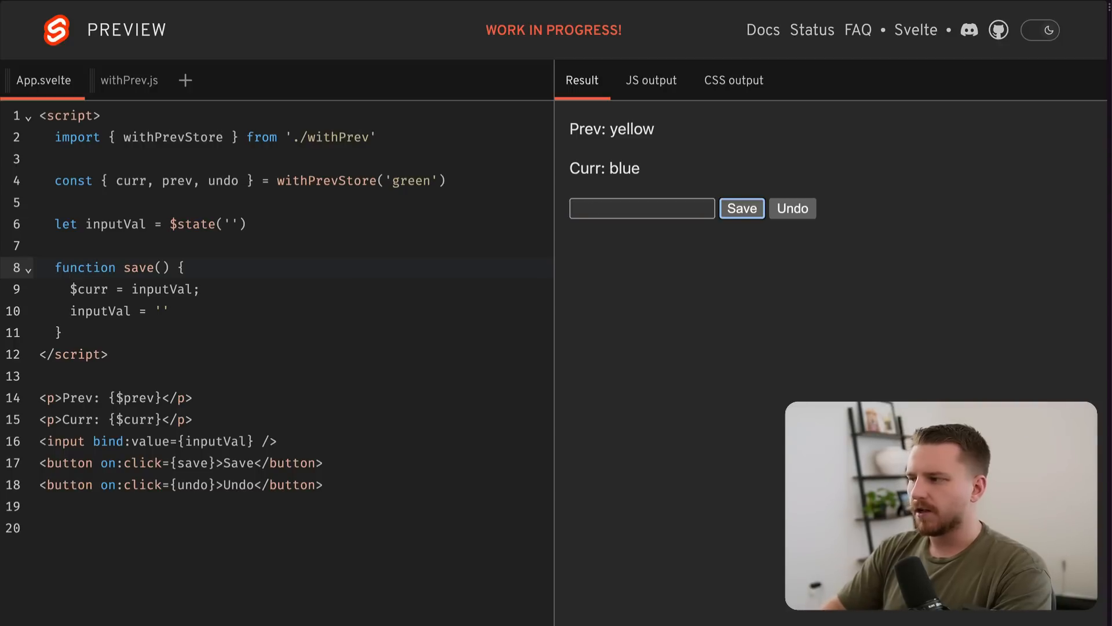
pyautogui.click(792, 207)
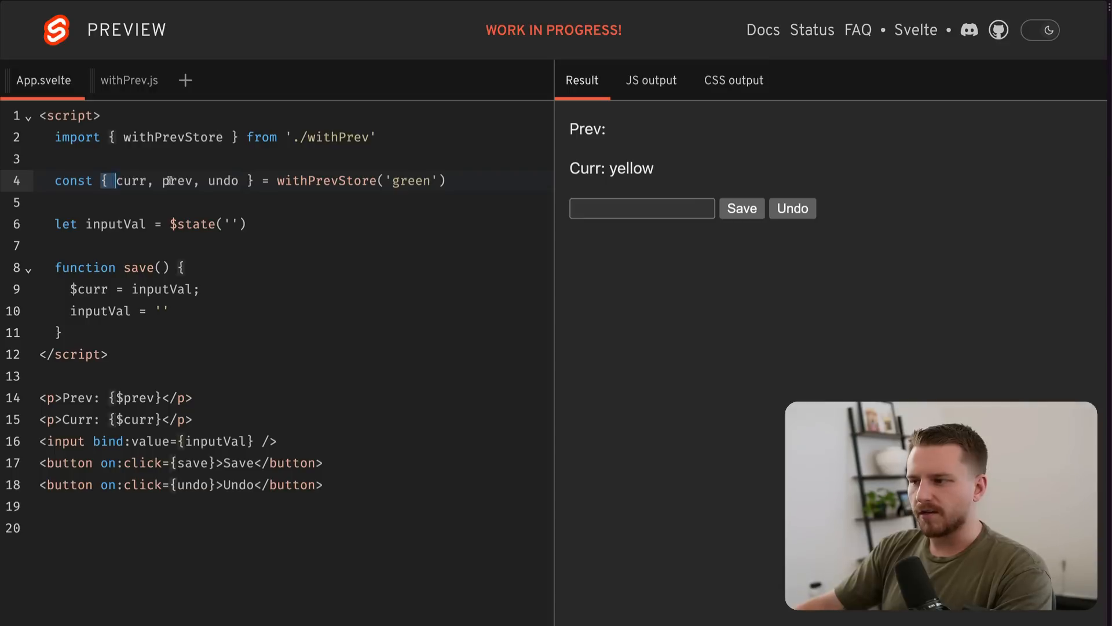
pyautogui.moveTo(111, 180); pyautogui.dragTo(247, 181)
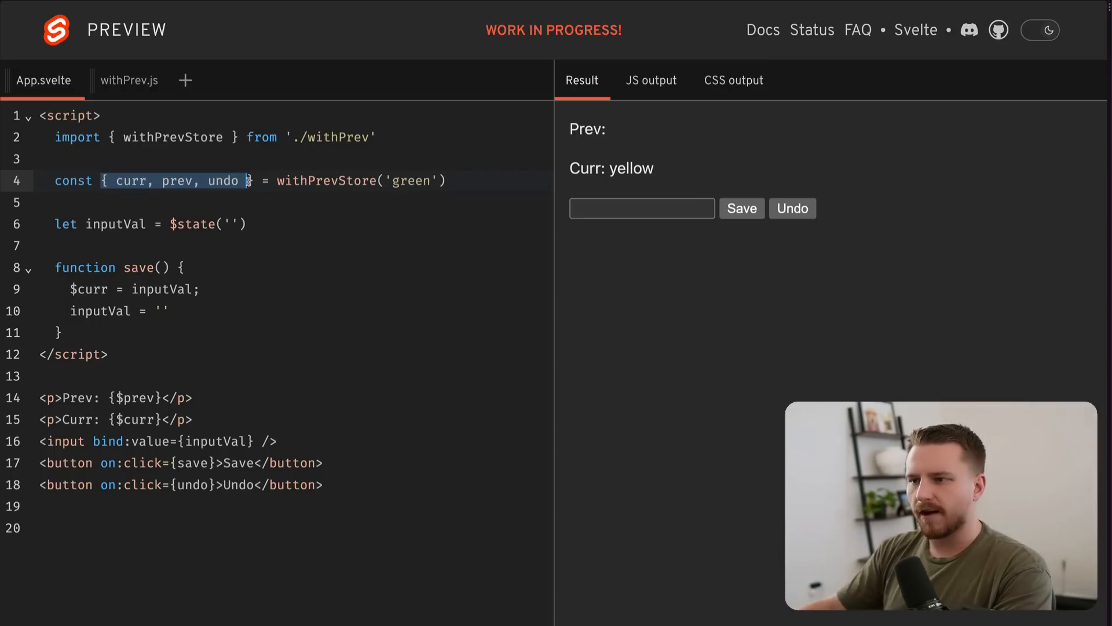
# - Return to withPrev.js and review the update and undo functions through to the file end
pyautogui.click(129, 80)
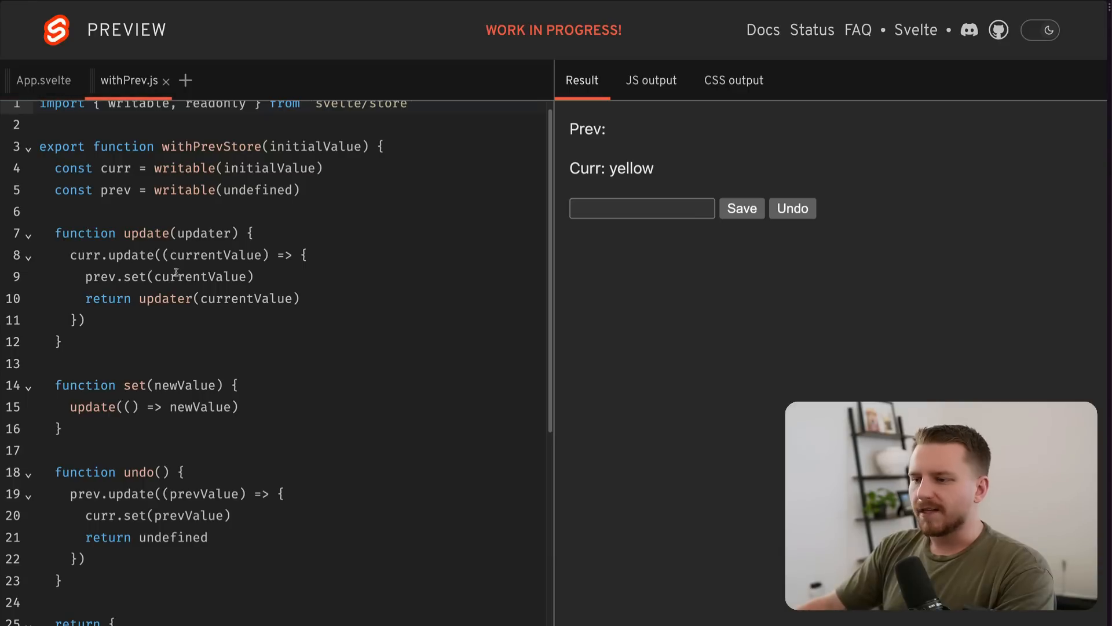
pyautogui.moveTo(56, 233); pyautogui.dragTo(85, 320)
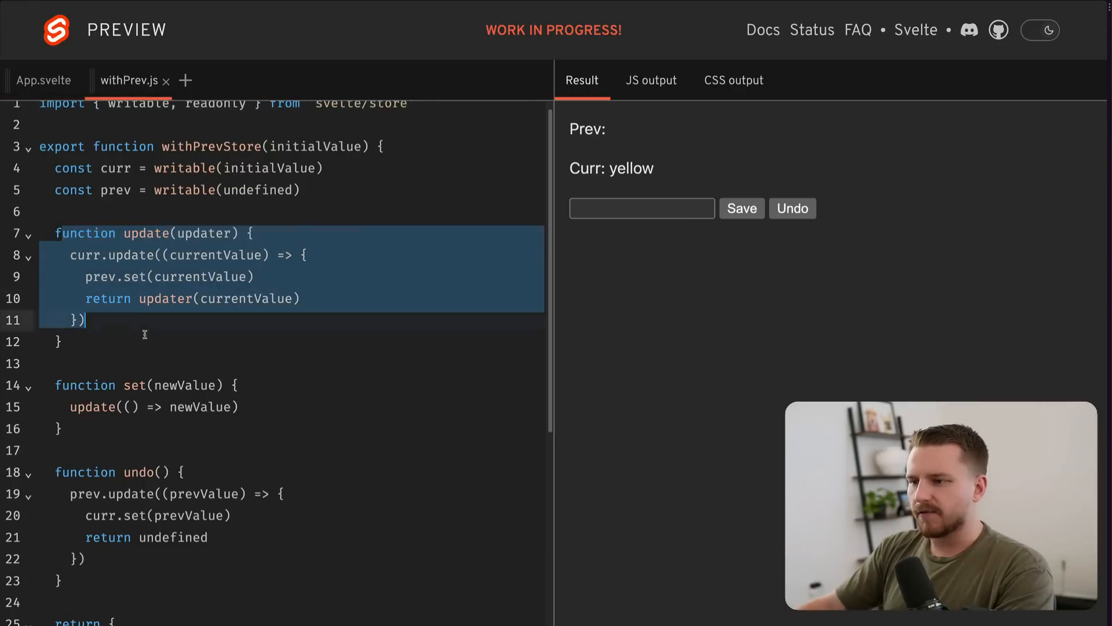
pyautogui.click(92, 277)
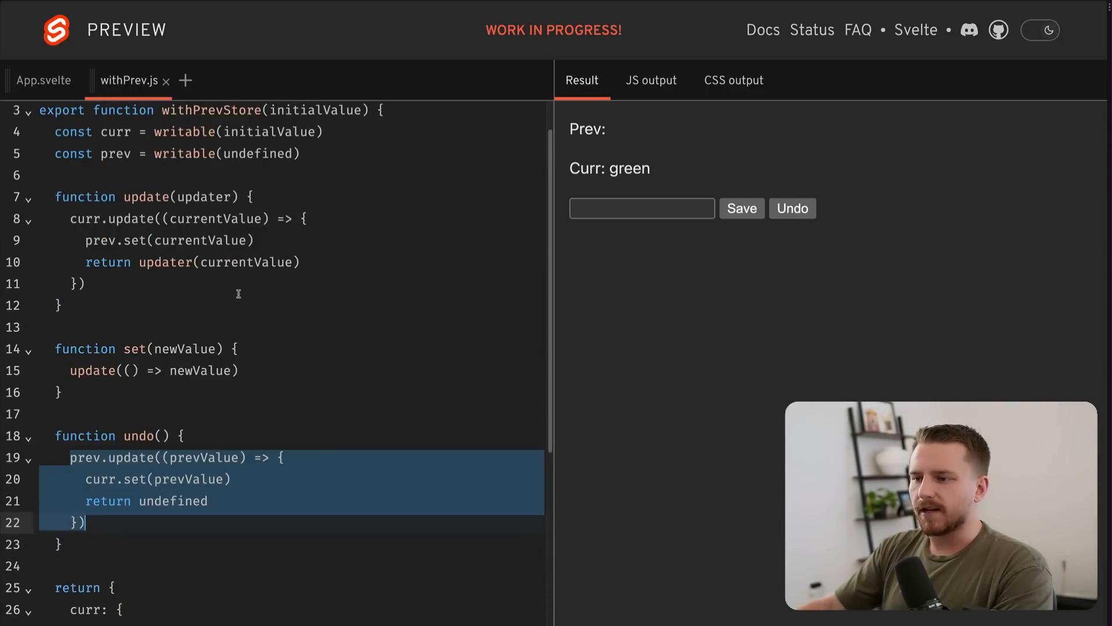
pyautogui.scroll(-3)
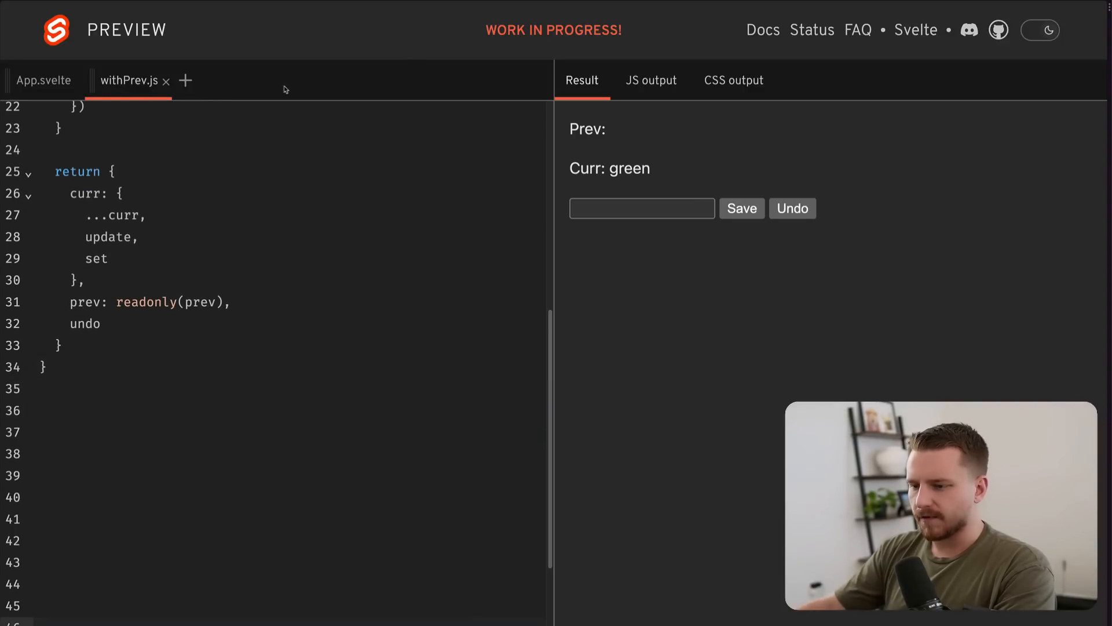
# - Declare withPrevSignals(initialValue) with $state curr = initialValue and prev = undefined
pyautogui.scroll(-3)
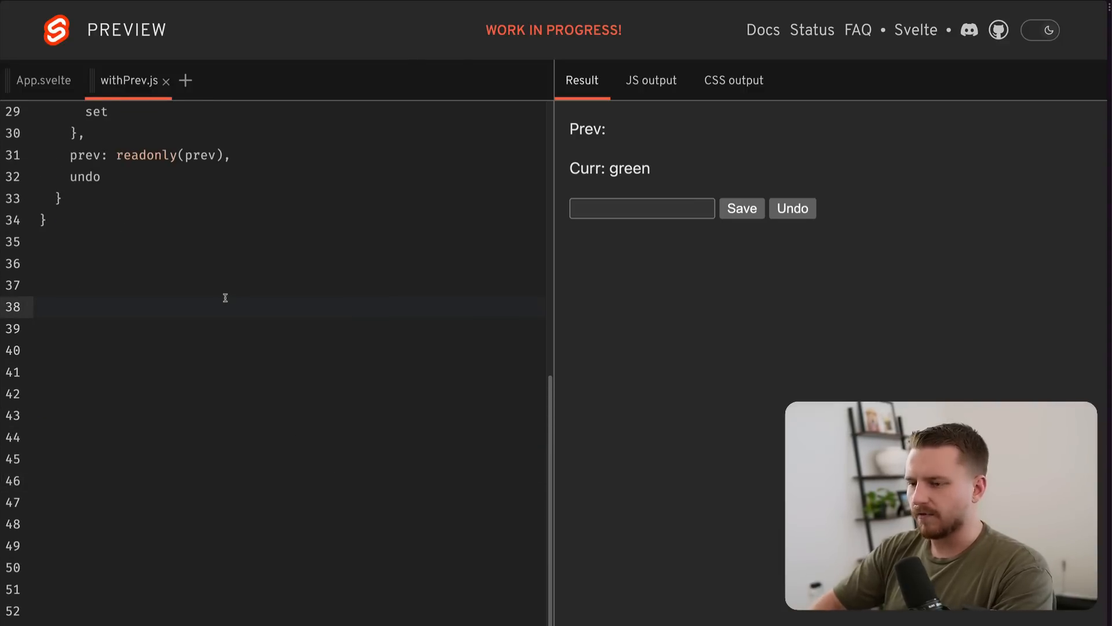
pyautogui.write('export function with')
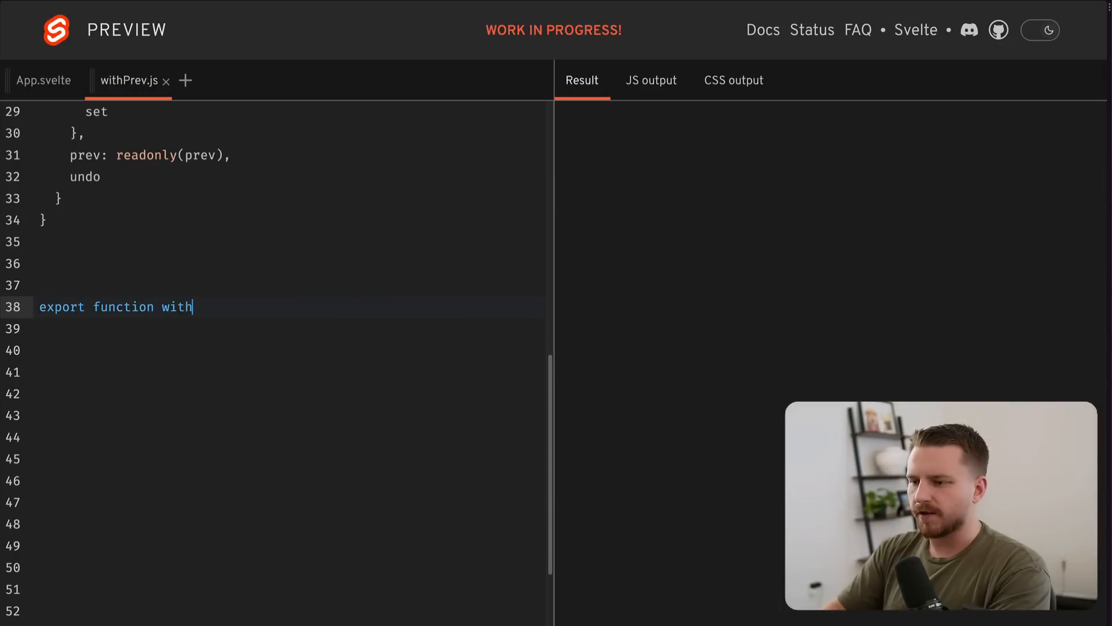
pyautogui.write('PrevSignals')
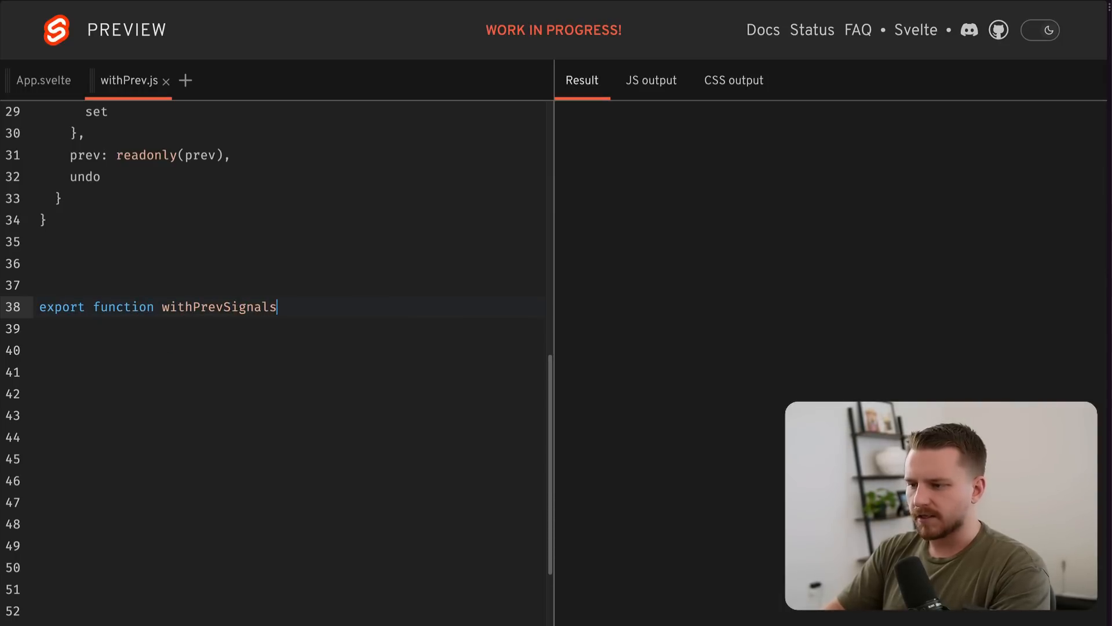
pyautogui.write('(initialV')
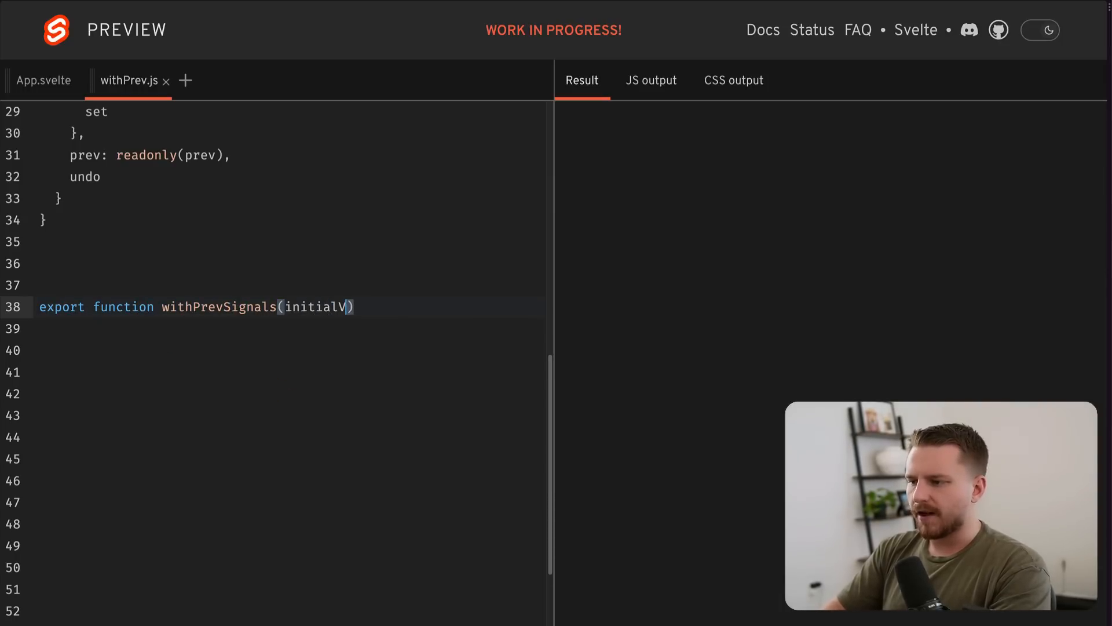
pyautogui.write('alue) {')
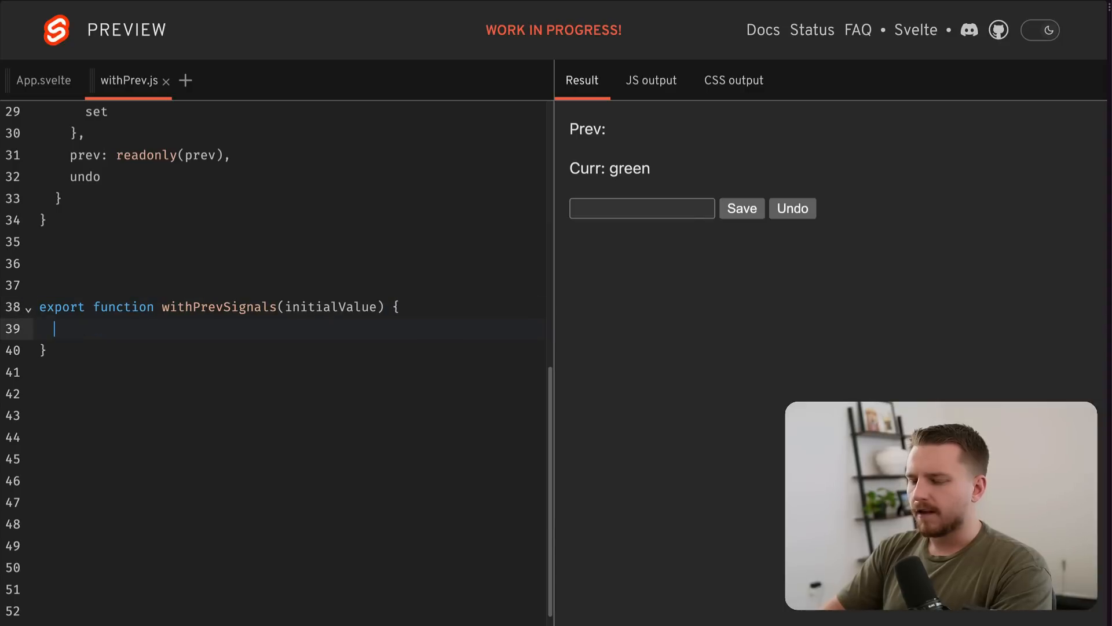
pyautogui.write('let curr = $state')
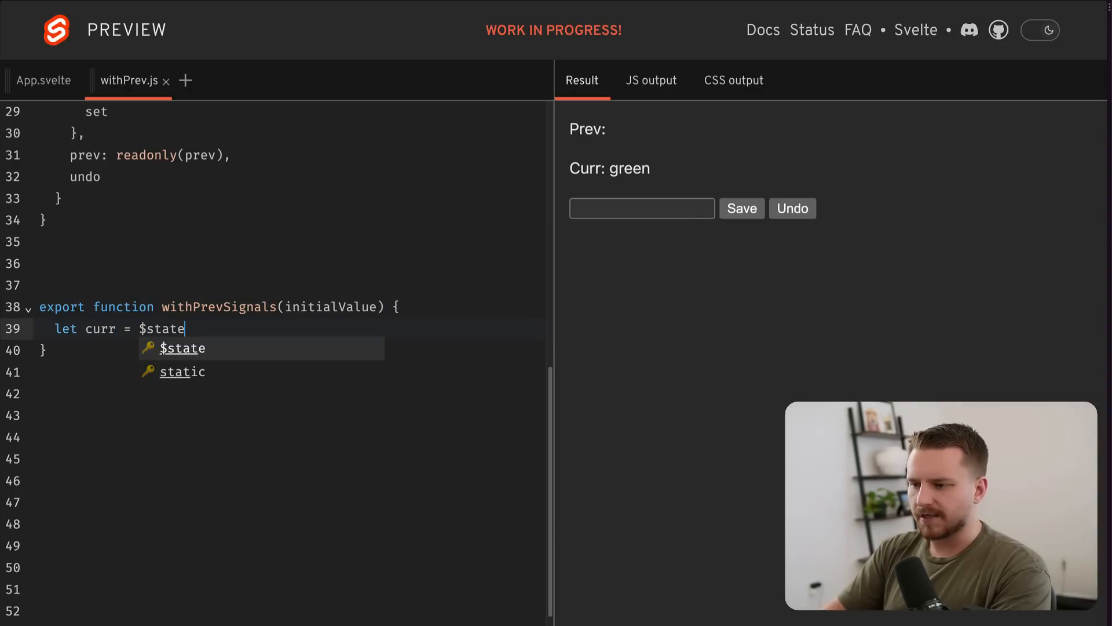
pyautogui.write('(initialValue)')
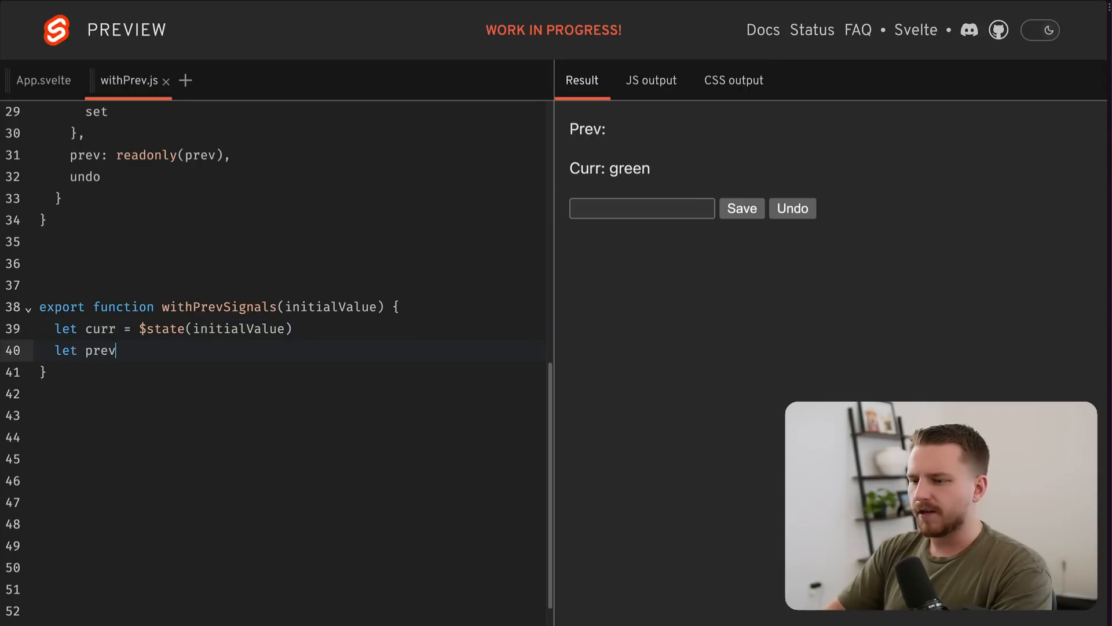
pyautogui.write('= $state(')
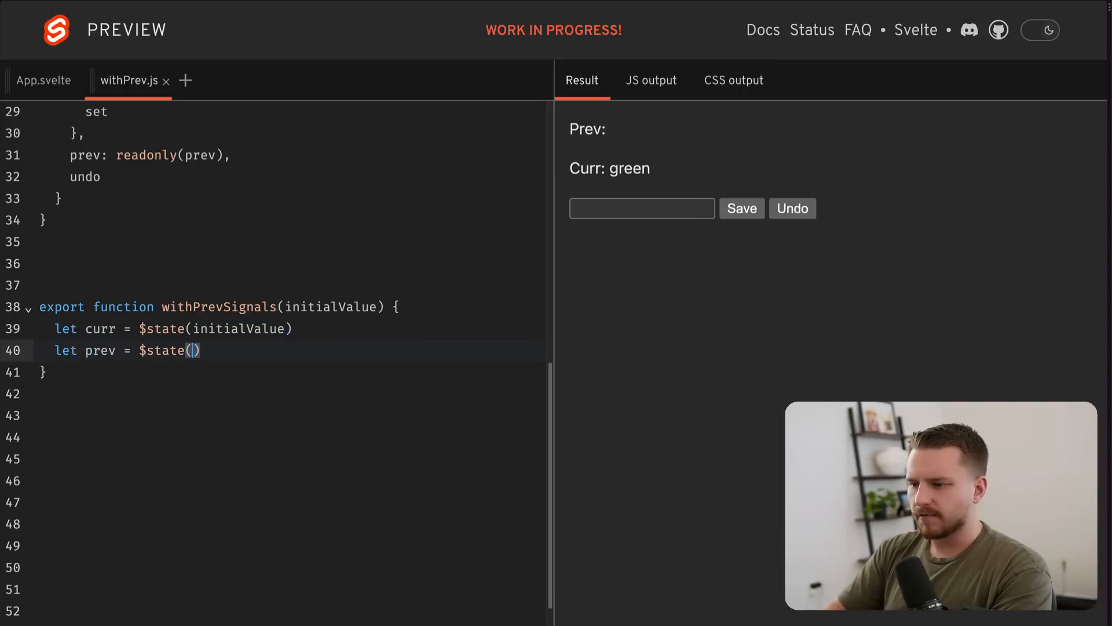
pyautogui.write('undefined')
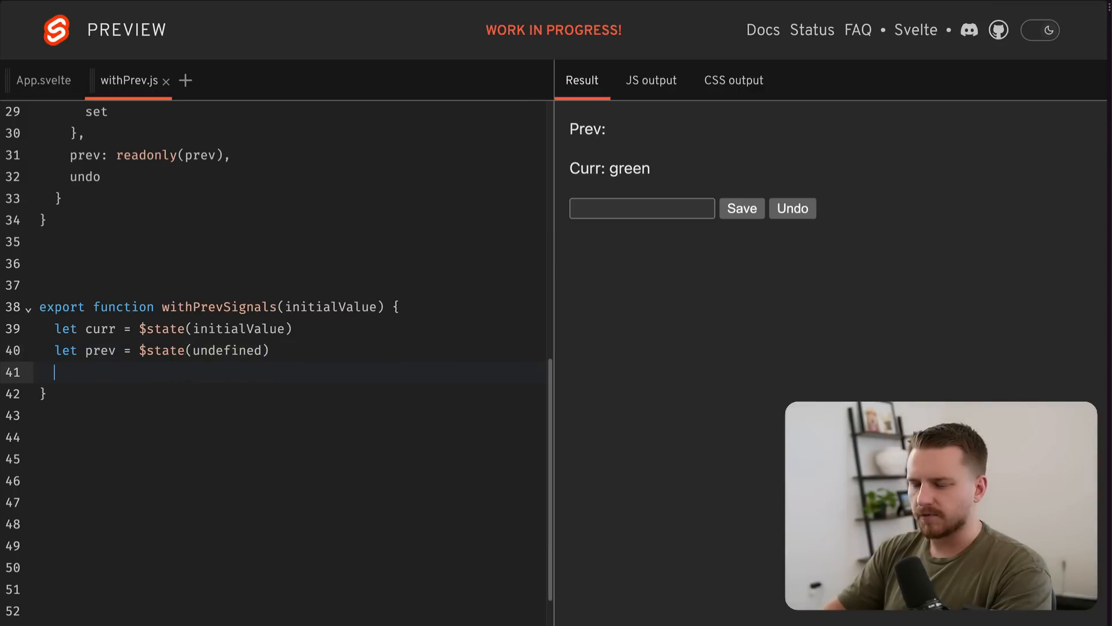
# - Add undo() inside it that sets curr = prev and then prev = undefined
pyautogui.write('reut')
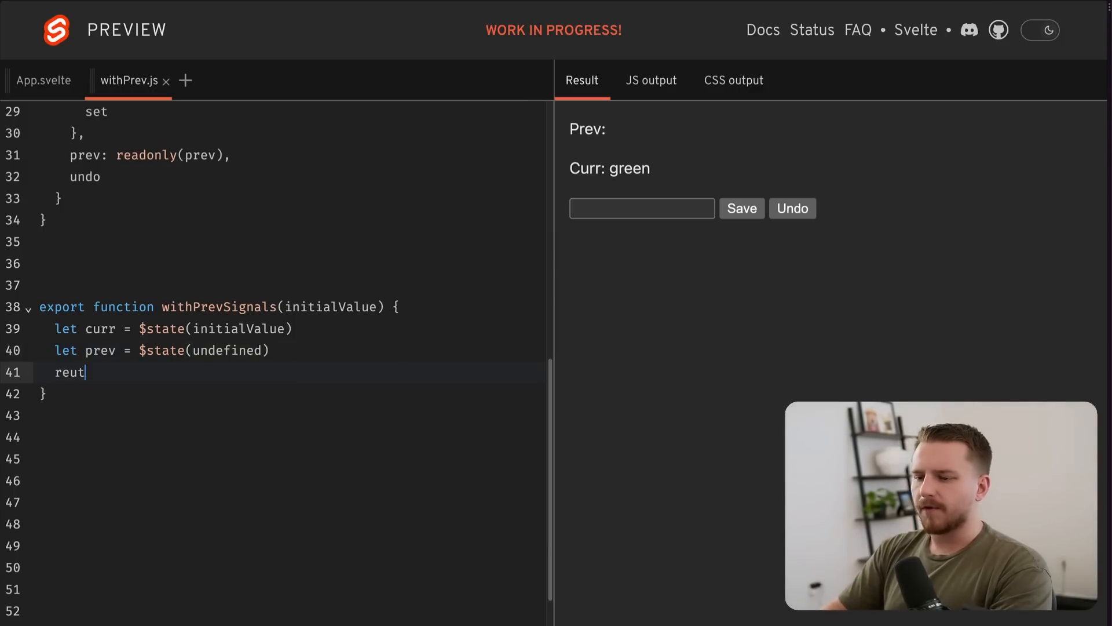
pyautogui.press('Backspace')
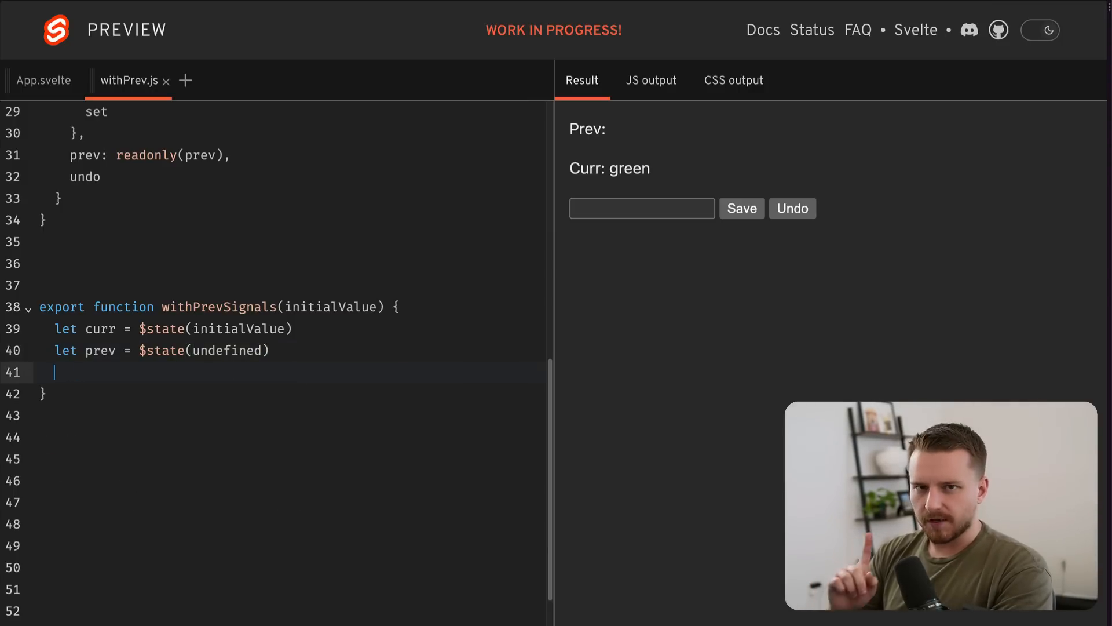
pyautogui.write('fi')
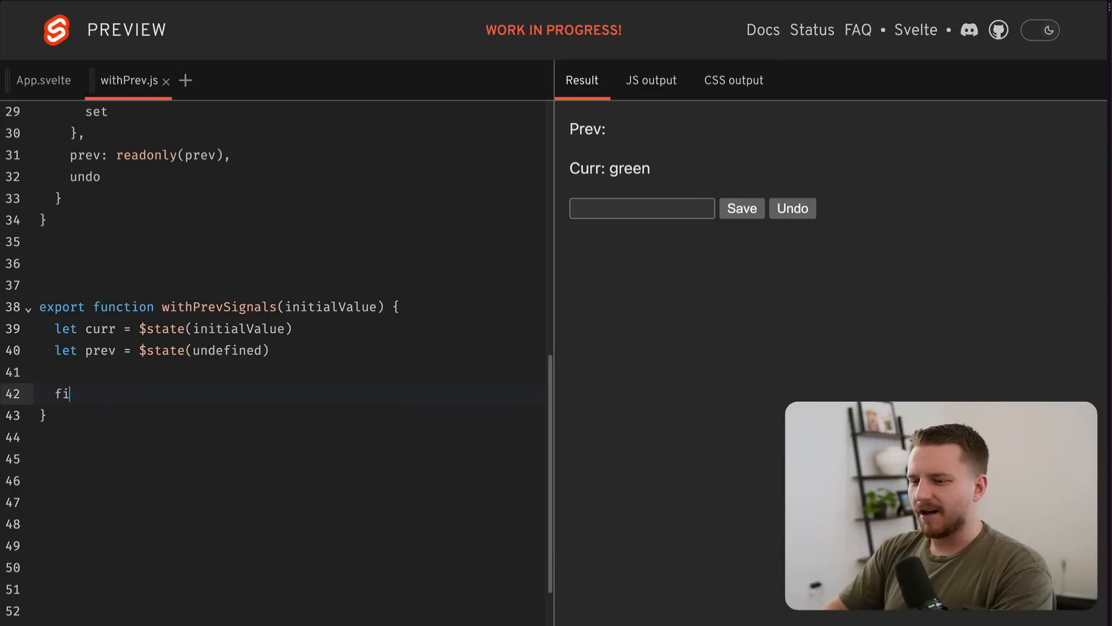
pyautogui.write('unction undo() {}')
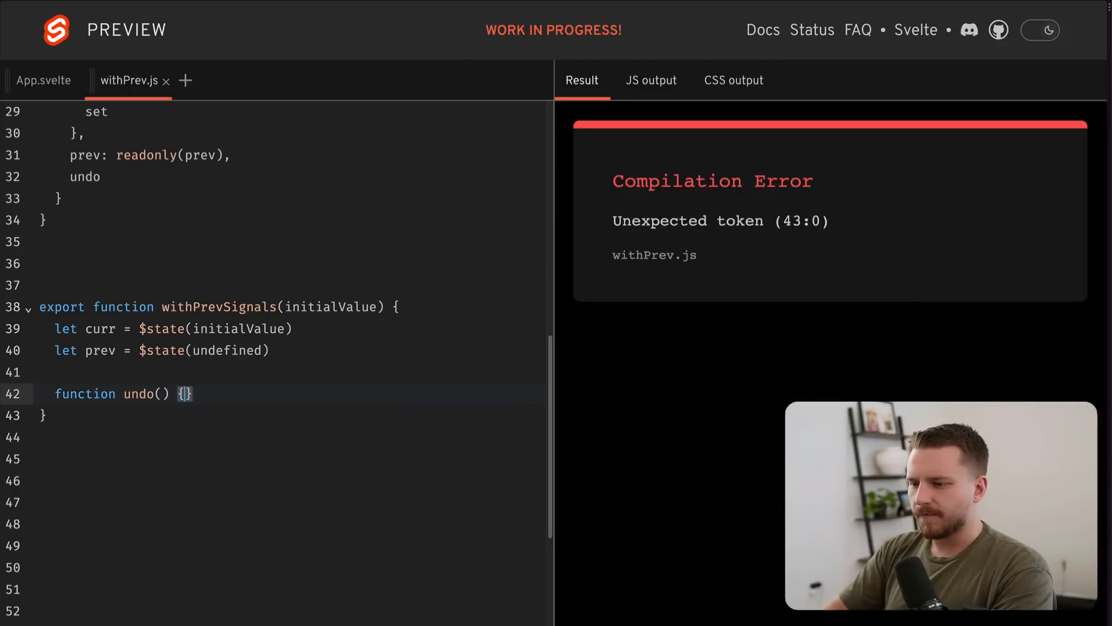
pyautogui.write('c')
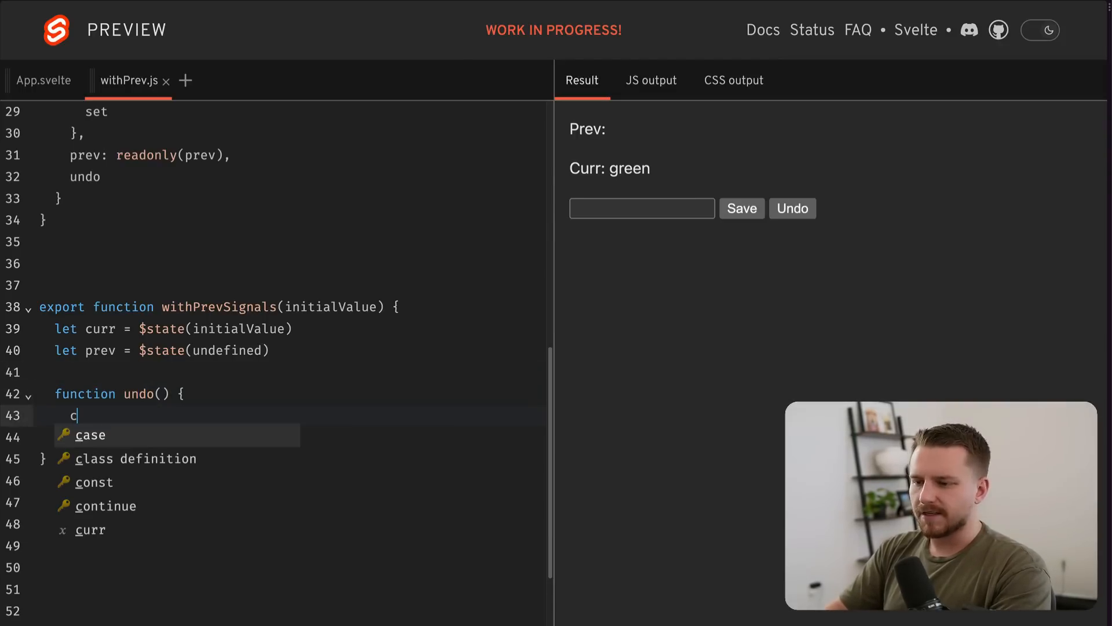
pyautogui.write('urr = prev')
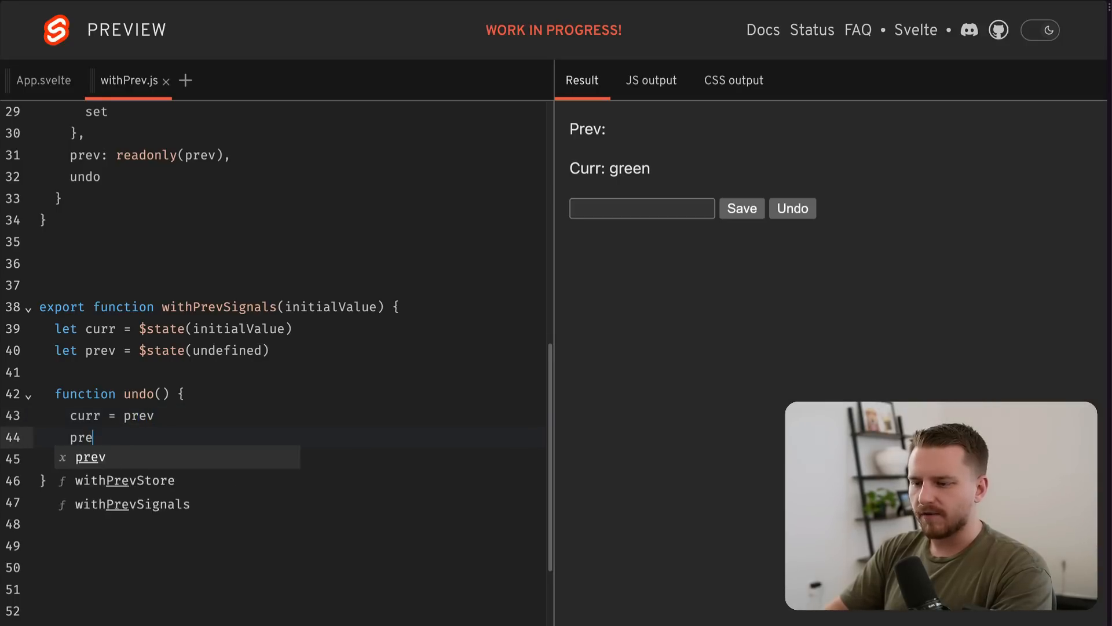
pyautogui.write('v = undefined')
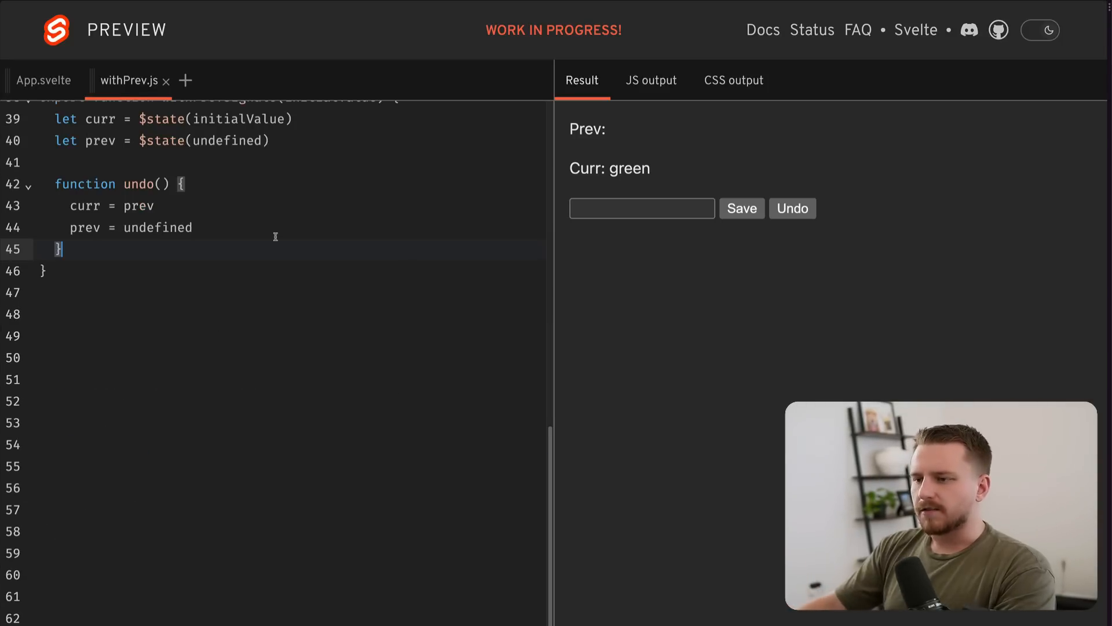
# - Start the return object with a curr getter and a curr setter signature
pyautogui.write('return {')
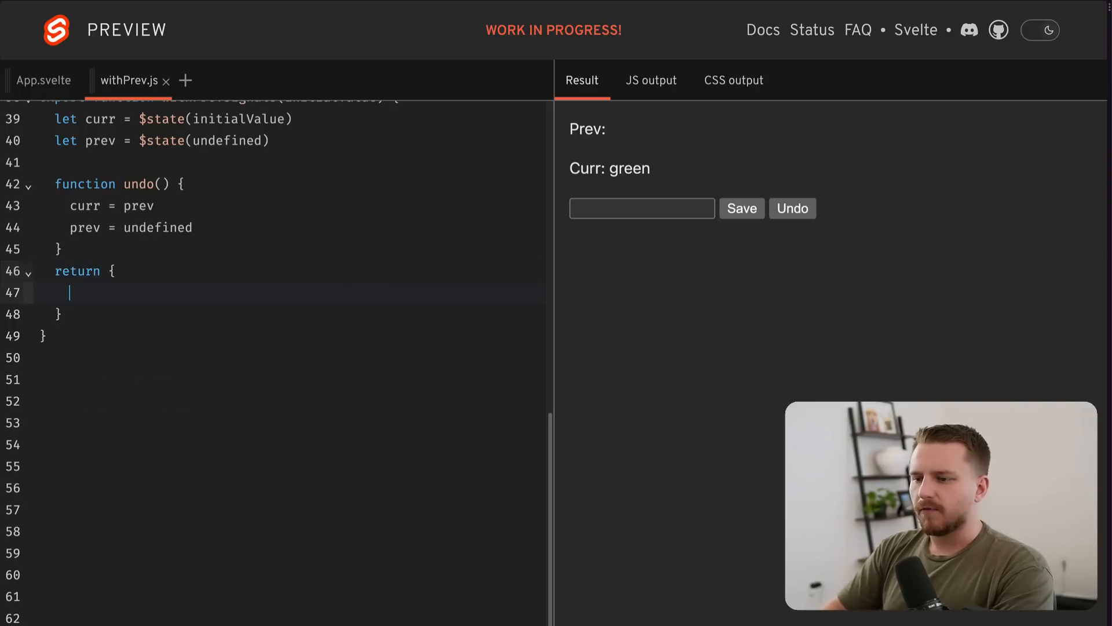
pyautogui.write('get curr() {}')
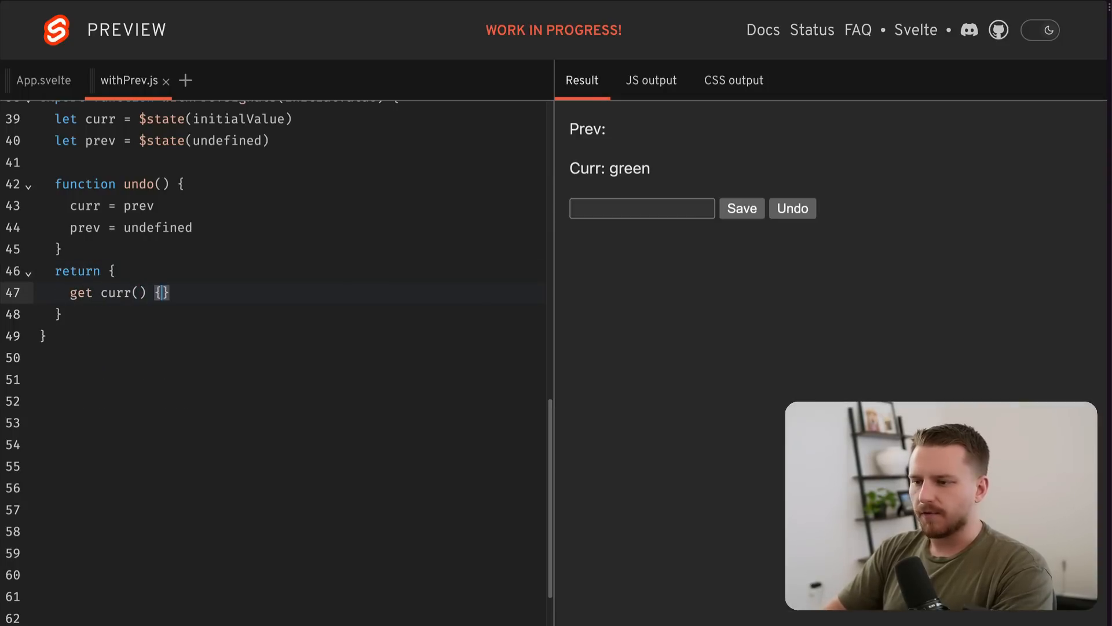
pyautogui.write('" "')
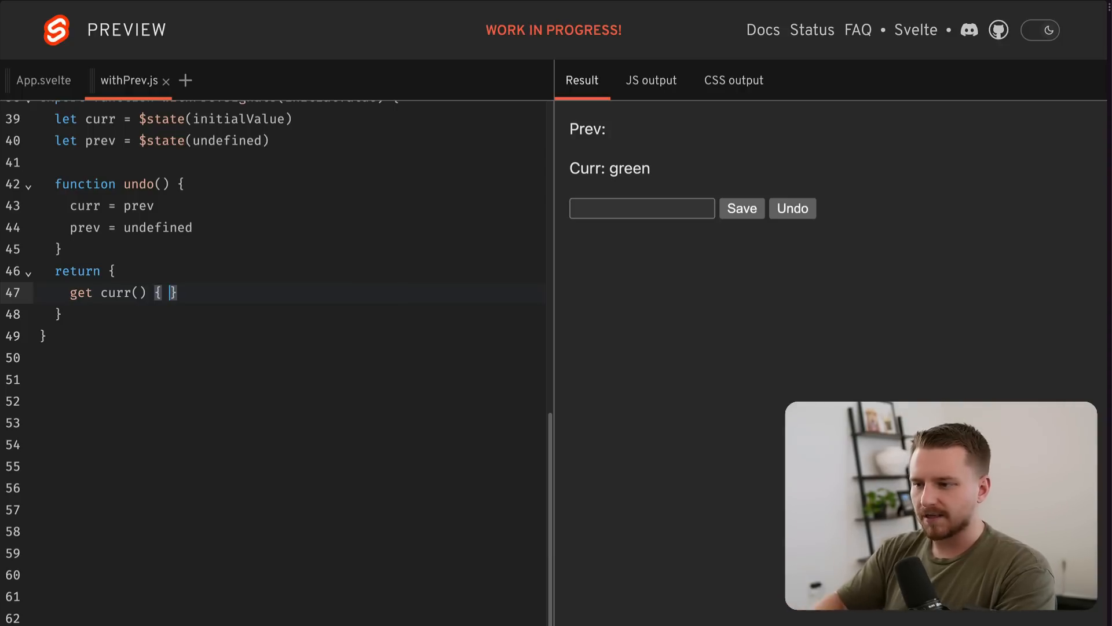
pyautogui.write('return cu')
pyautogui.write('set cu')
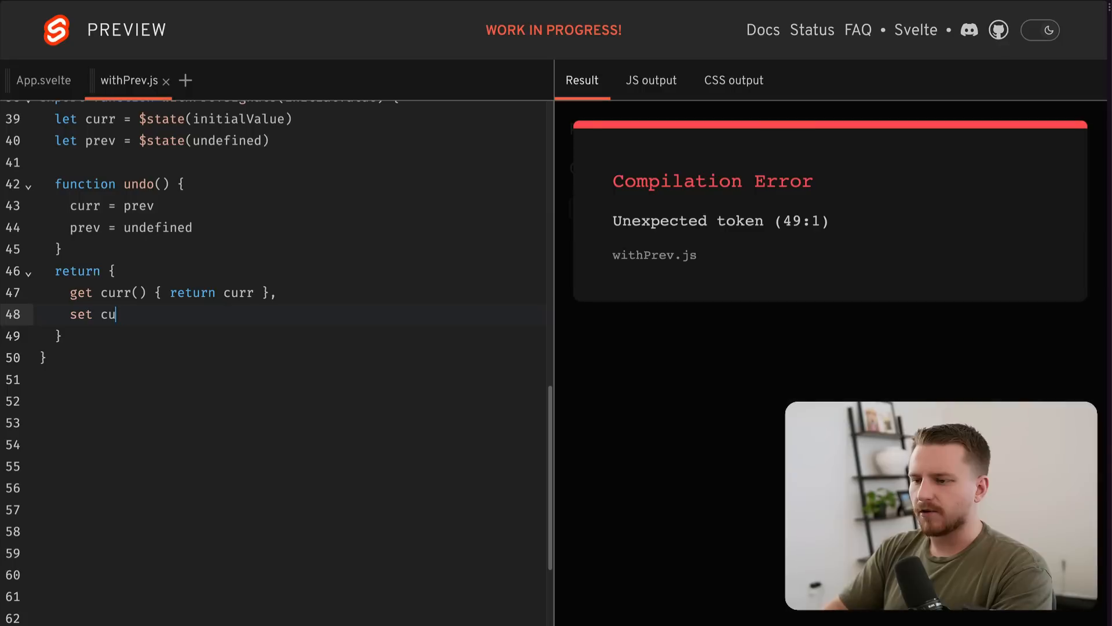
pyautogui.write('rr(v) {')
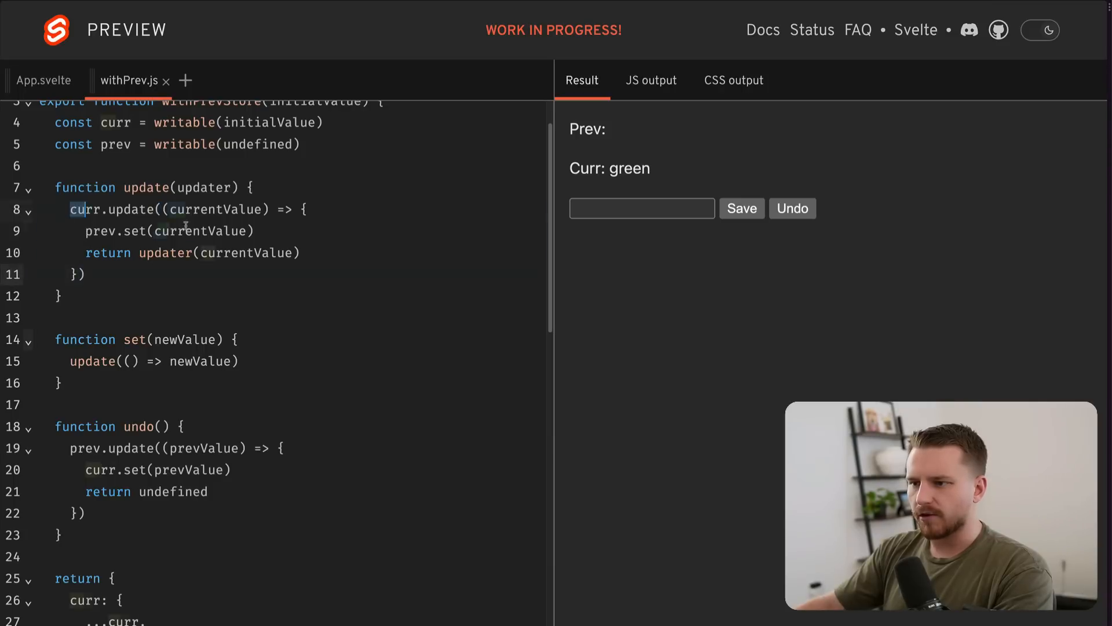
# - Make the setter save curr into prev before assigning the new value, and add a prev getter
pyautogui.scroll(-3)
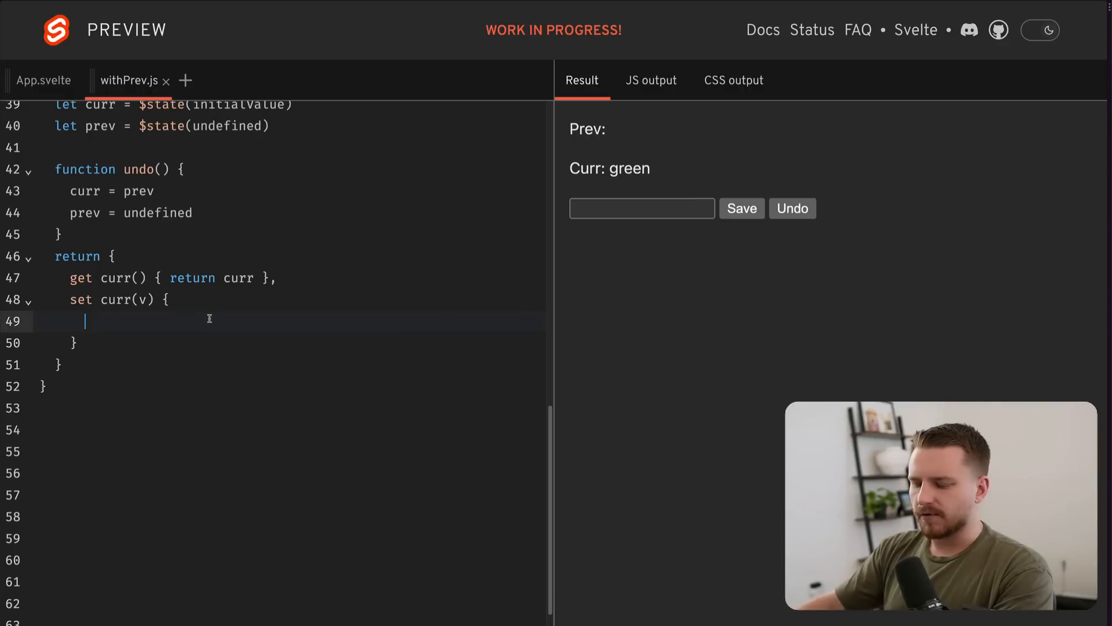
pyautogui.write('prev = curr')
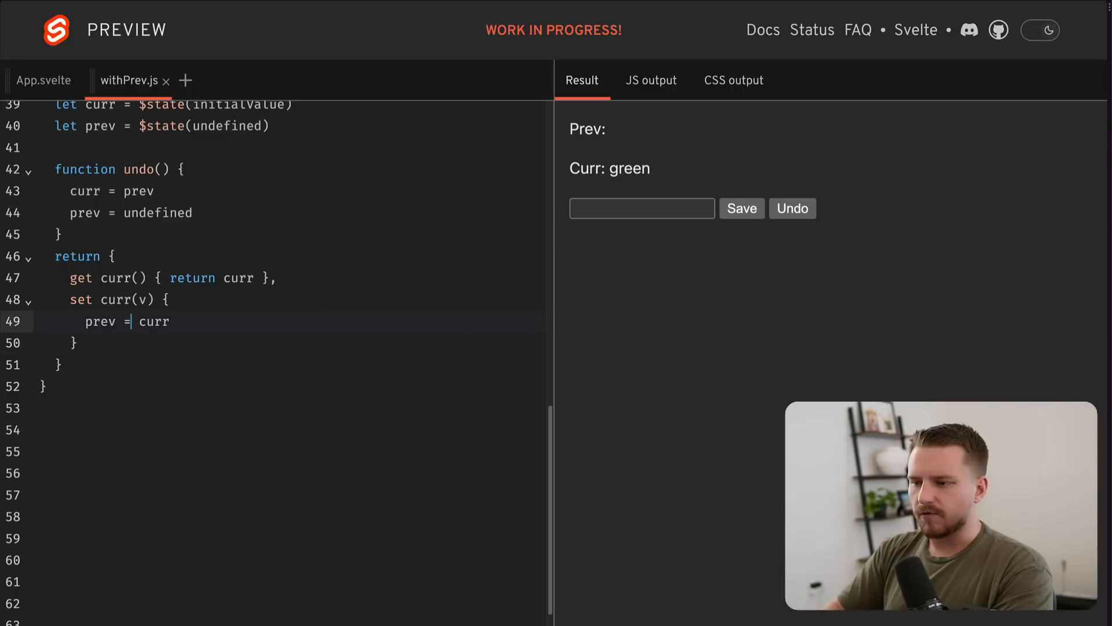
pyautogui.write('curr = v')
pyautogui.click(288, 341)
pyautogui.write(',')
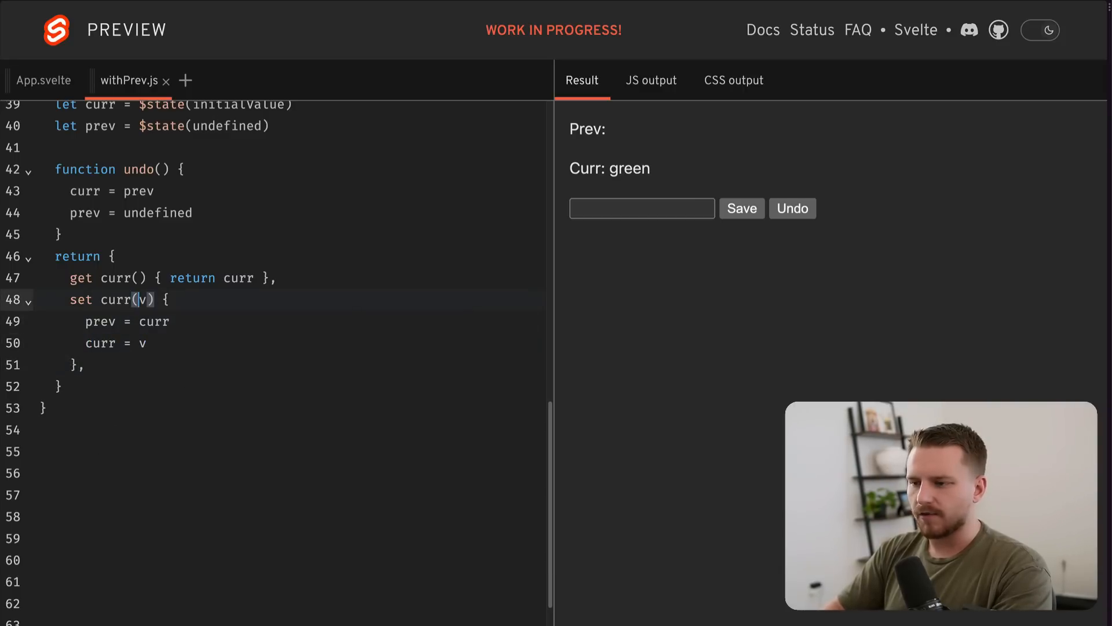
pyautogui.write('newValue')
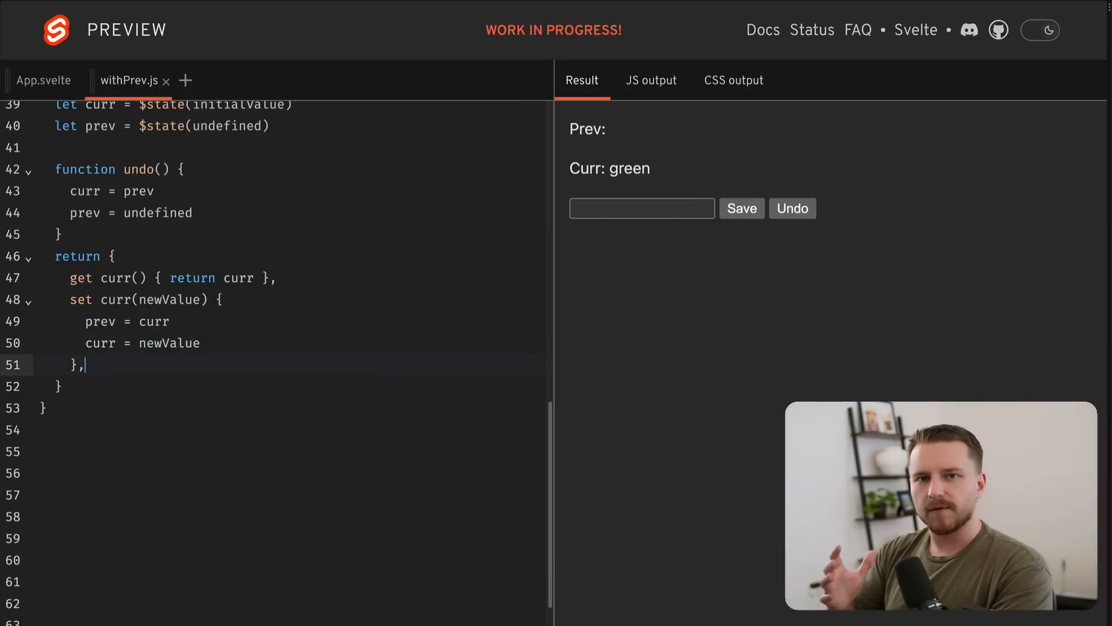
pyautogui.write('get prev() {')
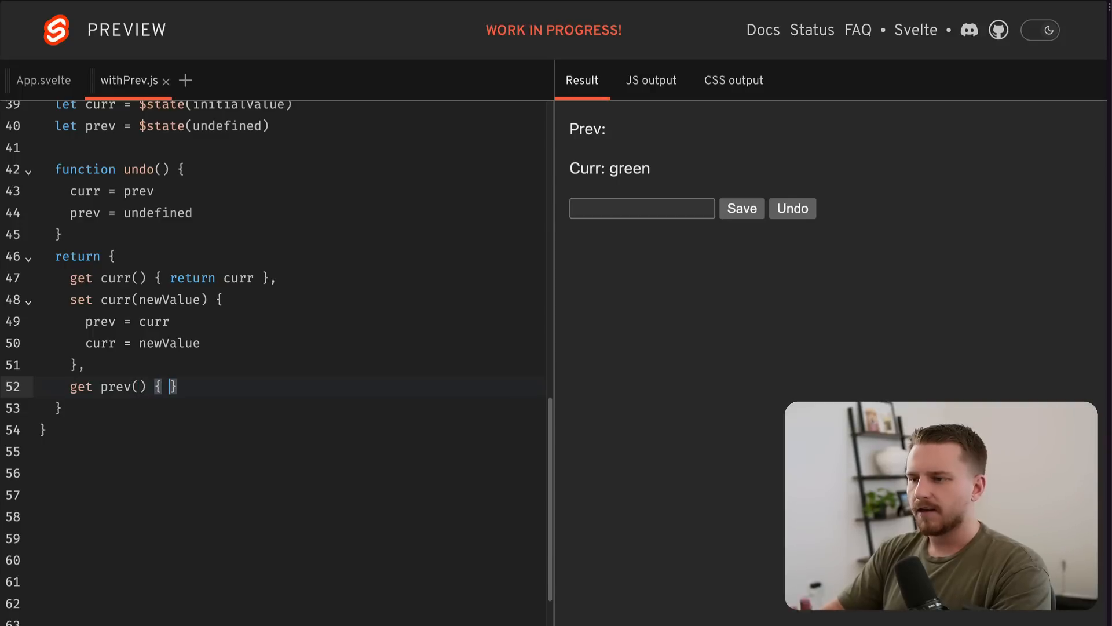
pyautogui.write('return prev')
pyautogui.write('undo')
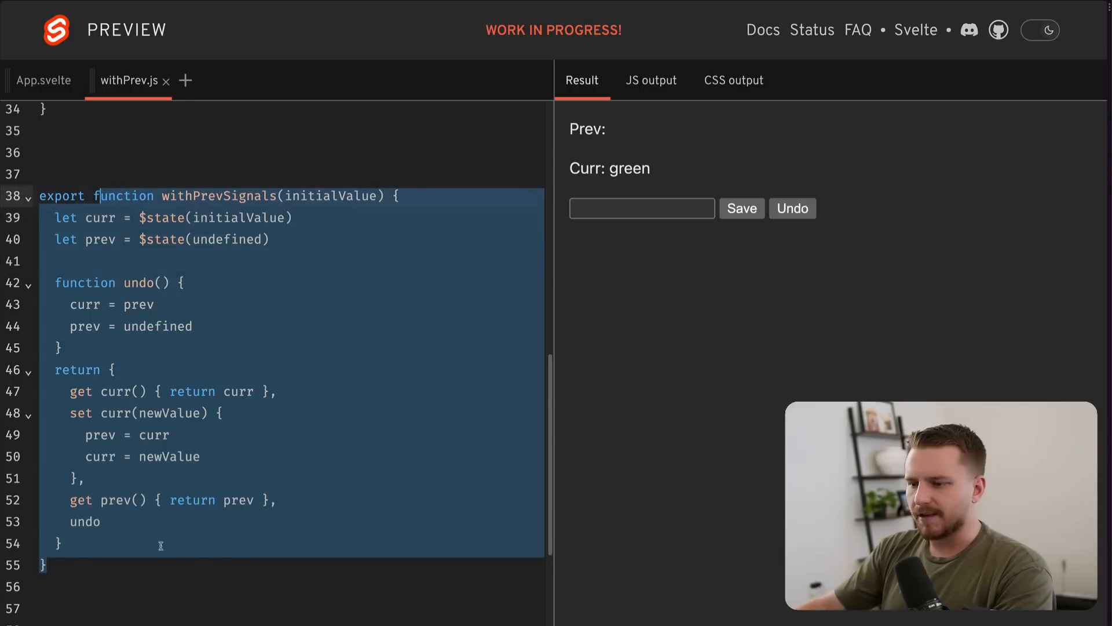
pyautogui.scroll(-3)
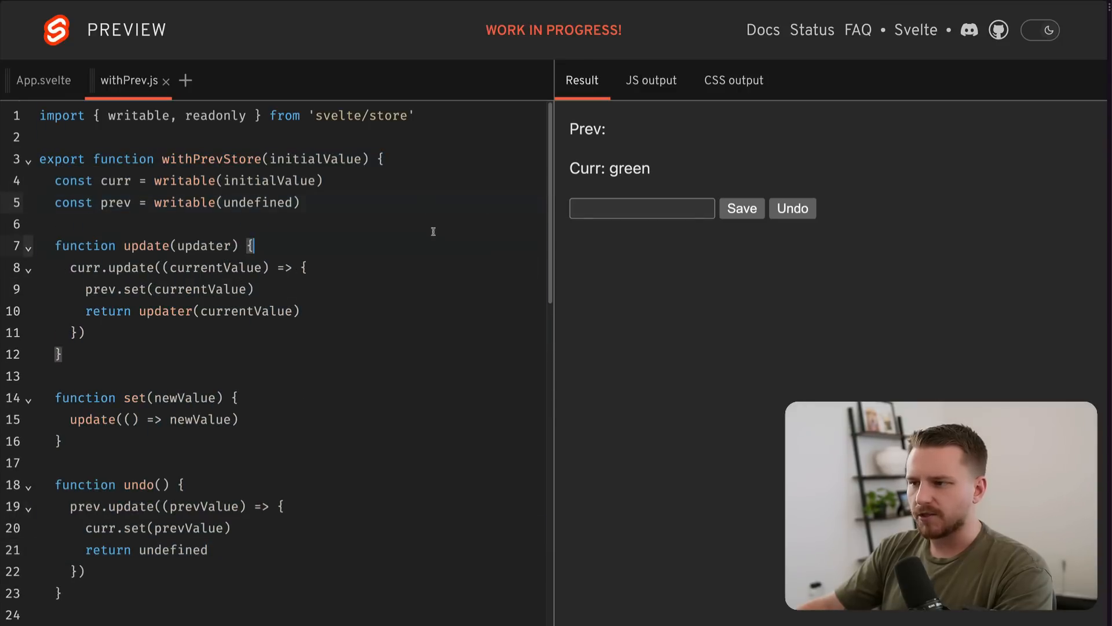
pyautogui.write('const curr = writable({')
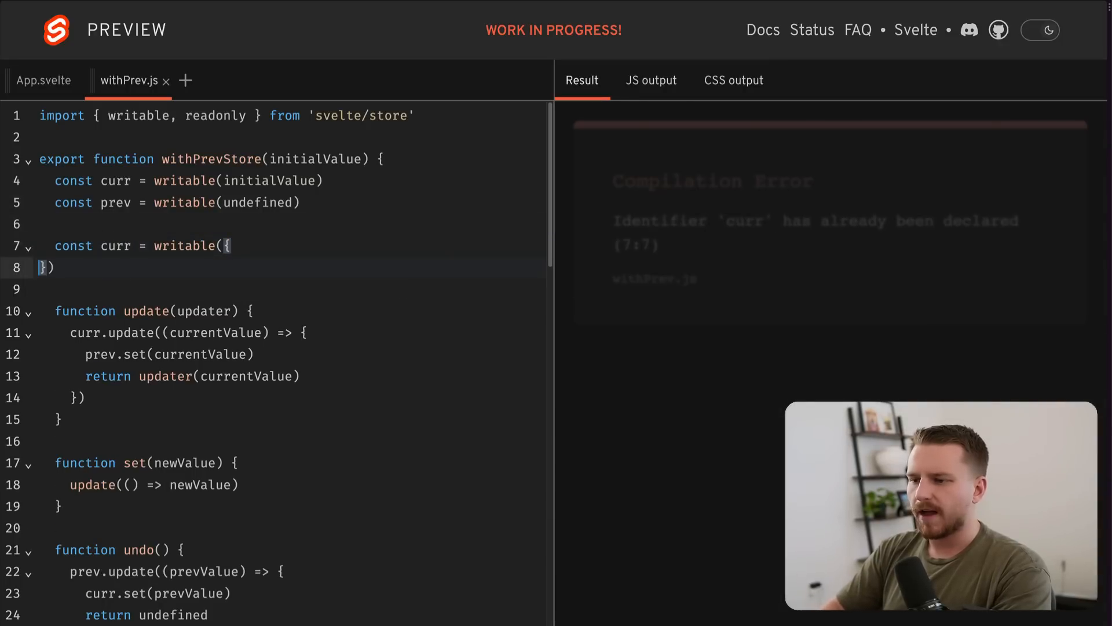
pyautogui.write("curr: 'sndknd',")
pyautogui.write('prev')
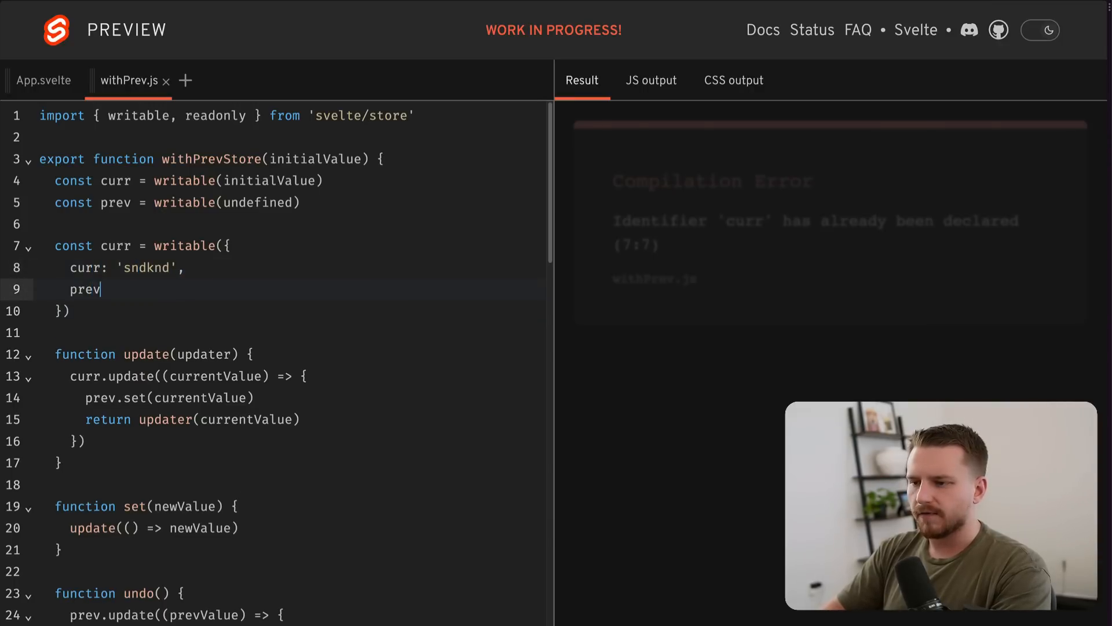
pyautogui.write(": 'sksnks'")
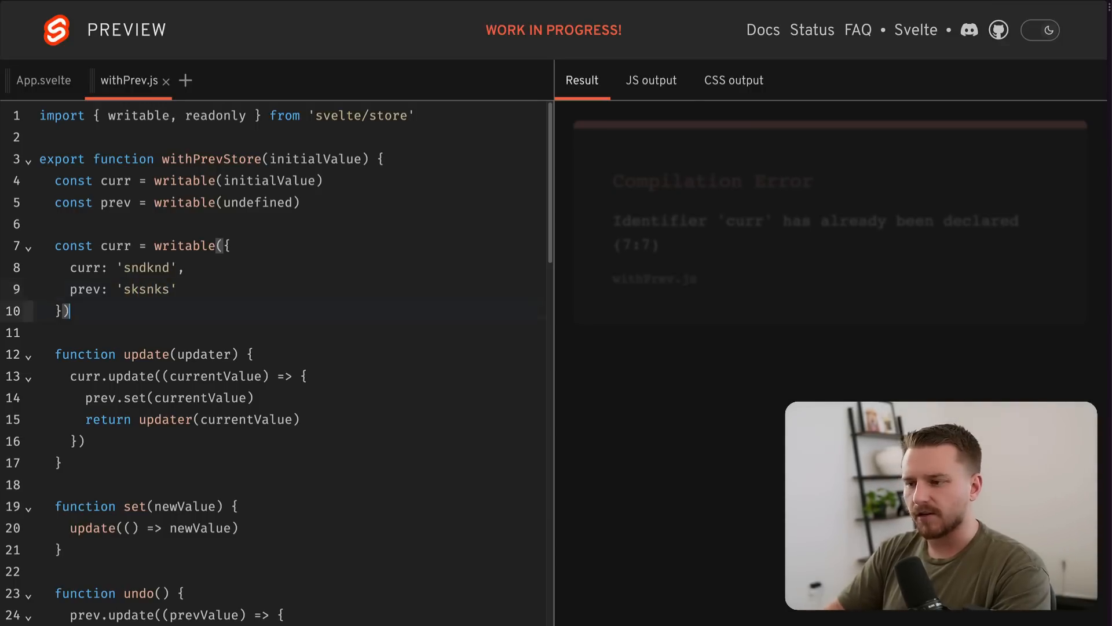
pyautogui.doubleClick(147, 289)
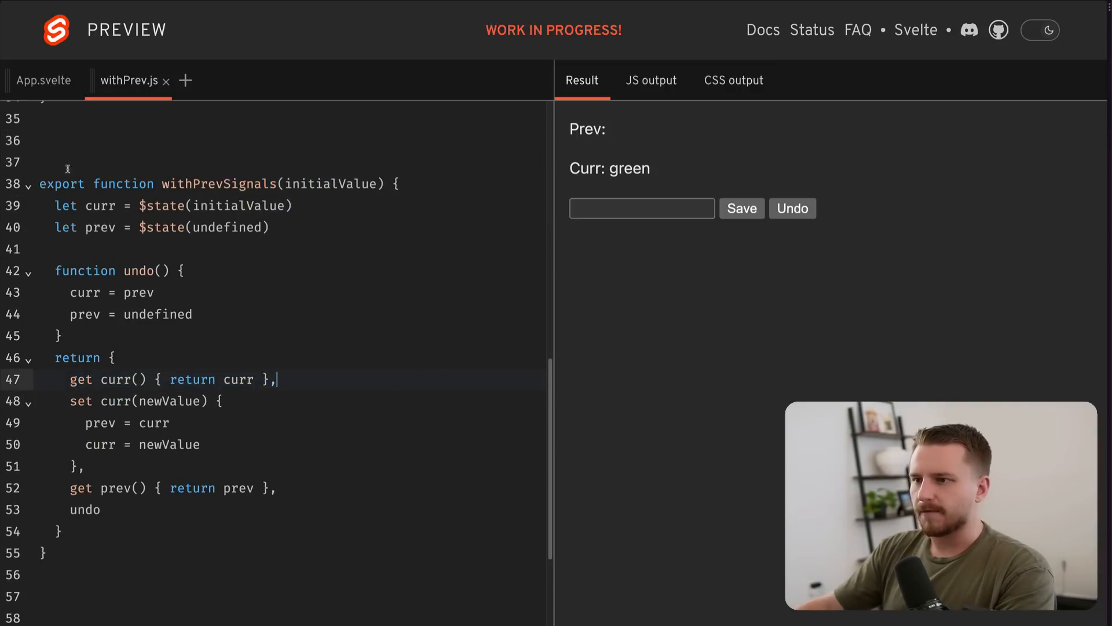
# - In App.svelte store withPrevSignals('green') as color and use color.curr, color.prev, color.undo
pyautogui.click(43, 80)
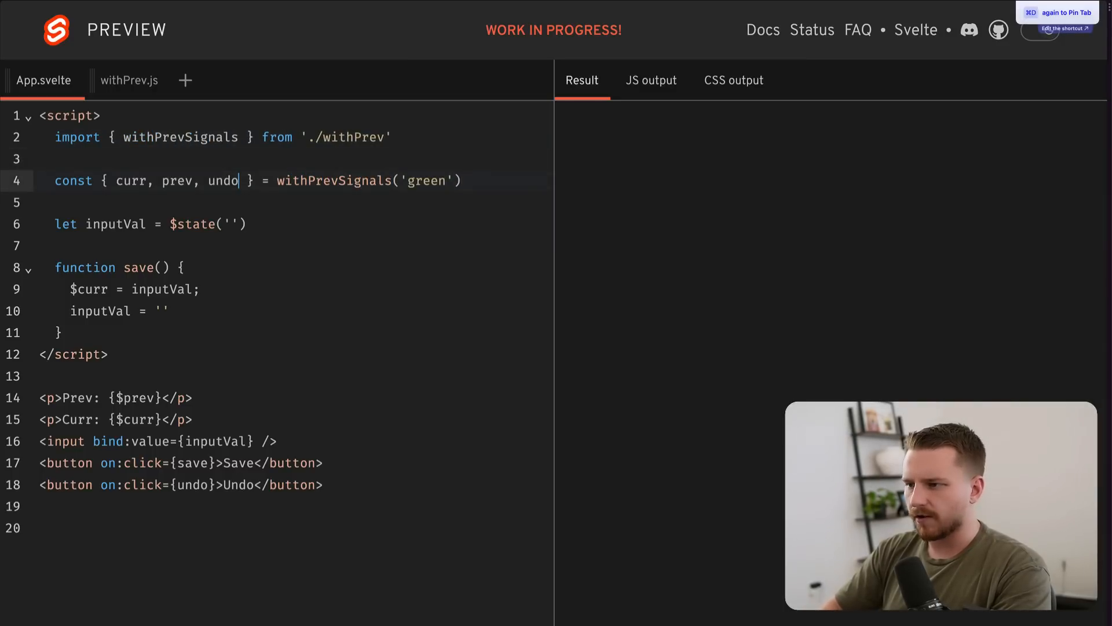
pyautogui.doubleClick(223, 181)
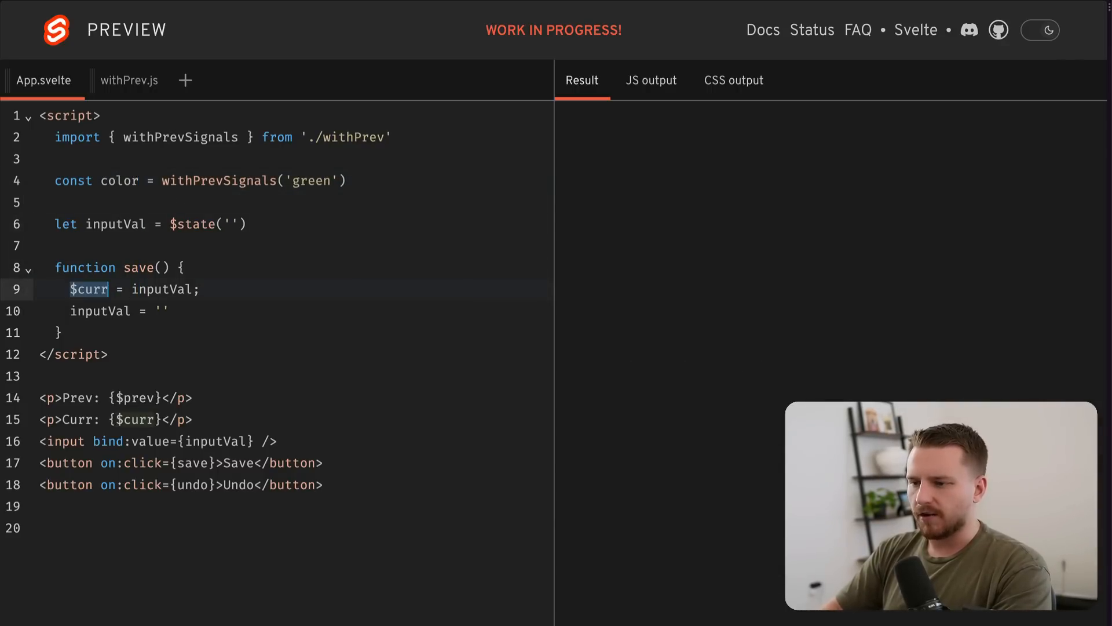
pyautogui.write('color.curr')
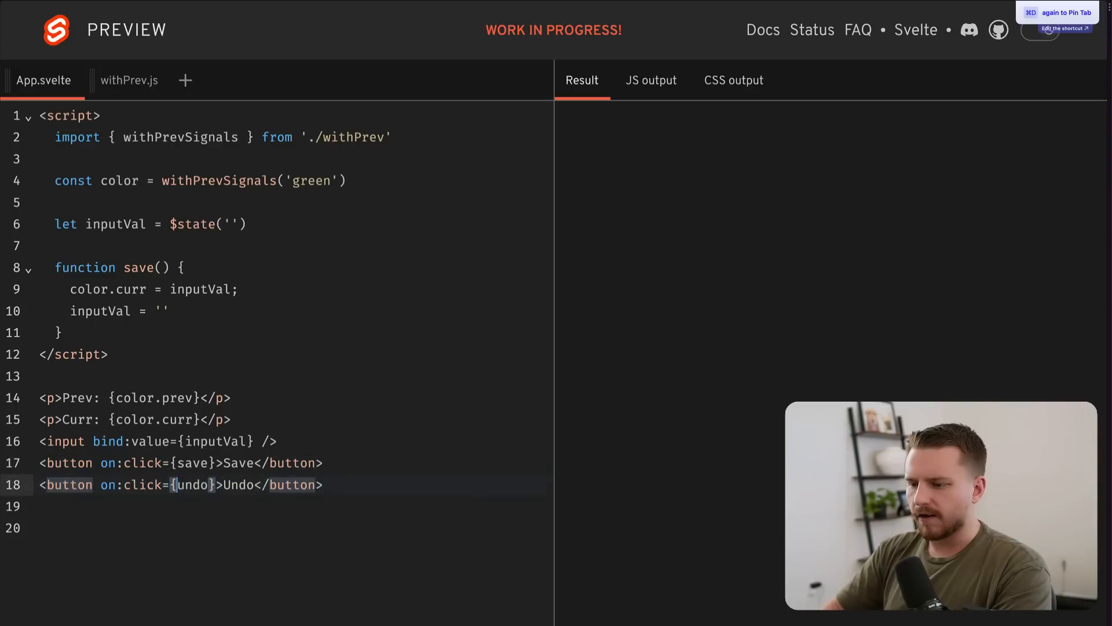
pyautogui.write('color.')
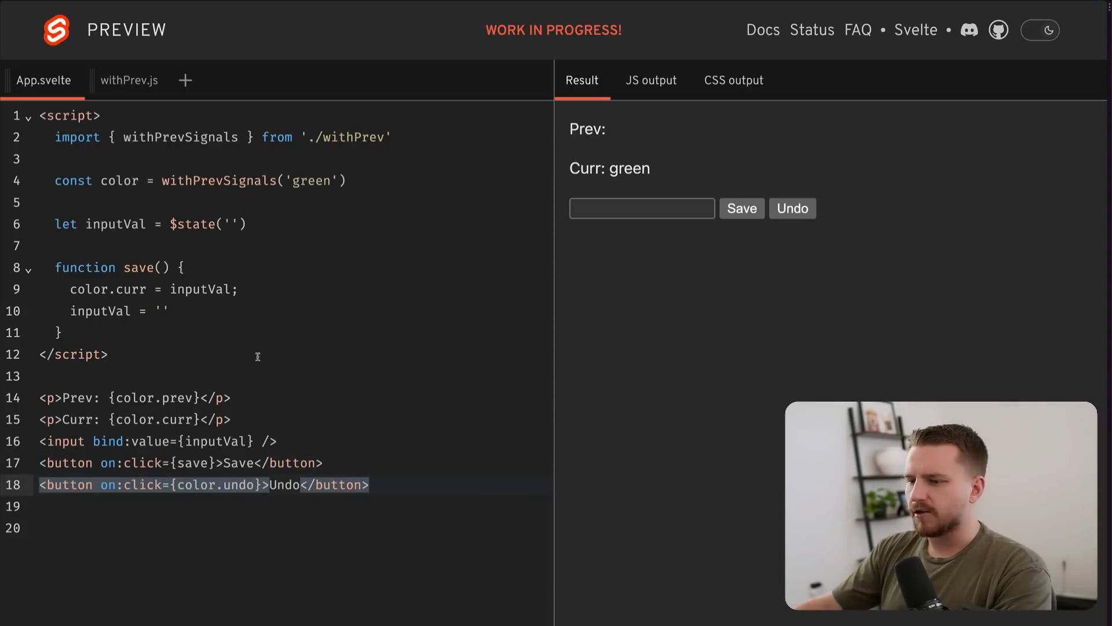
# - Save two colors in the preview, then undo back to orange with Prev empty
pyautogui.click(641, 207)
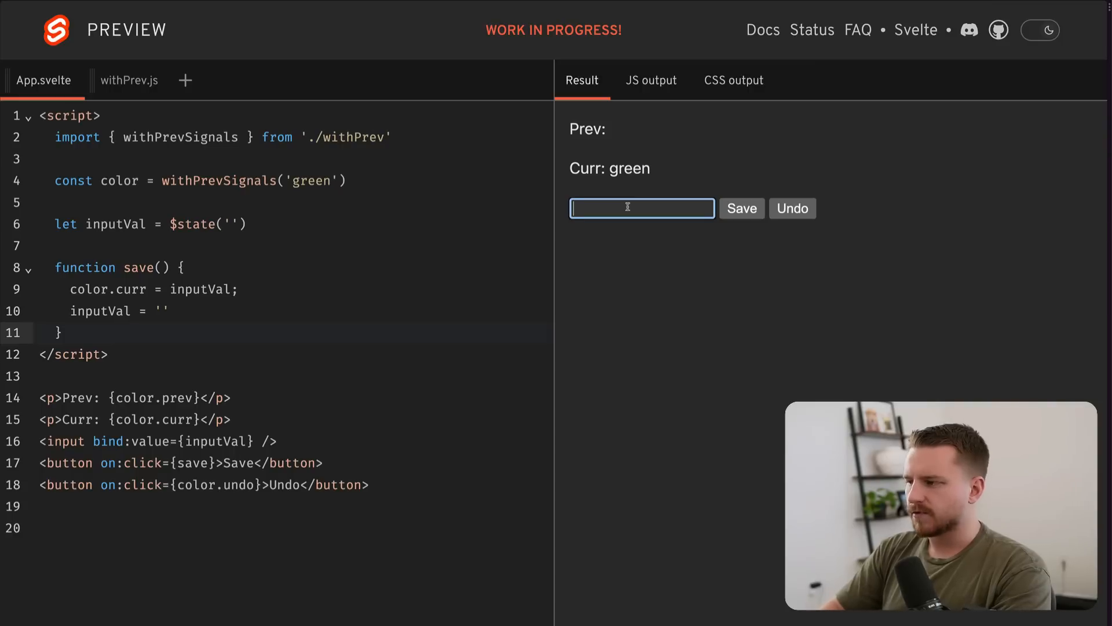
pyautogui.click(742, 208)
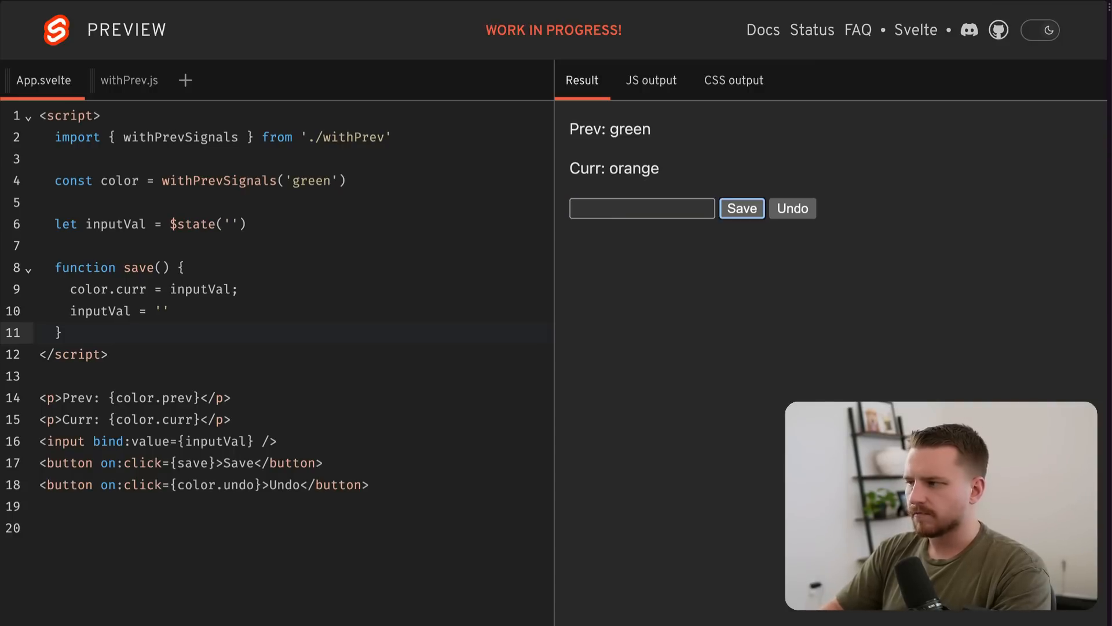
pyautogui.write('gr')
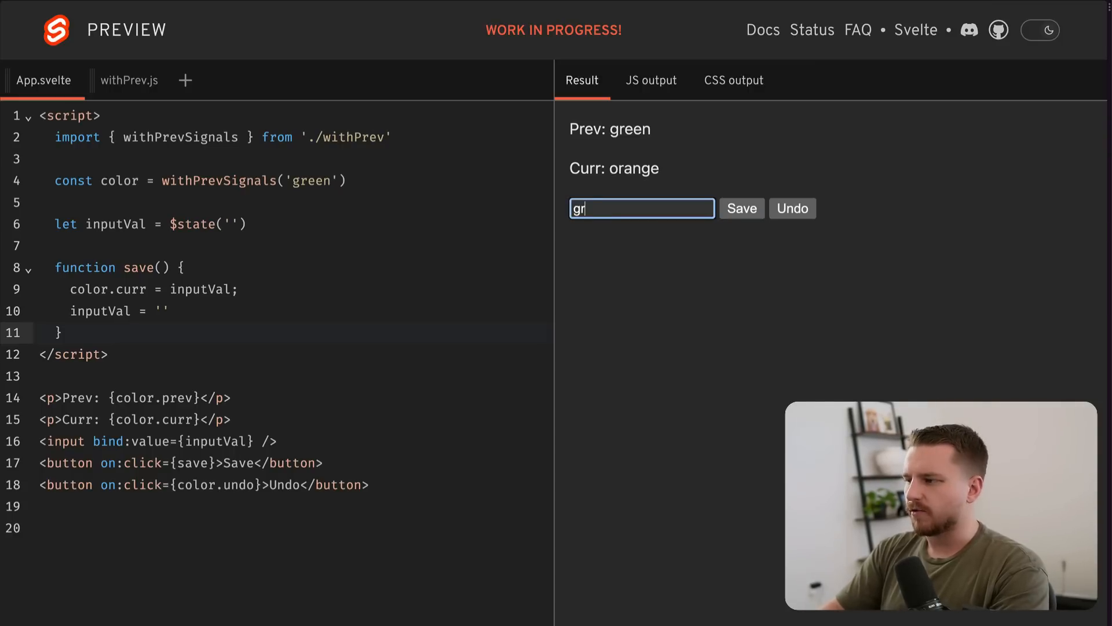
pyautogui.click(792, 207)
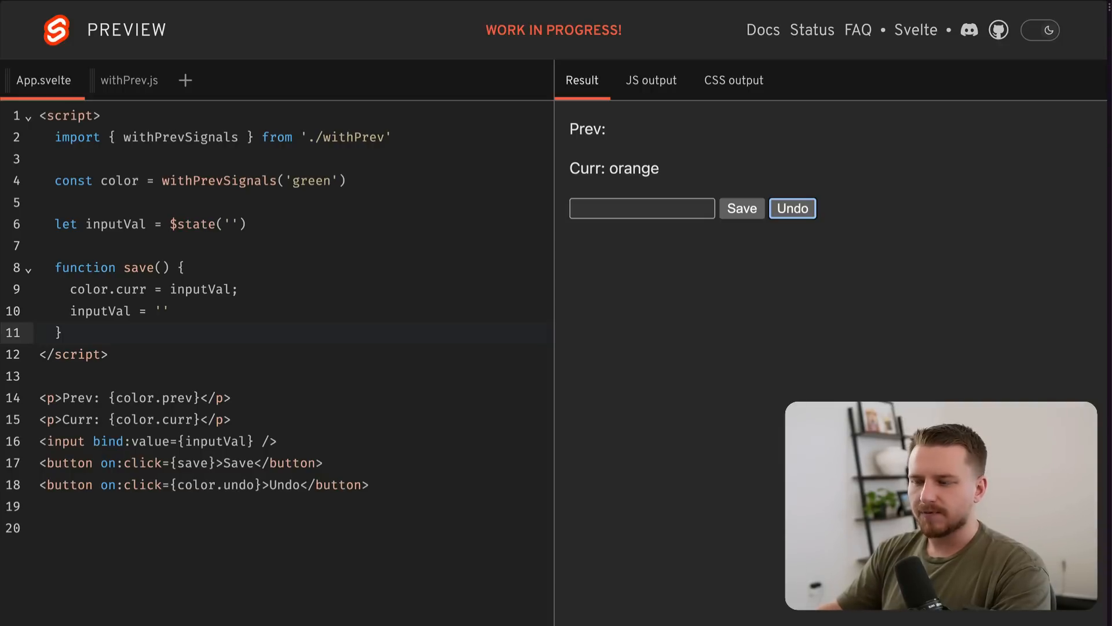
pyautogui.click(127, 80)
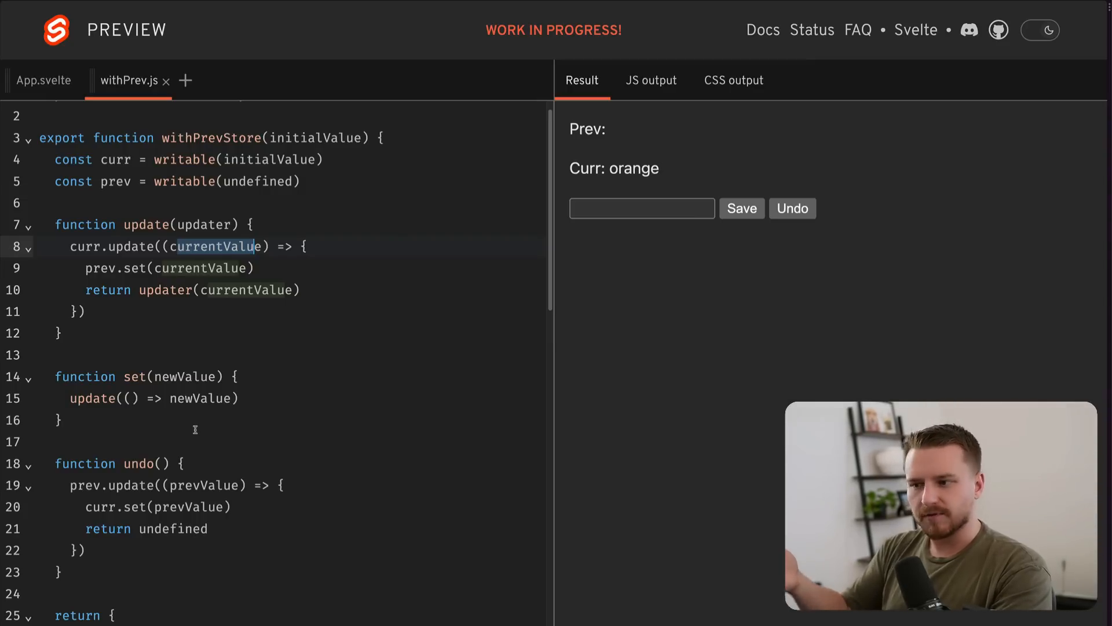
pyautogui.scroll(-3)
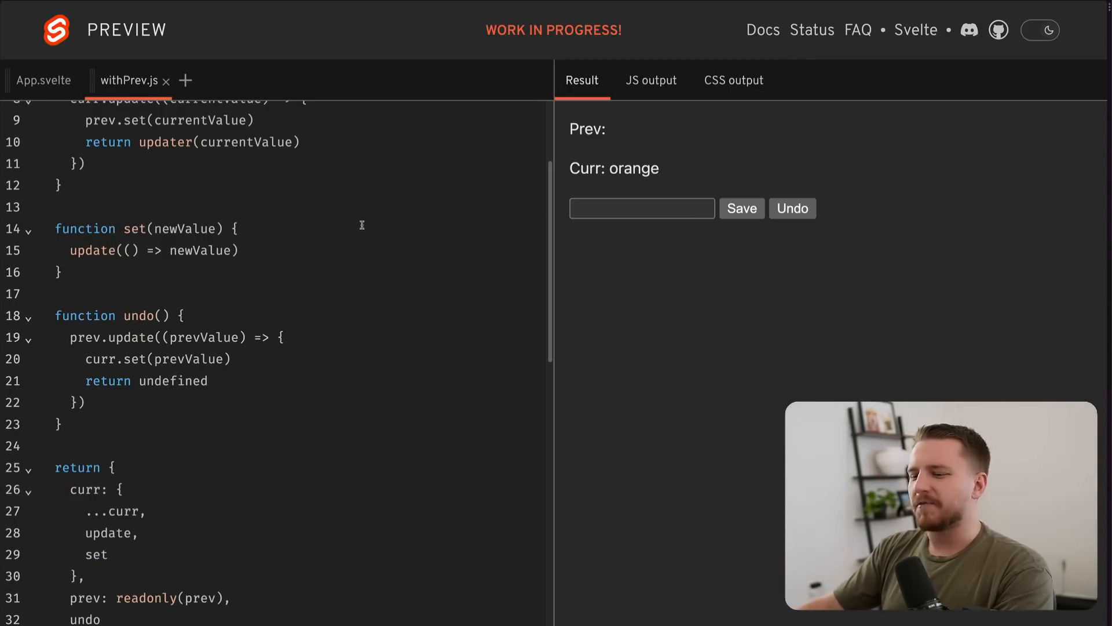
pyautogui.scroll(-3)
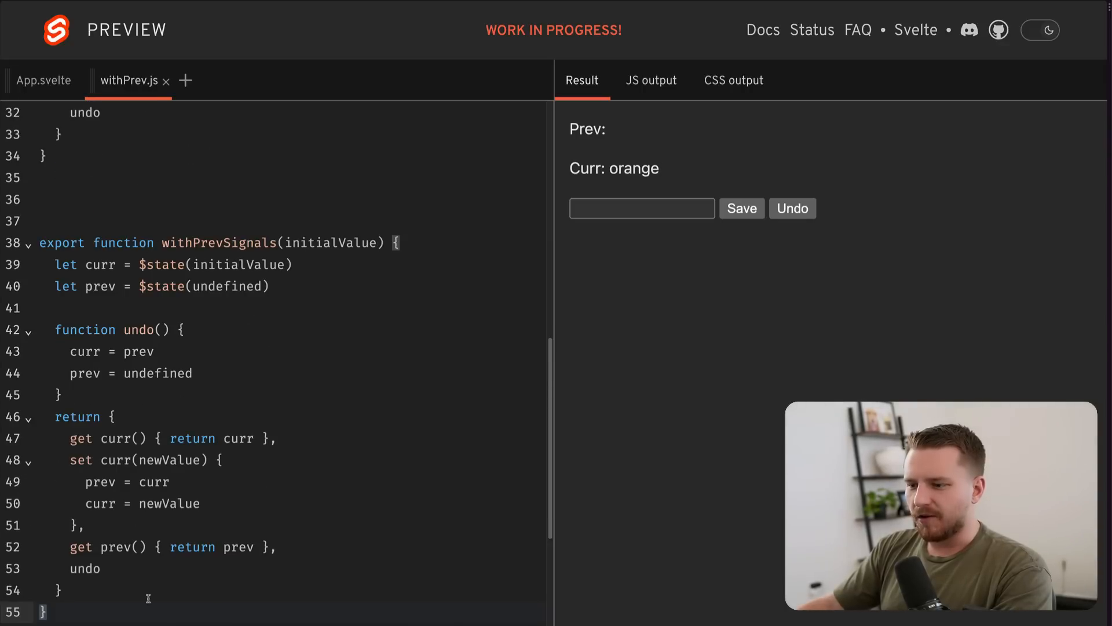
pyautogui.moveTo(40, 242); pyautogui.dragTo(61, 612)
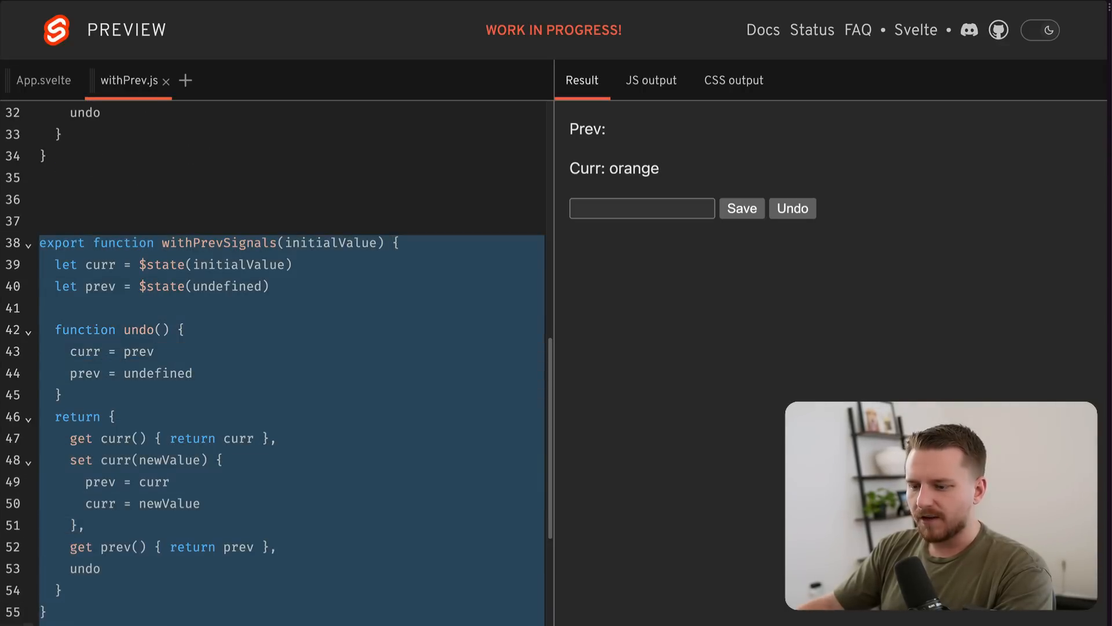